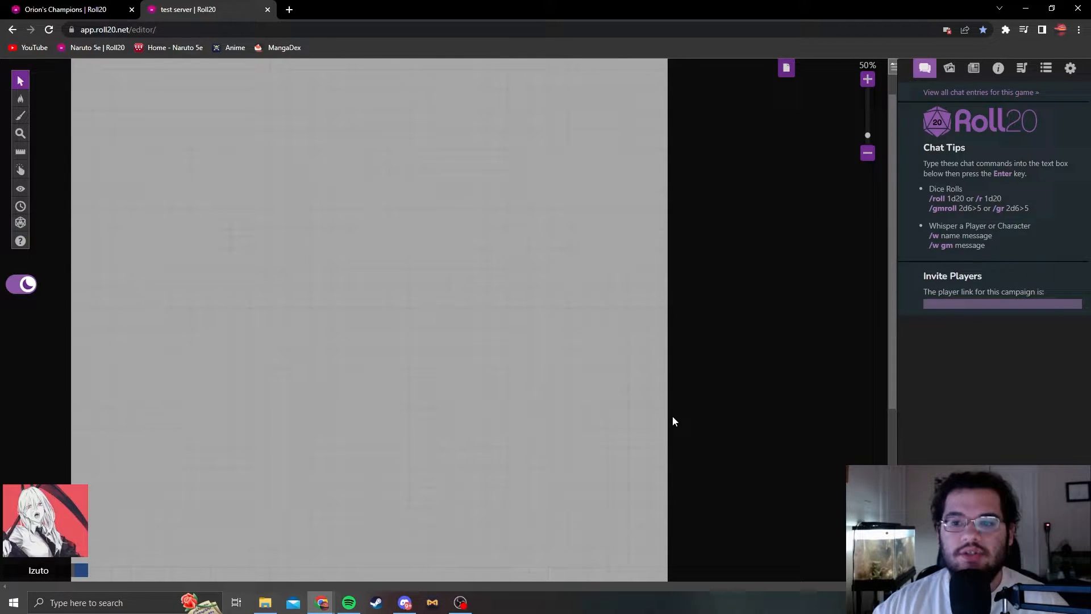
{"action": "mouse_move", "coordinate": [448, 234]}
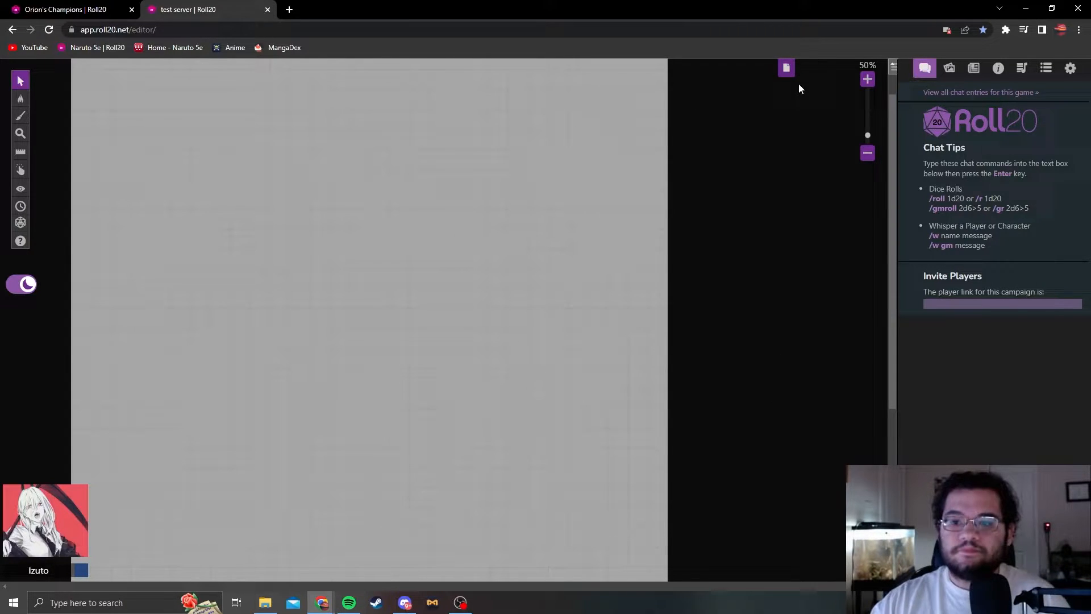
Browse the multi-map-sets, encampments, arenas and cyberpunk map channels for a battle map
{"action": "left_click", "coordinate": [785, 67]}
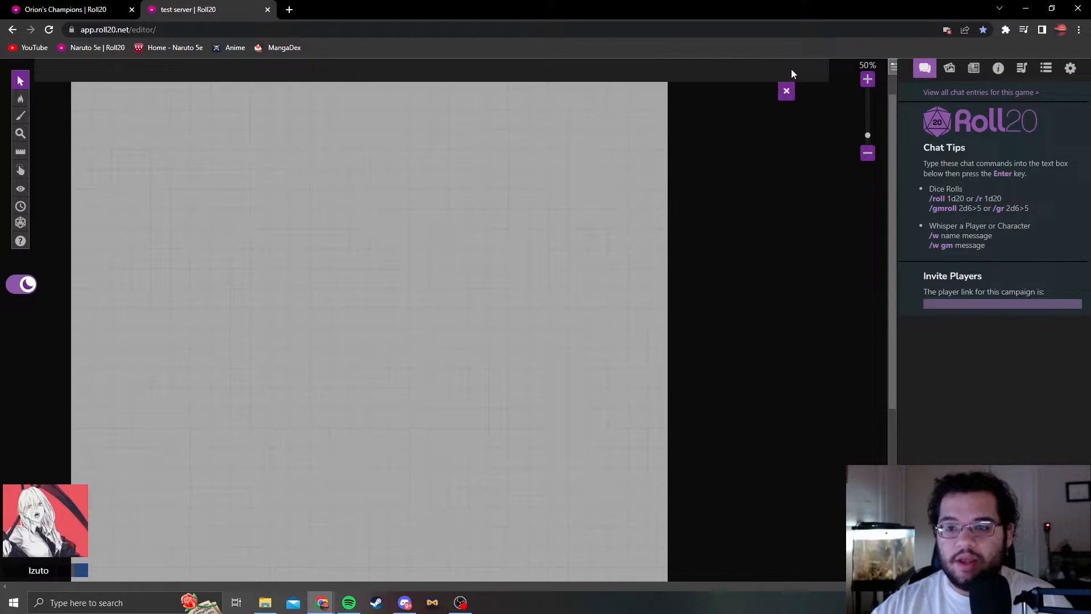
{"action": "left_click", "coordinate": [785, 91]}
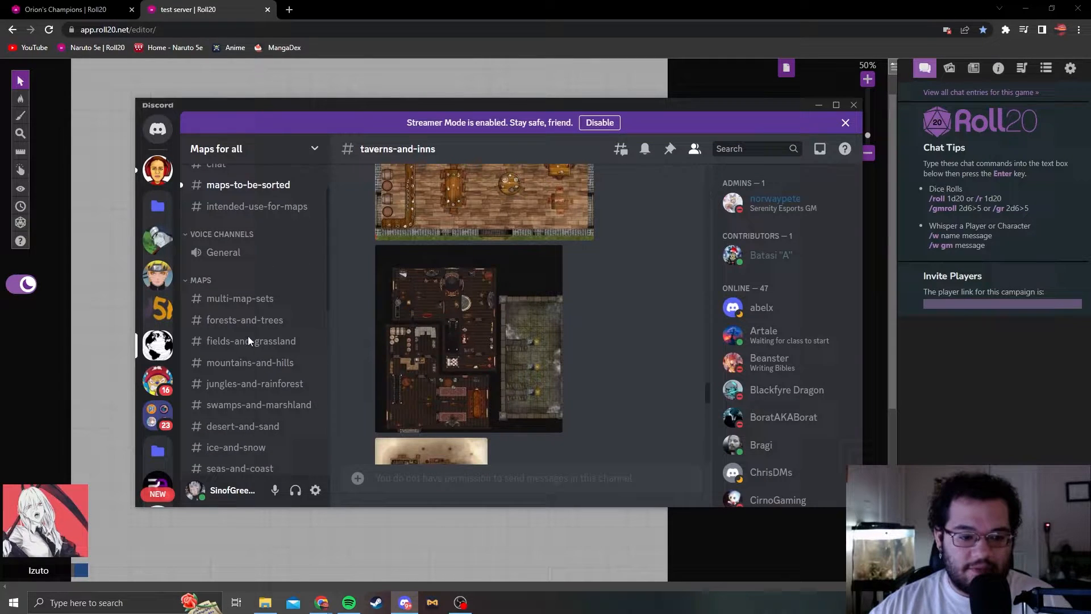
{"action": "left_click", "coordinate": [240, 297]}
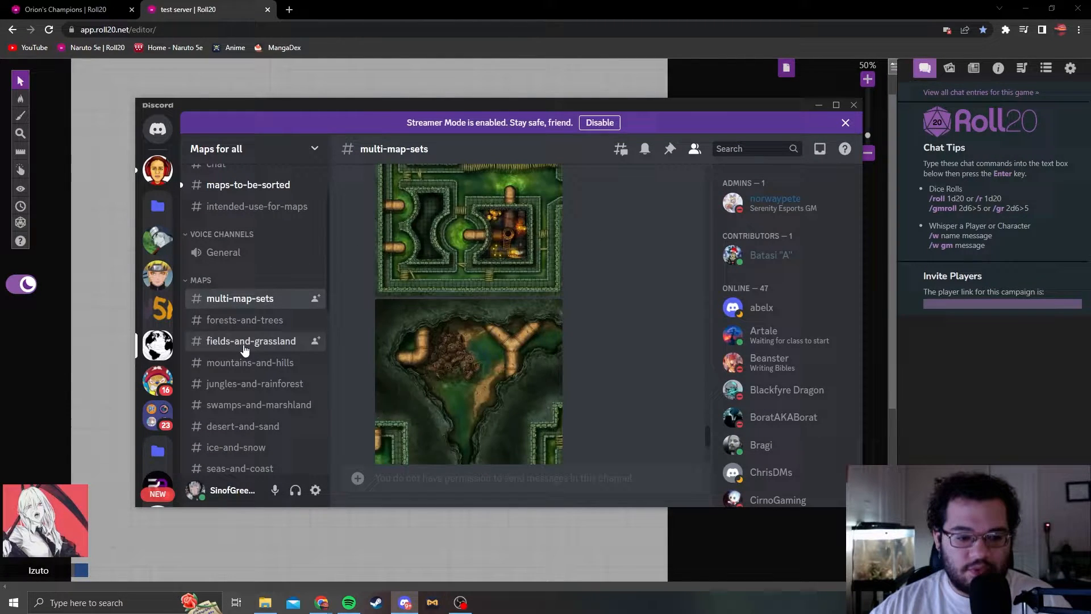
{"action": "left_click", "coordinate": [237, 312]}
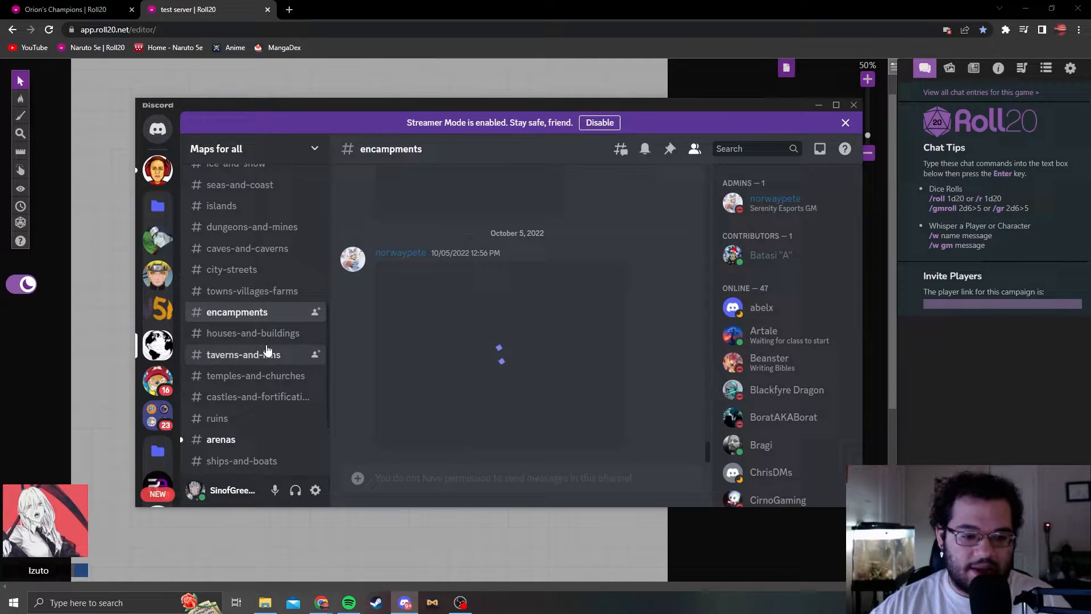
{"action": "left_click", "coordinate": [220, 439]}
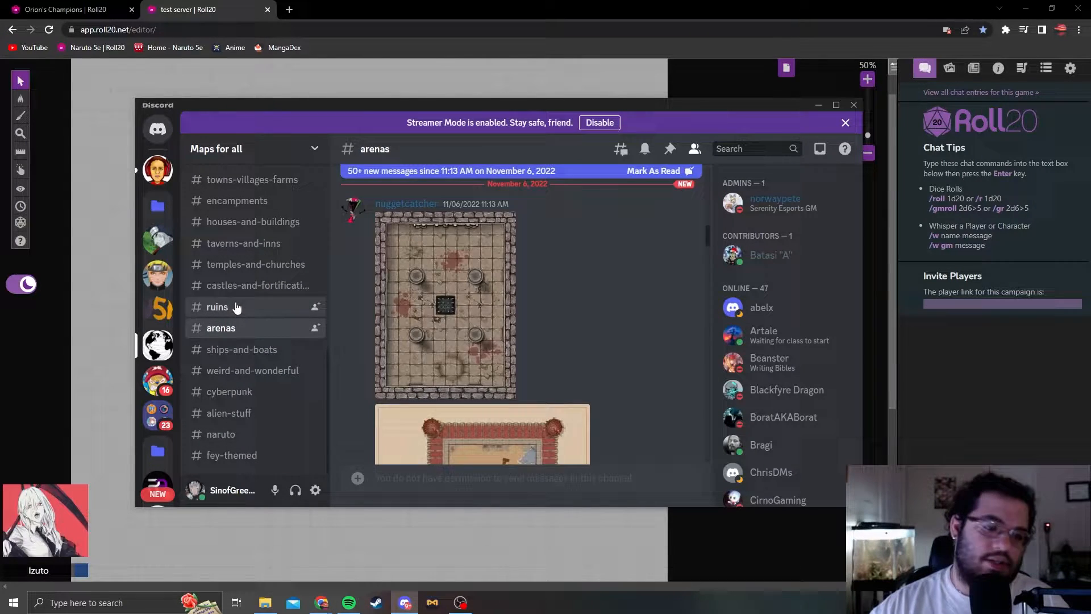
{"action": "left_click", "coordinate": [228, 391]}
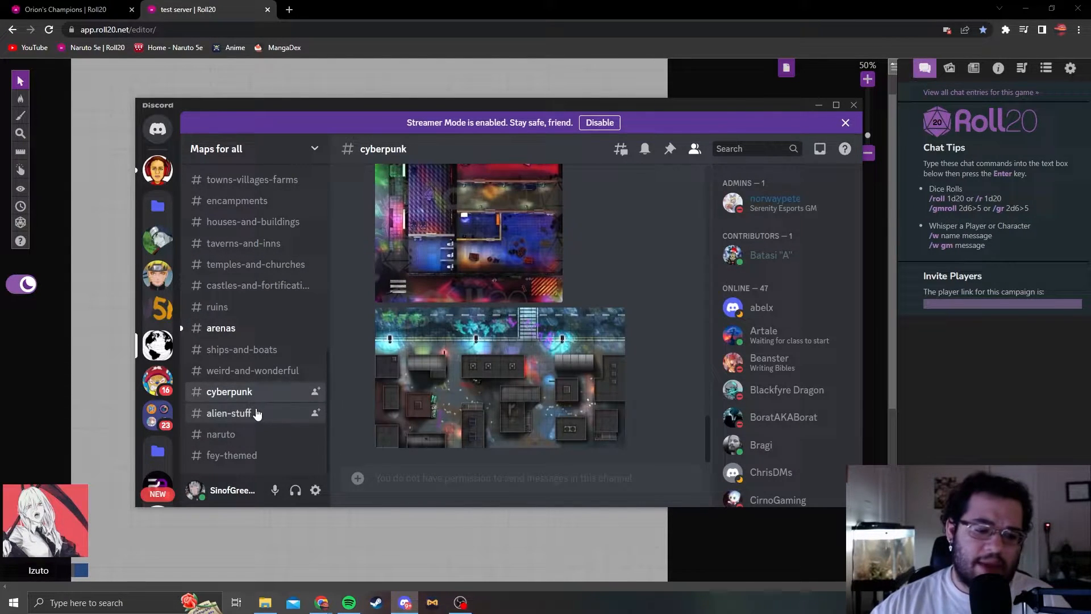
Check the naruto and weird-and-wonderful channels, then scroll through maps-to-be-sorted
{"action": "left_click", "coordinate": [220, 433]}
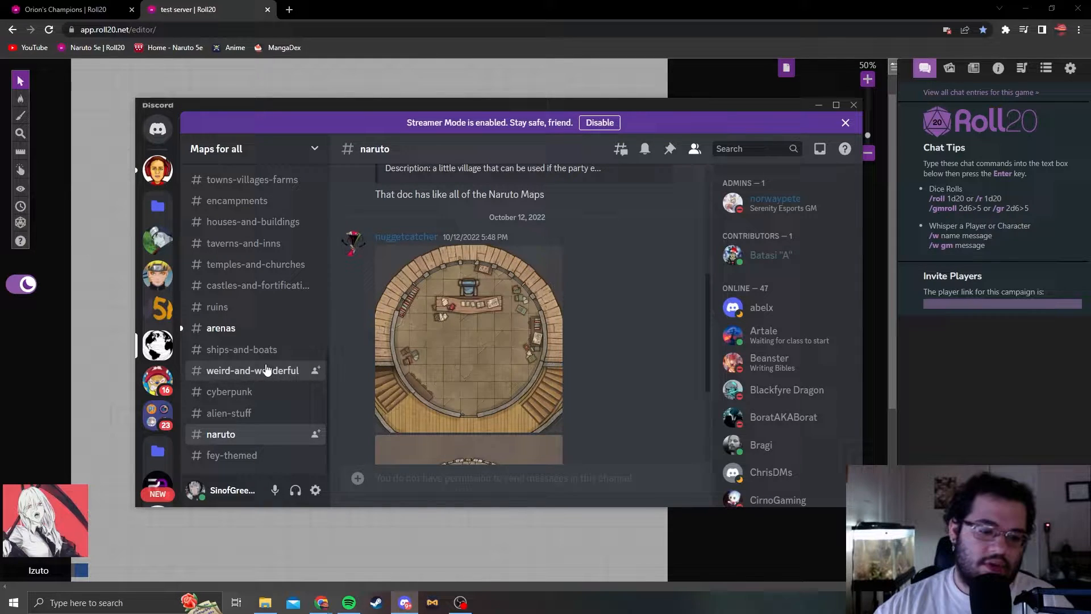
{"action": "left_click", "coordinate": [252, 370]}
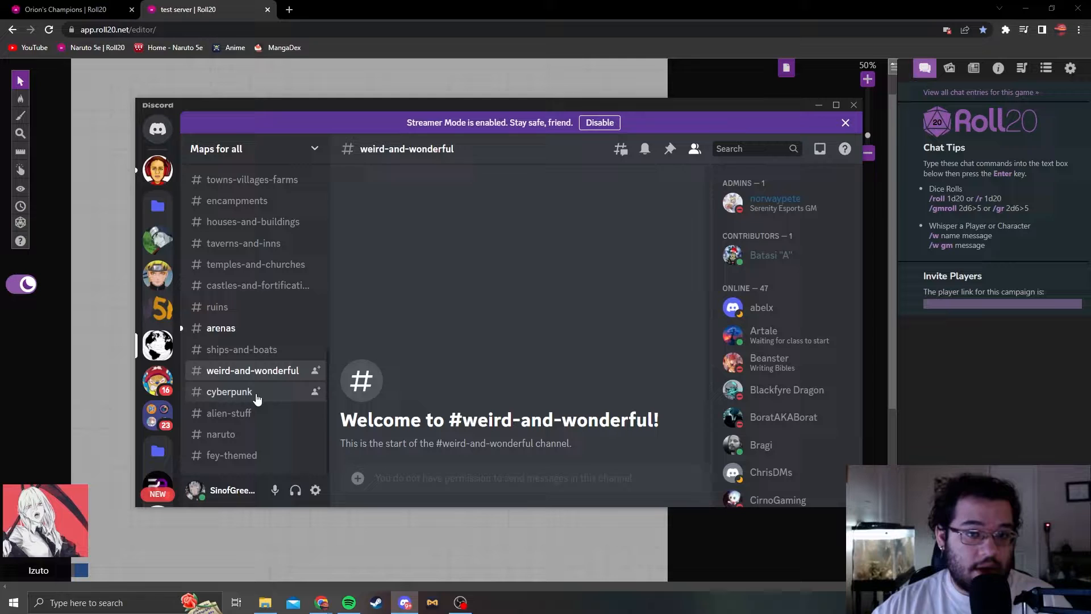
{"action": "left_click", "coordinate": [248, 241]}
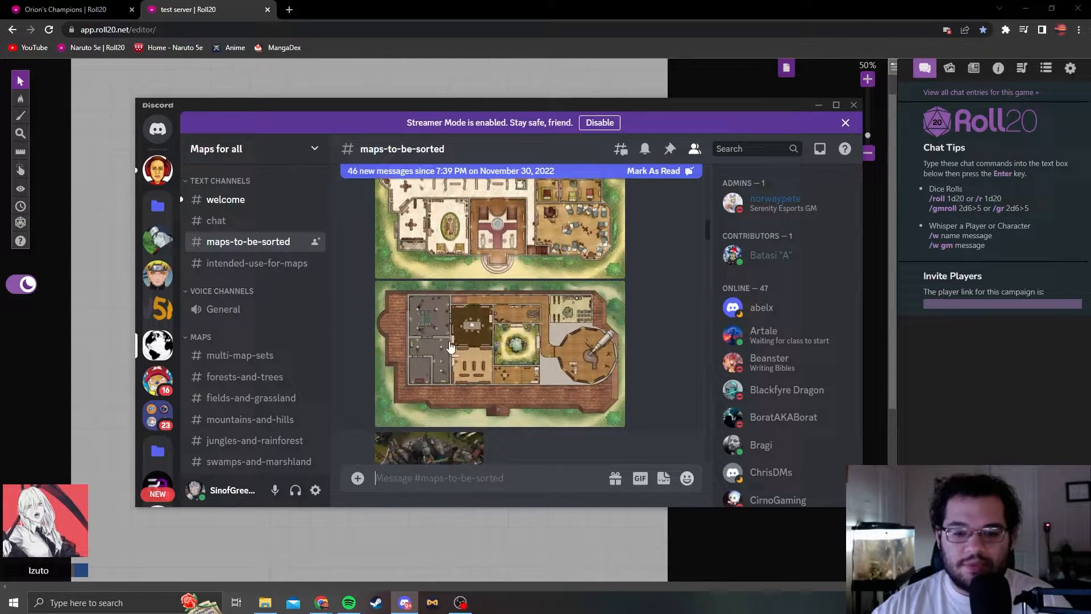
{"action": "scroll", "scroll_direction": "down", "scroll_amount": 3}
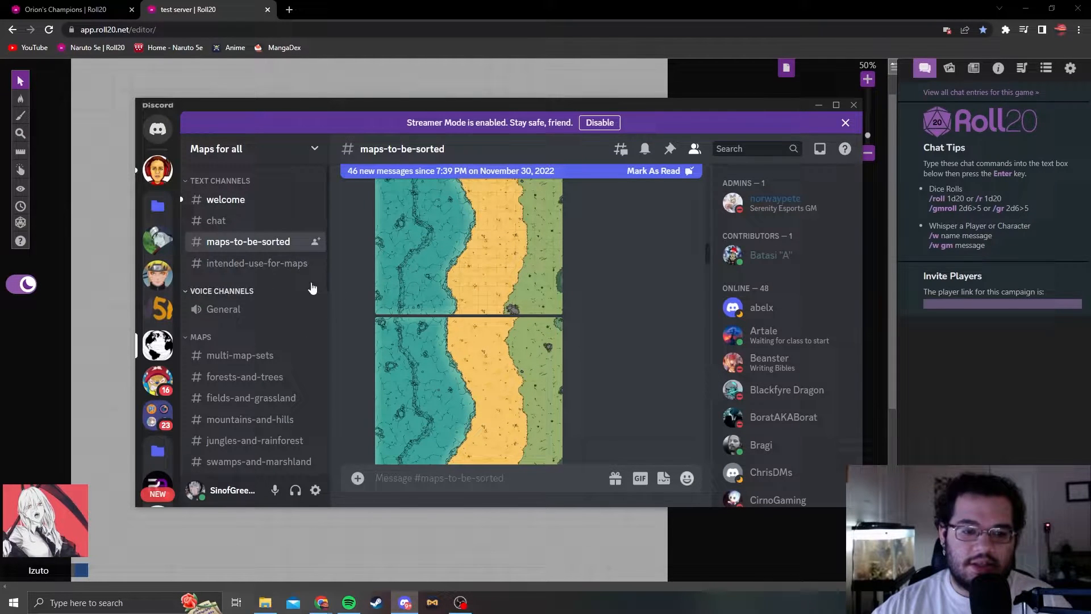
{"action": "mouse_move", "coordinate": [665, 416]}
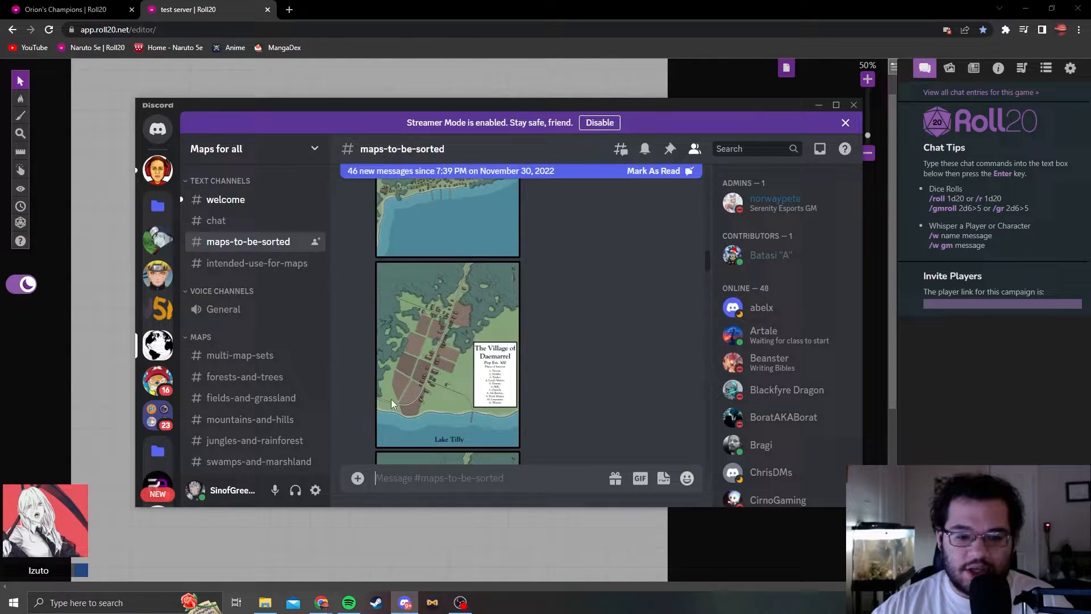
{"action": "scroll", "scroll_direction": "down", "scroll_amount": 3}
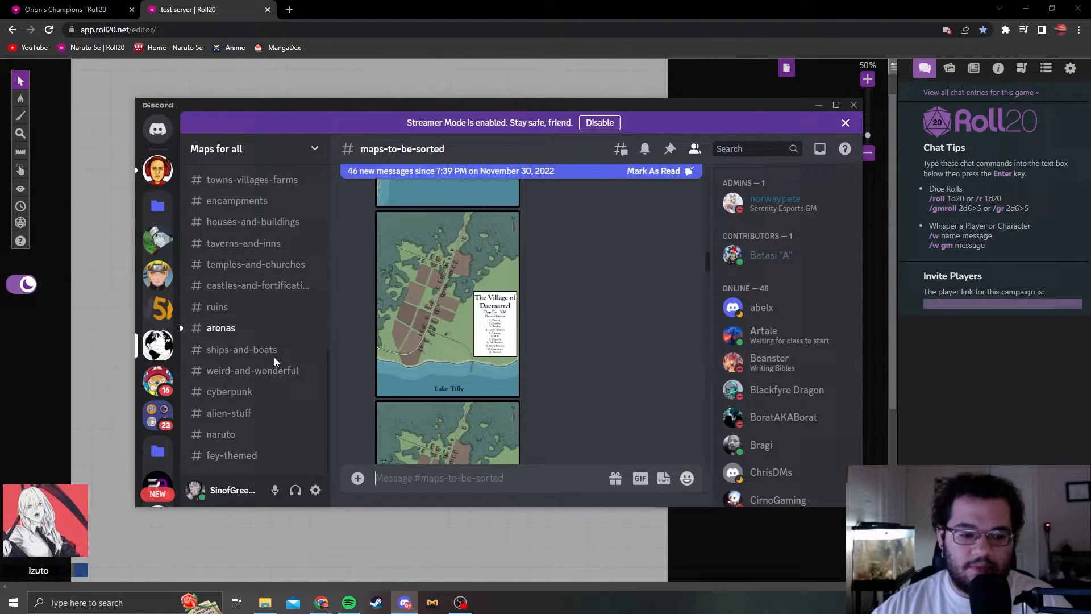
{"action": "mouse_move", "coordinate": [271, 265]}
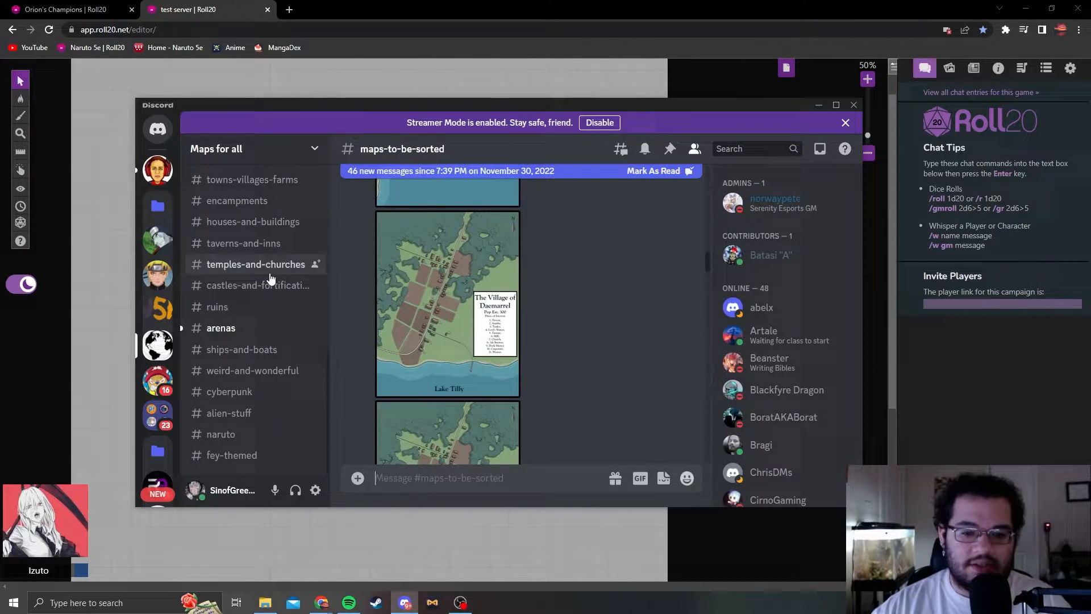
{"action": "mouse_move", "coordinate": [341, 292]}
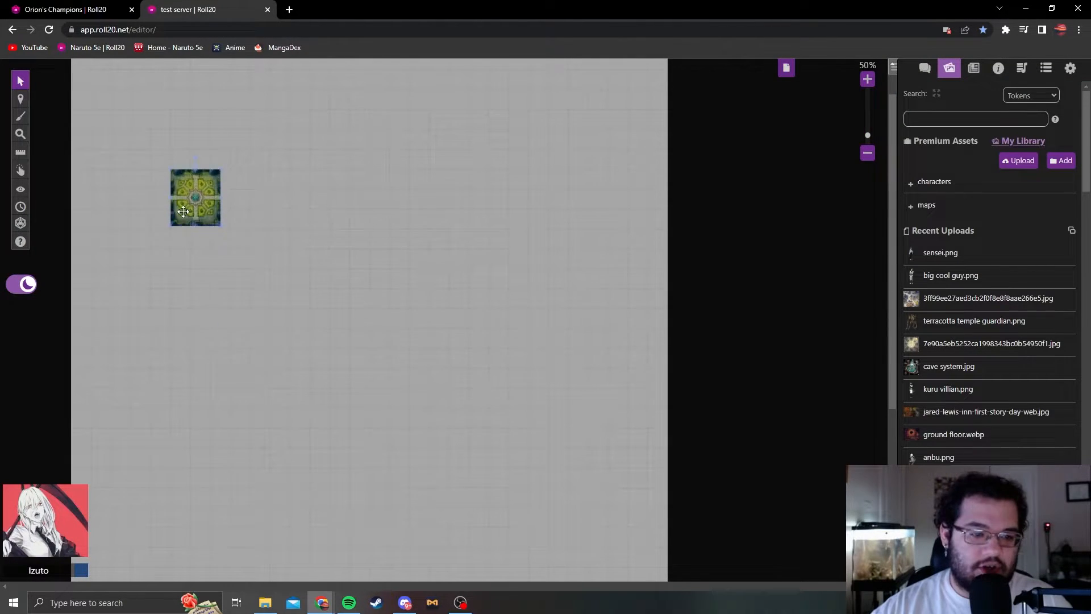
Enlarge the courtyard map to fill the page and bring up its action menu
{"action": "left_click_drag", "start_coordinate": [194, 196], "coordinate": [96, 158]}
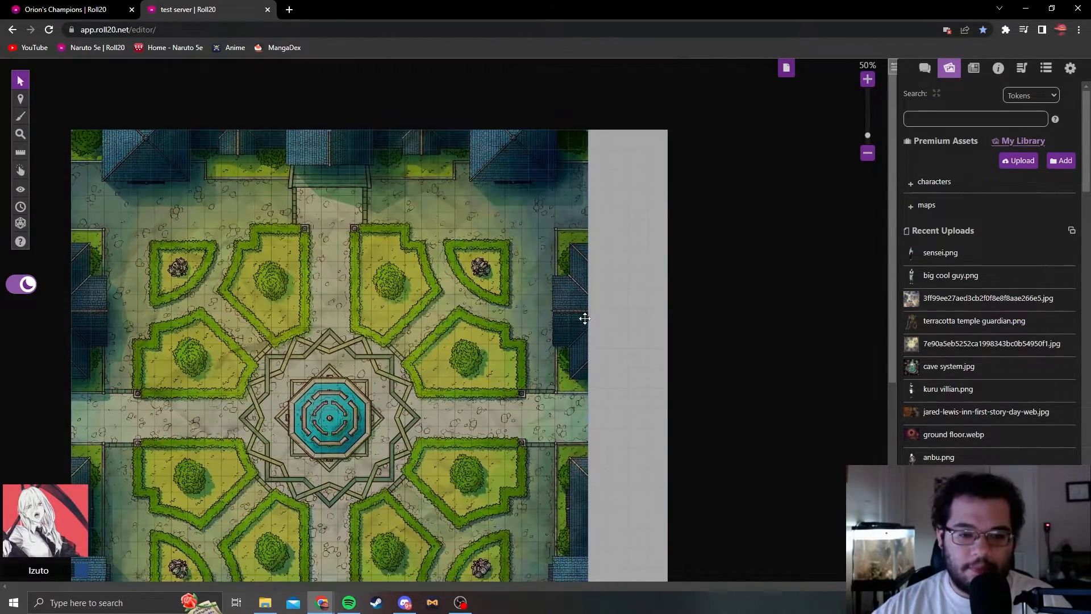
{"action": "left_click", "coordinate": [867, 78]}
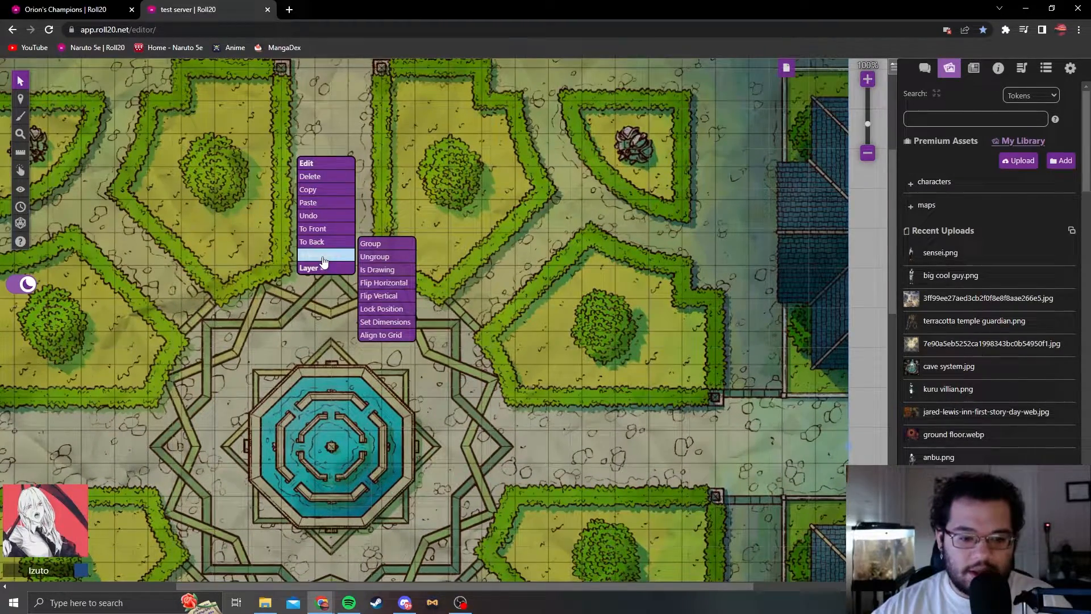
Align the courtyard map to the grid using a three-by-three block of map squares
{"action": "left_click", "coordinate": [381, 334]}
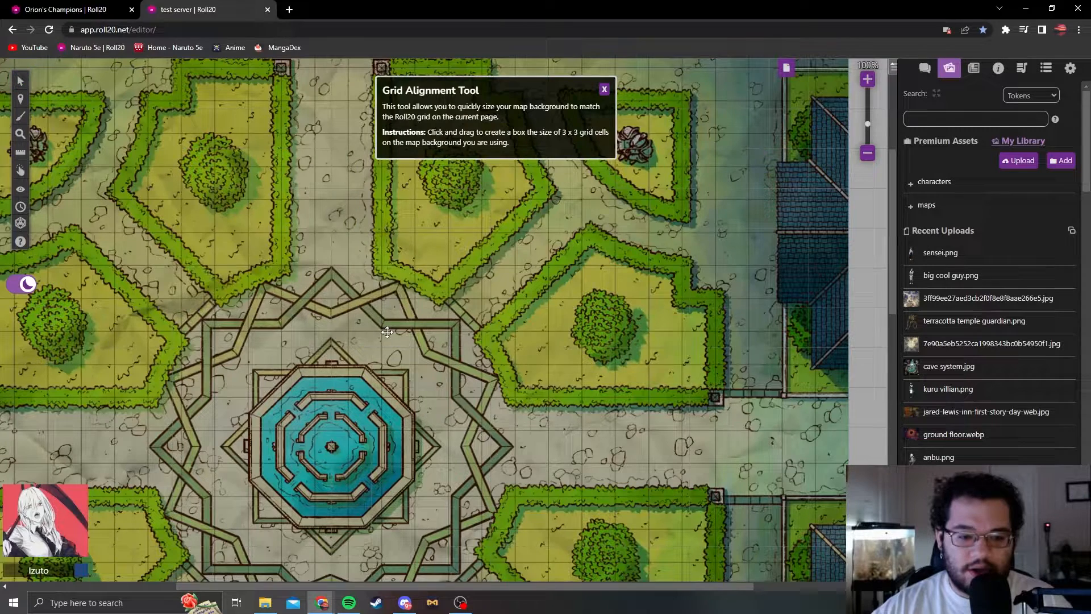
{"action": "mouse_move", "coordinate": [285, 199]}
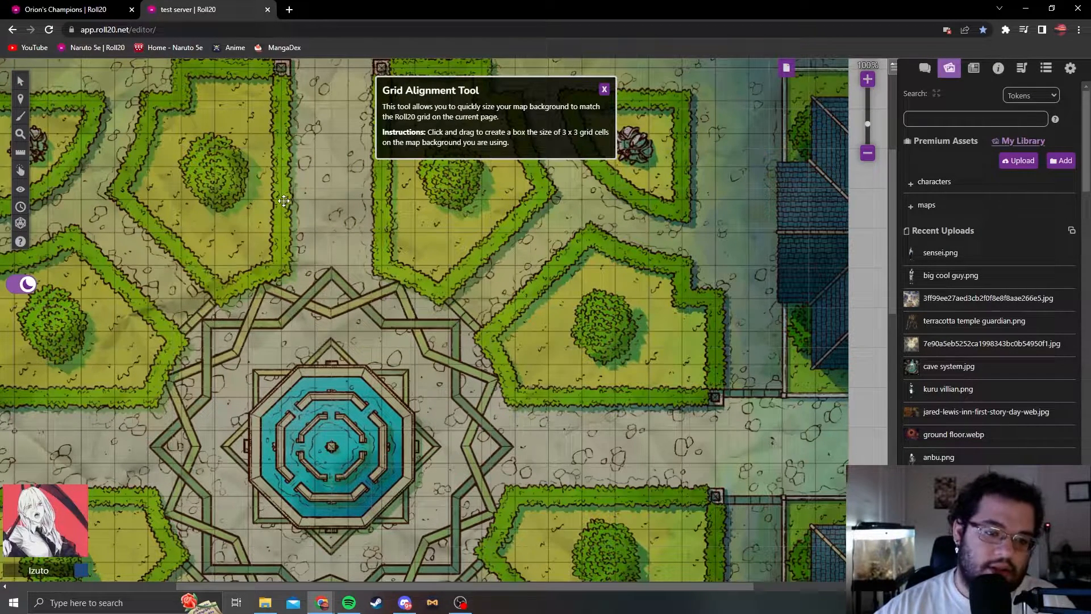
{"action": "left_click_drag", "start_coordinate": [282, 202], "coordinate": [321, 247]}
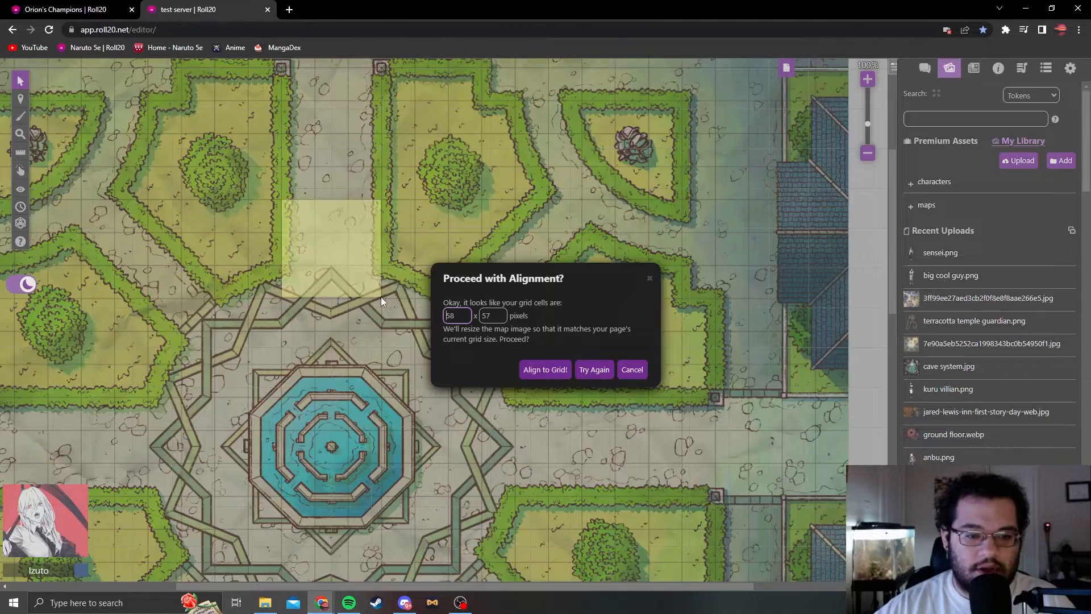
{"action": "left_click", "coordinate": [544, 369]}
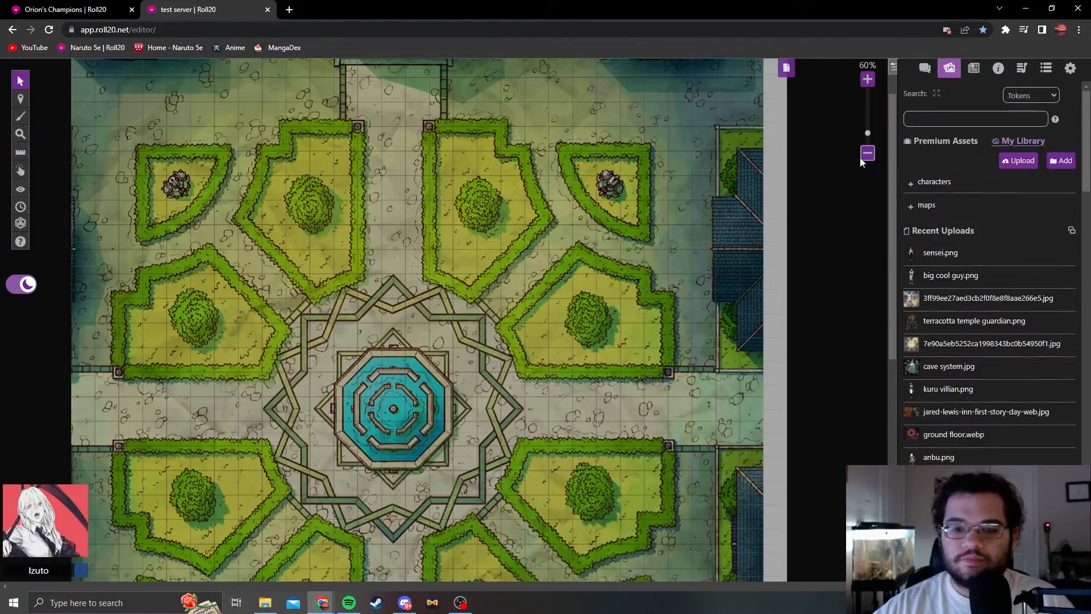
{"action": "left_click", "coordinate": [867, 153]}
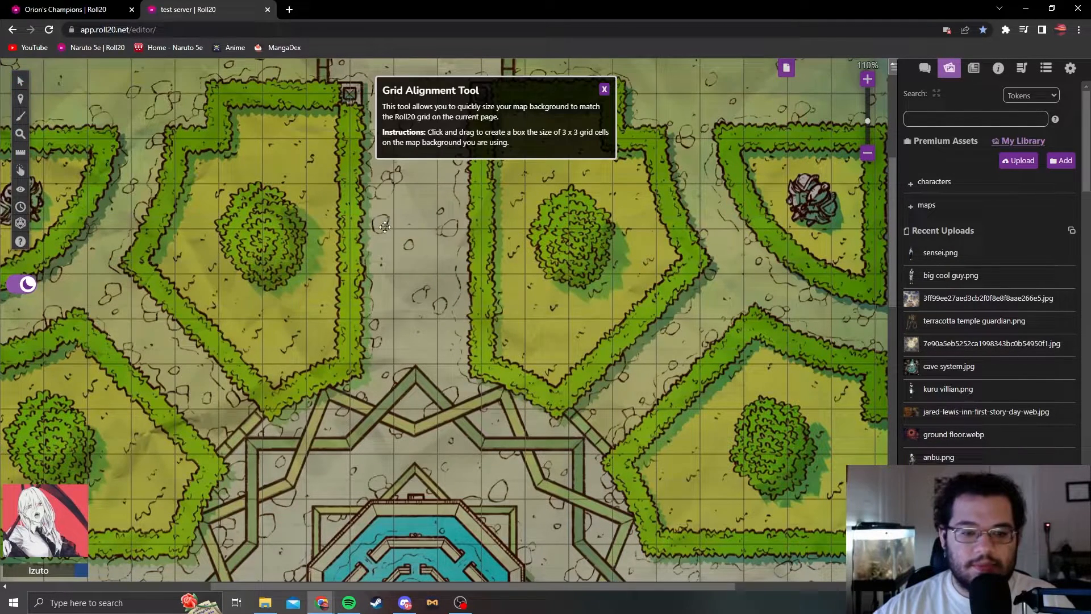
{"action": "mouse_move", "coordinate": [349, 185]}
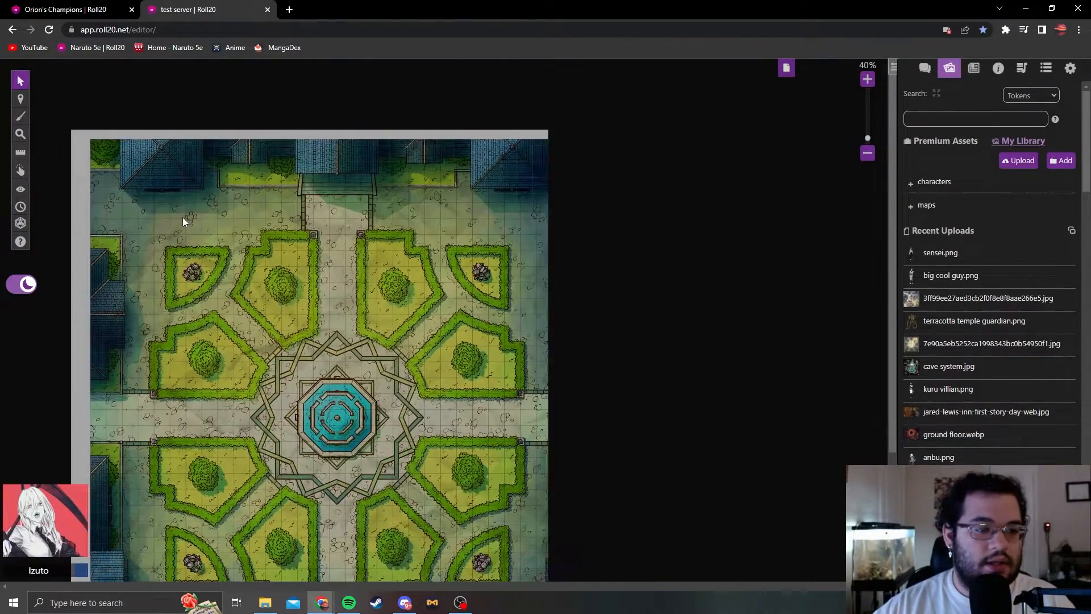
{"action": "scroll", "scroll_direction": "down", "scroll_amount": 3}
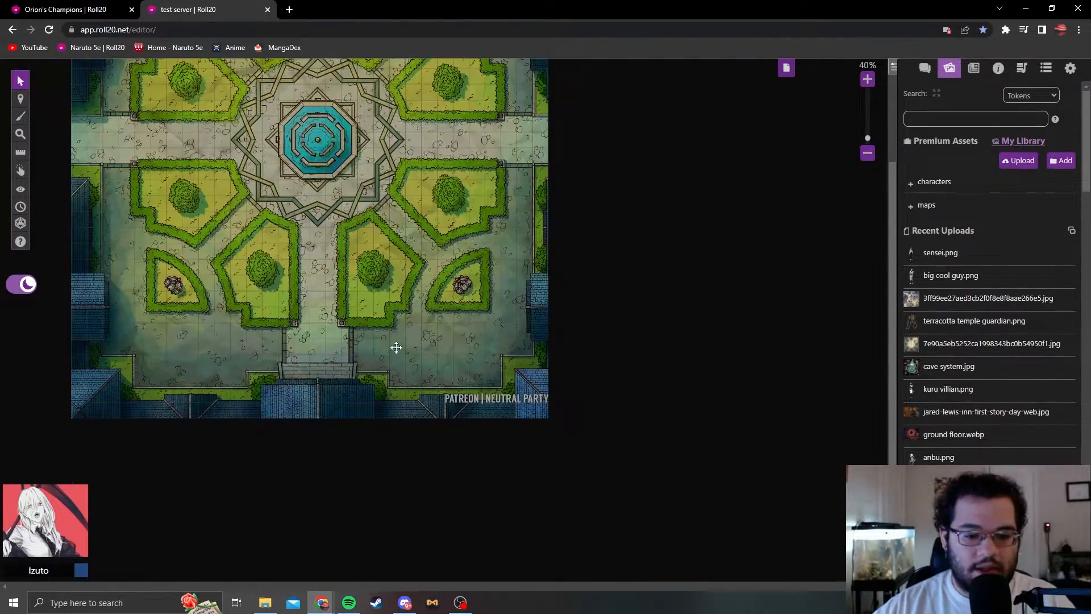
{"action": "left_click", "coordinate": [866, 78]}
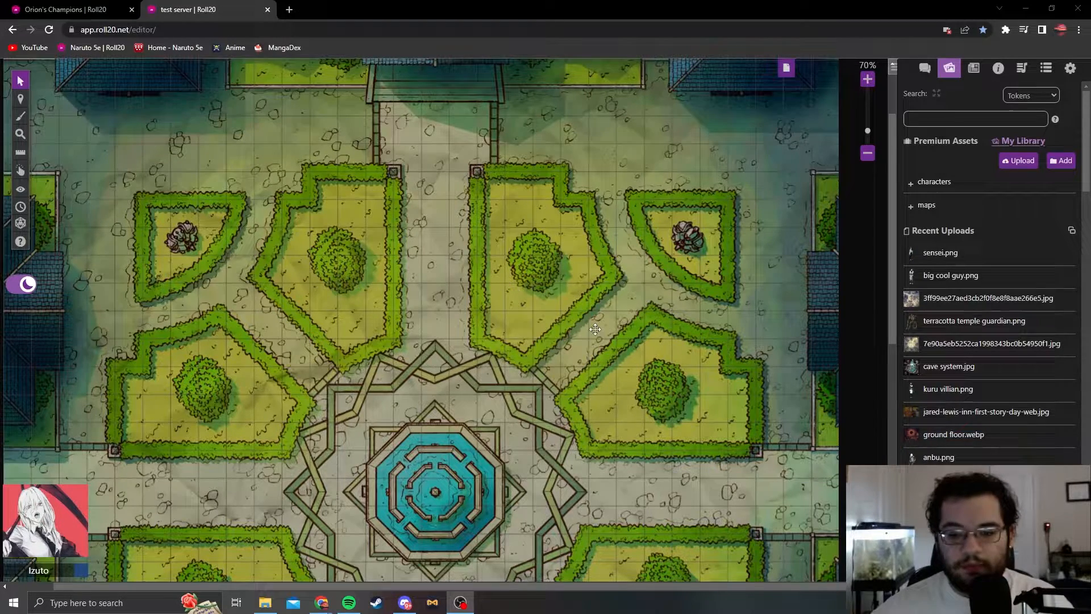
{"action": "mouse_move", "coordinate": [974, 67]}
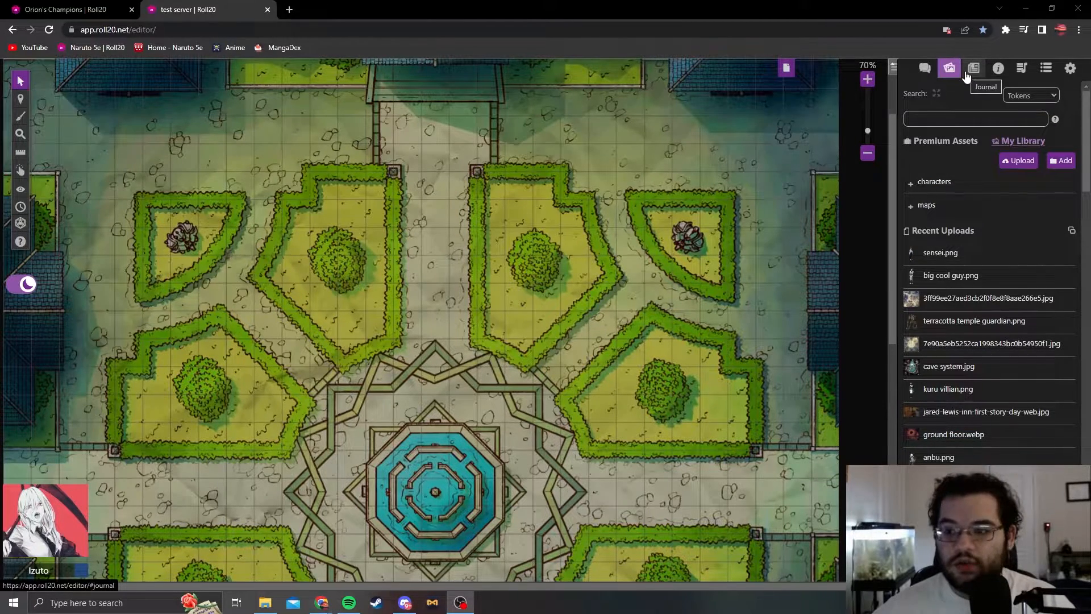
Open the Kai character from the Journal for editing
{"action": "left_click", "coordinate": [973, 67]}
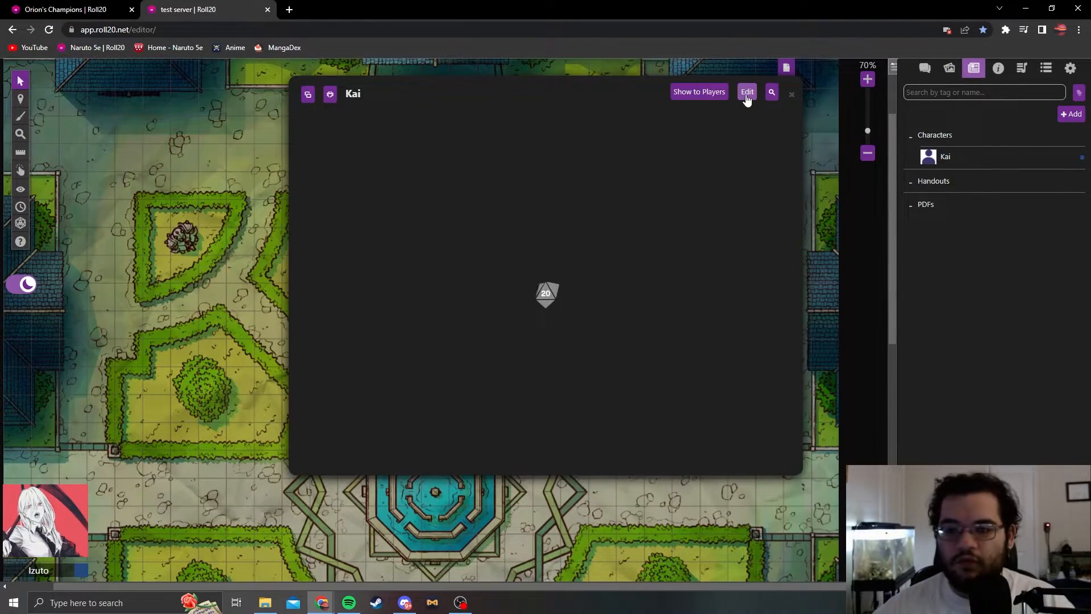
{"action": "left_click", "coordinate": [747, 91]}
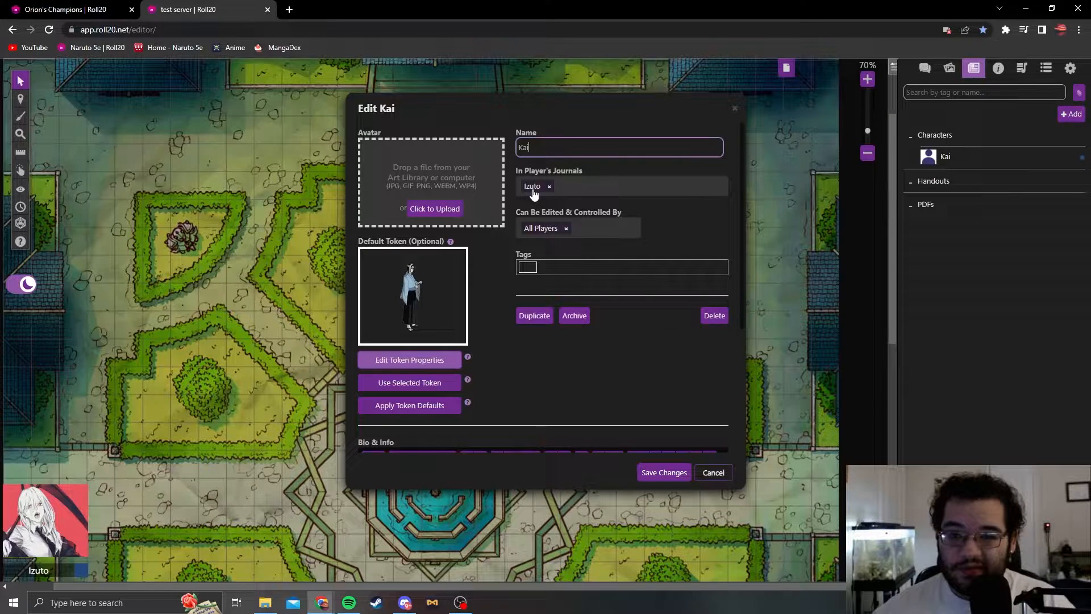
{"action": "mouse_move", "coordinate": [535, 201]}
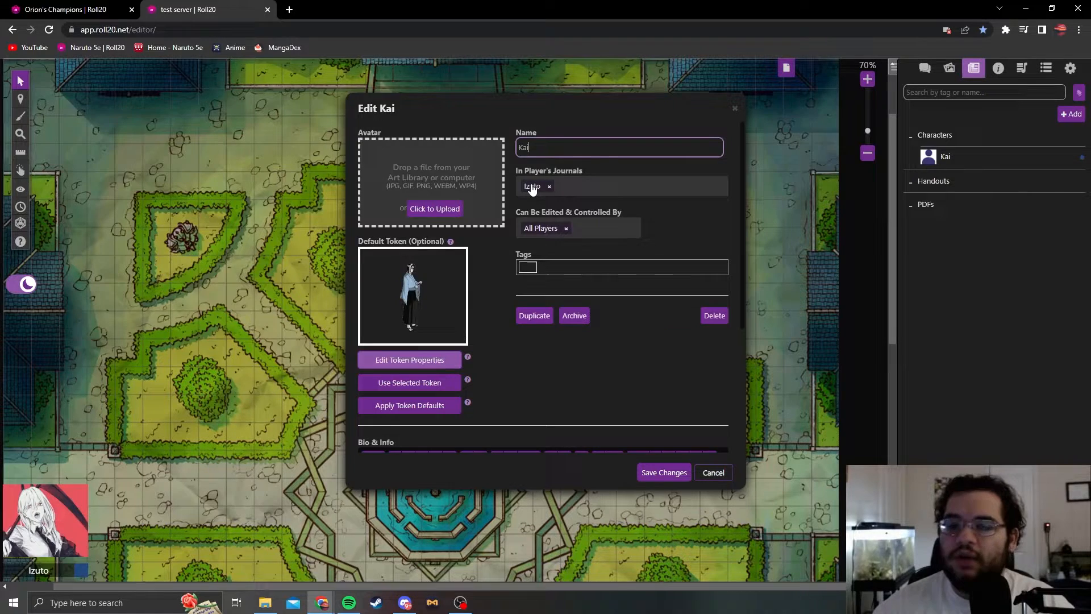
{"action": "mouse_move", "coordinate": [586, 248]}
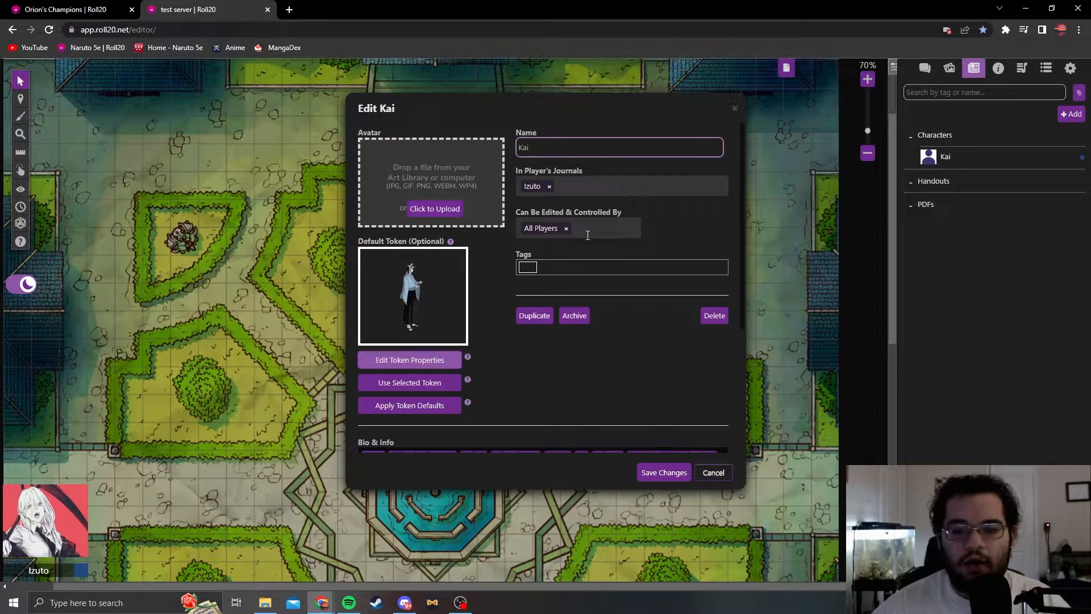
{"action": "left_click", "coordinate": [578, 229]}
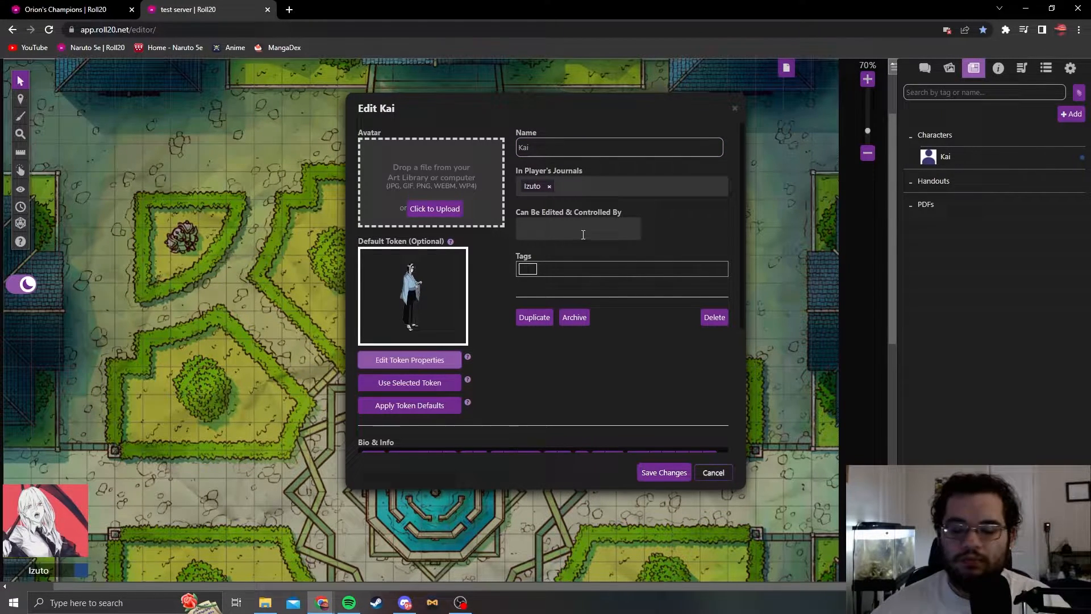
{"action": "left_click", "coordinate": [577, 229]}
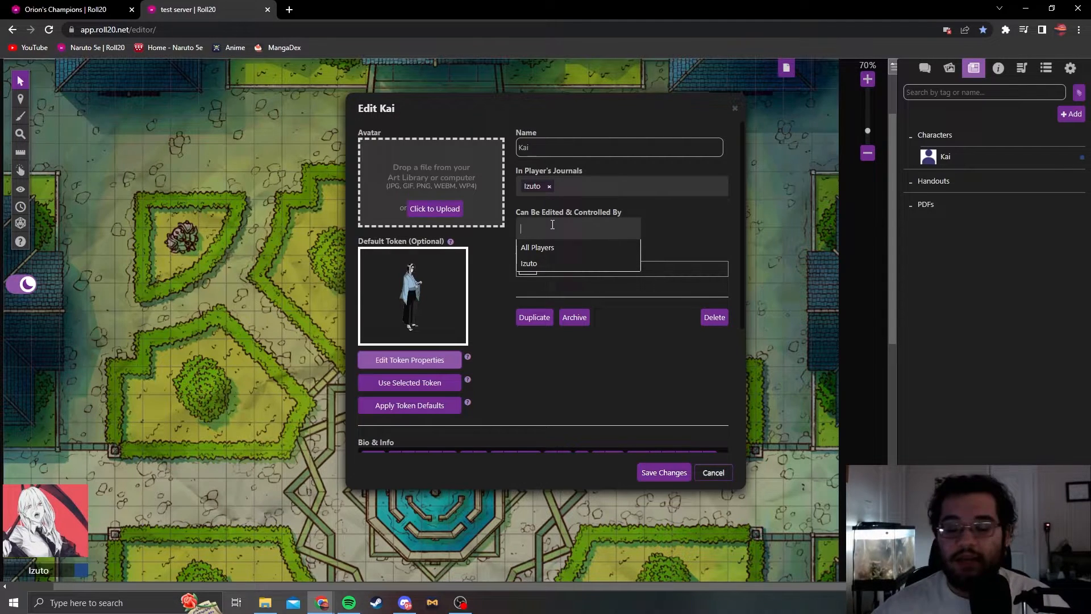
{"action": "mouse_move", "coordinate": [556, 252]}
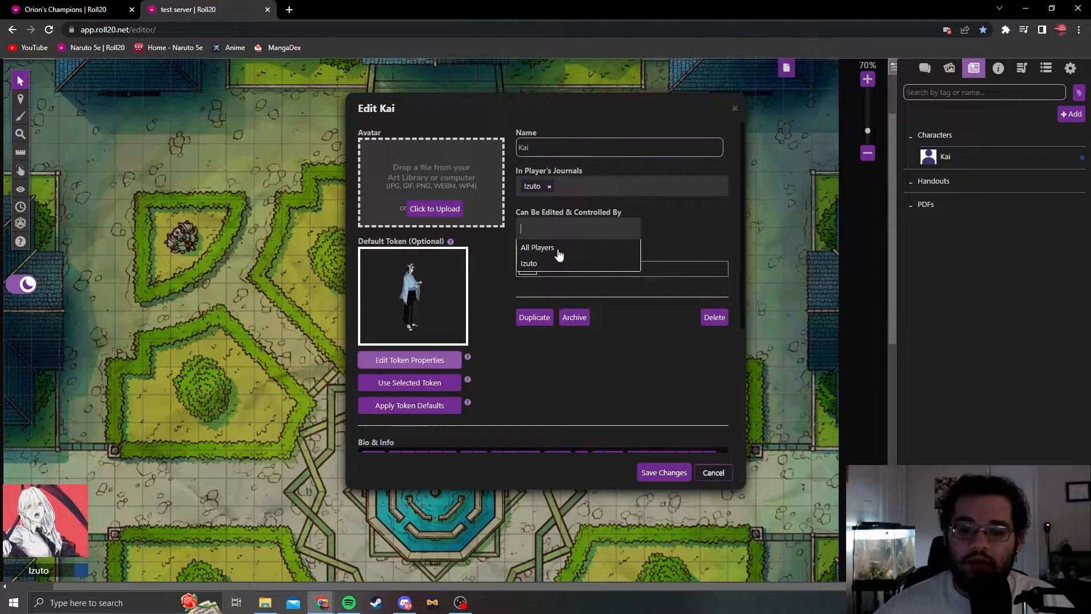
{"action": "left_click", "coordinate": [537, 247]}
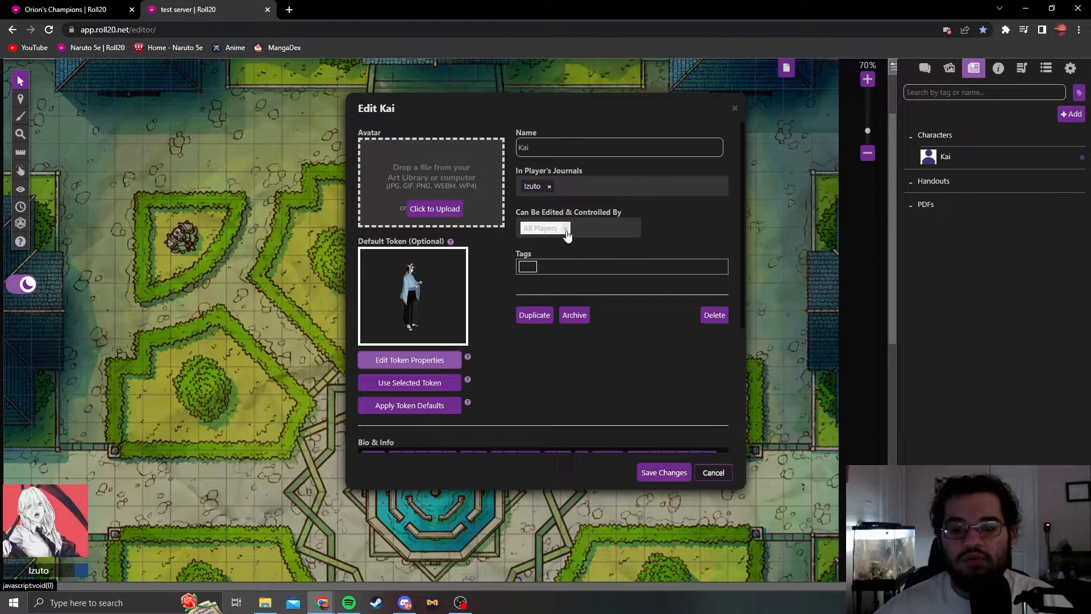
{"action": "mouse_move", "coordinate": [717, 220]}
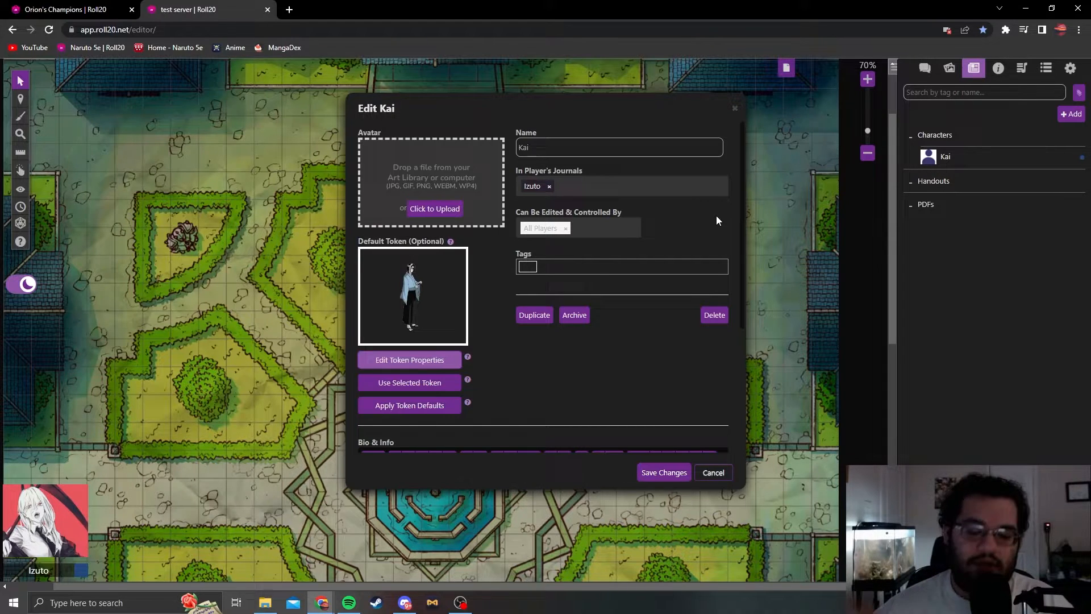
{"action": "mouse_move", "coordinate": [441, 331]}
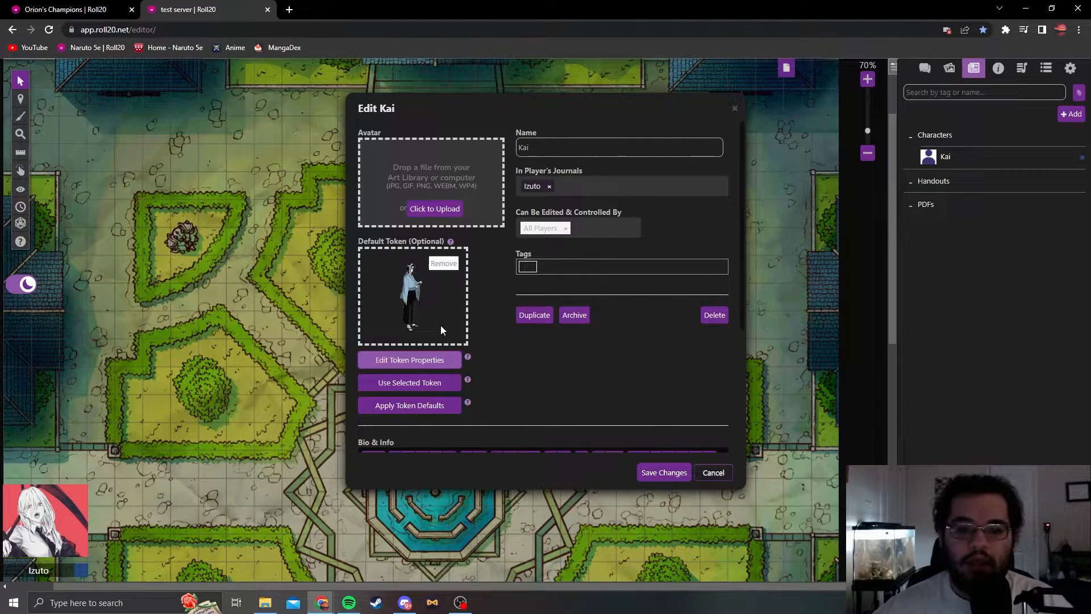
{"action": "mouse_move", "coordinate": [386, 173]}
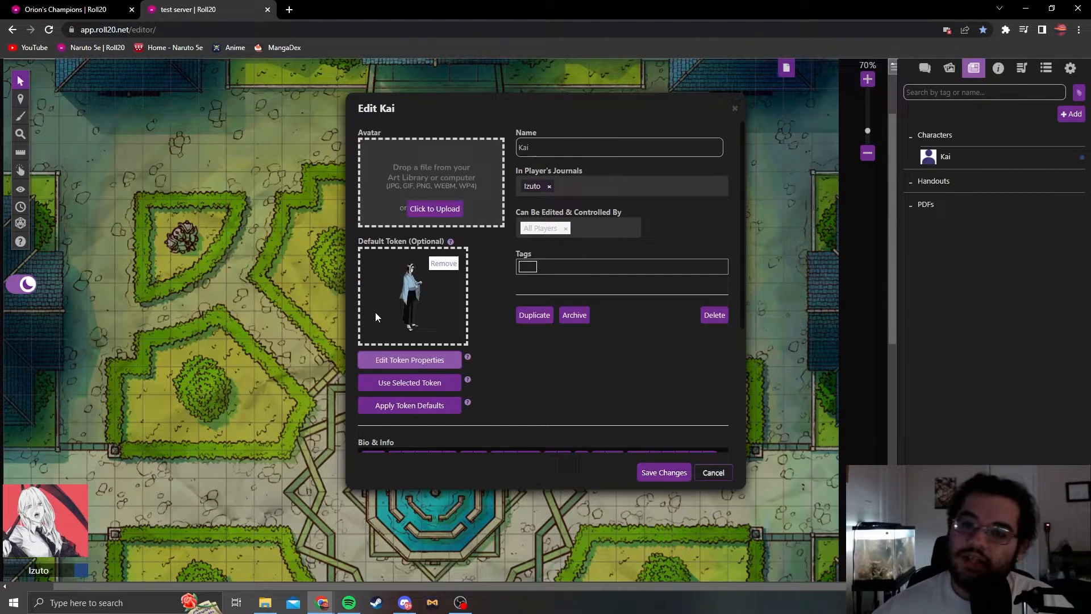
{"action": "mouse_move", "coordinate": [414, 180]}
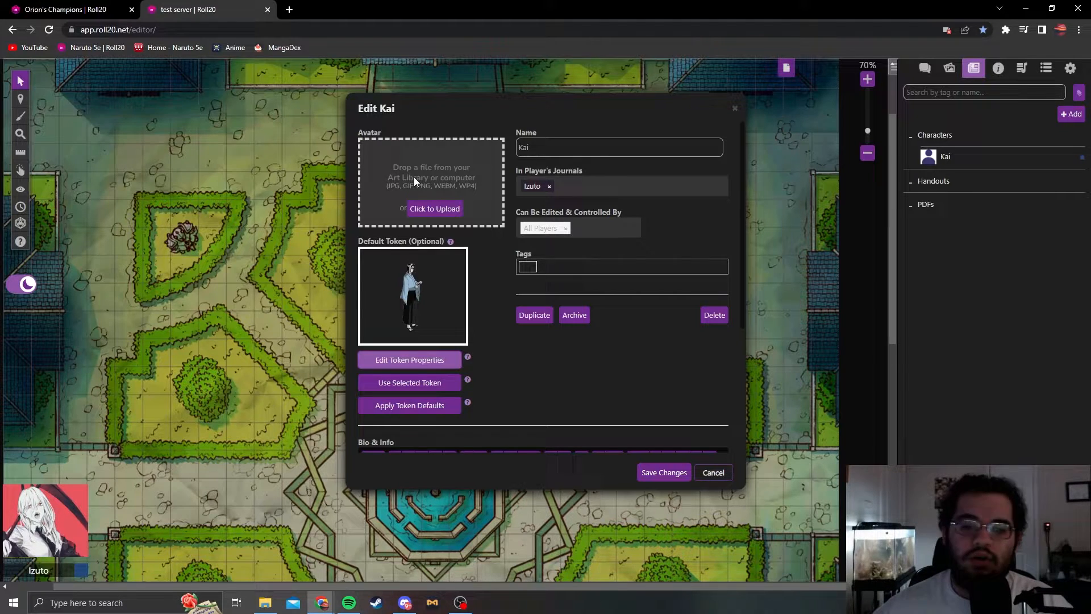
{"action": "mouse_move", "coordinate": [412, 327]}
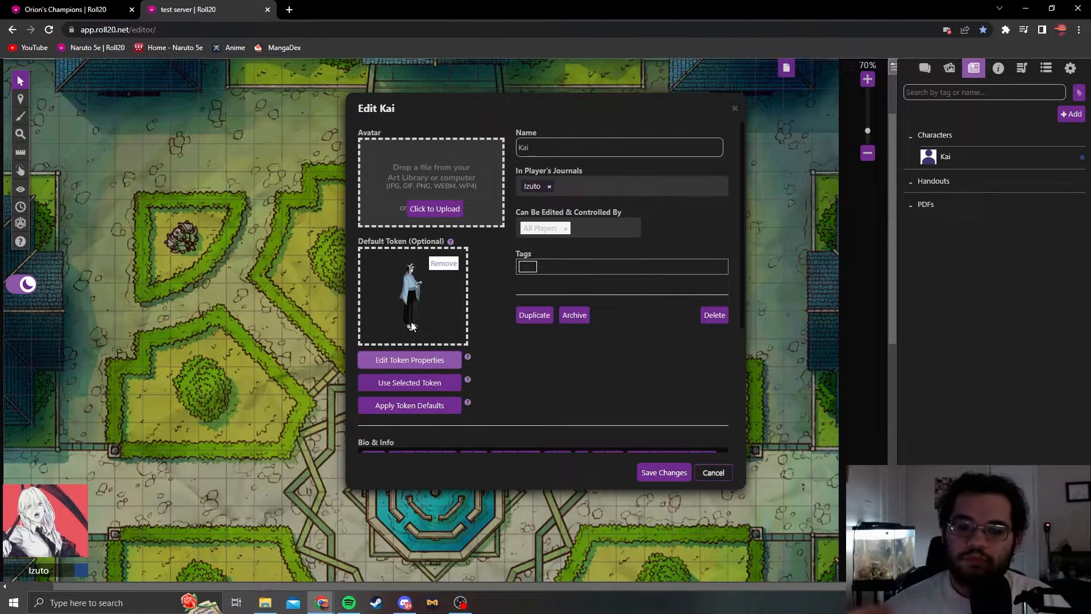
{"action": "mouse_move", "coordinate": [410, 295]}
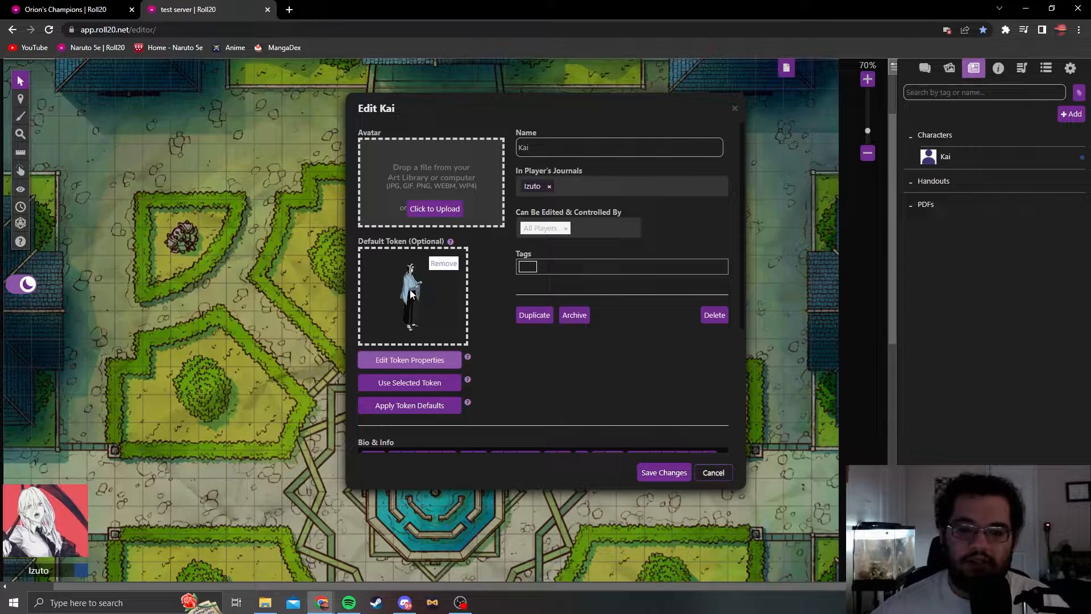
{"action": "mouse_move", "coordinate": [498, 254]}
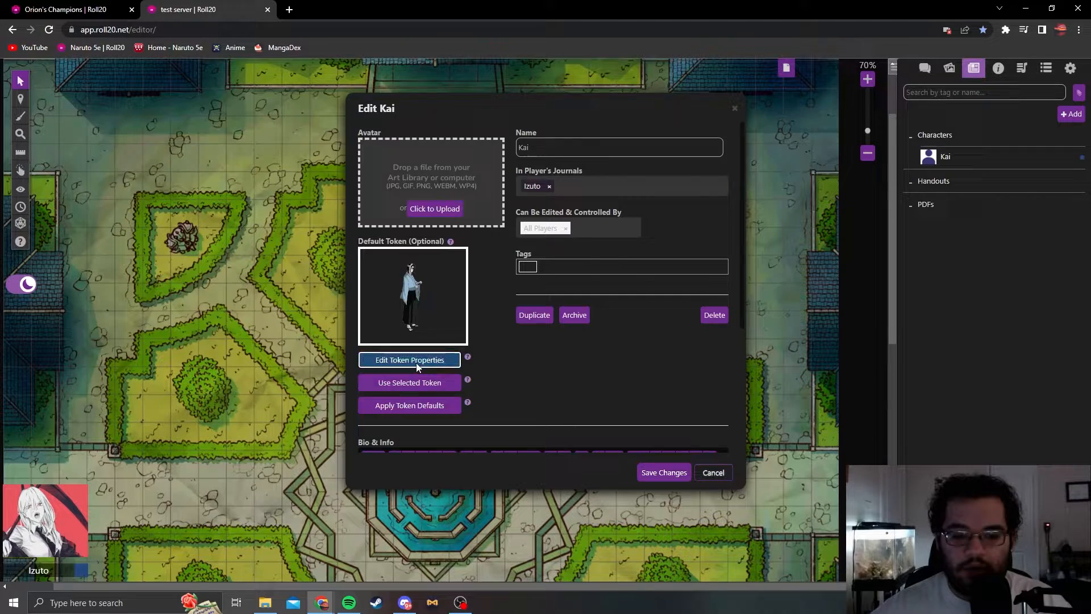
Open the settings of Kai's default token, showing bars 60/60 and 55/55
{"action": "left_click", "coordinate": [409, 360]}
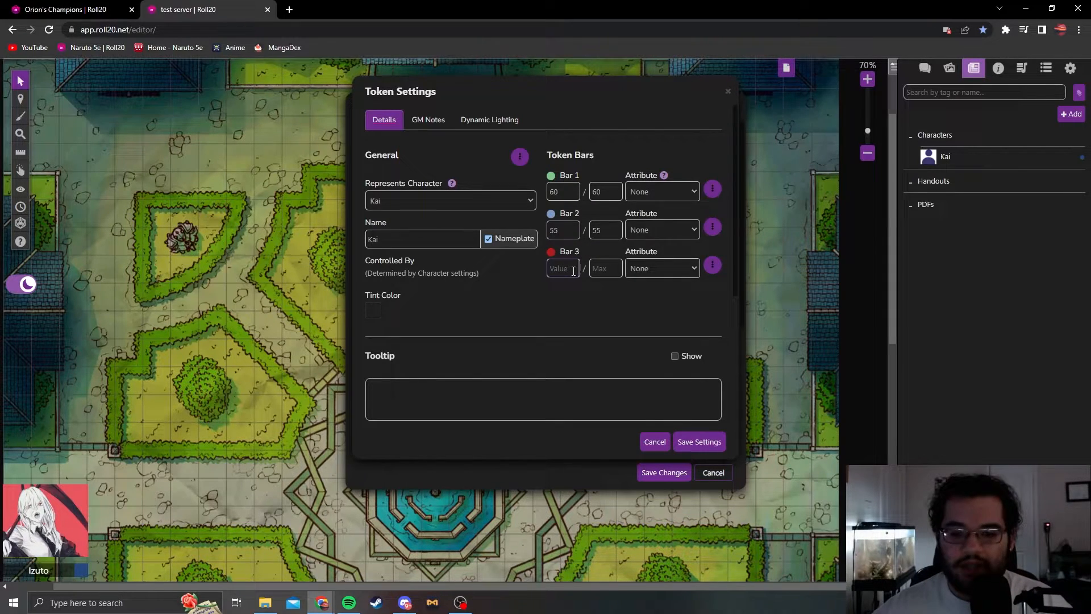
{"action": "left_click", "coordinate": [605, 268]}
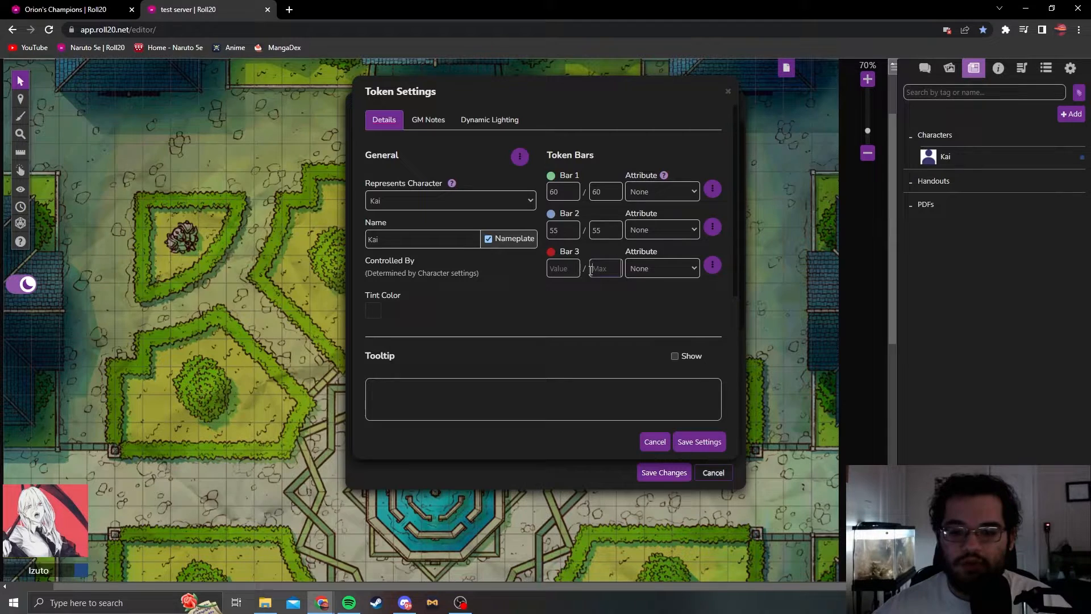
{"action": "left_click", "coordinate": [563, 268]}
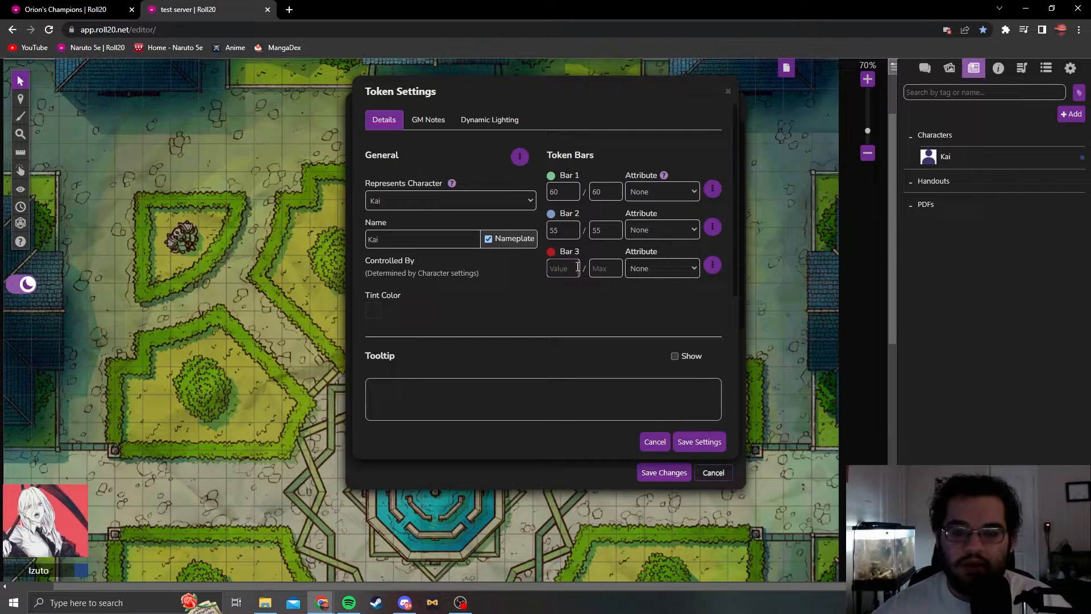
{"action": "mouse_move", "coordinate": [603, 269]}
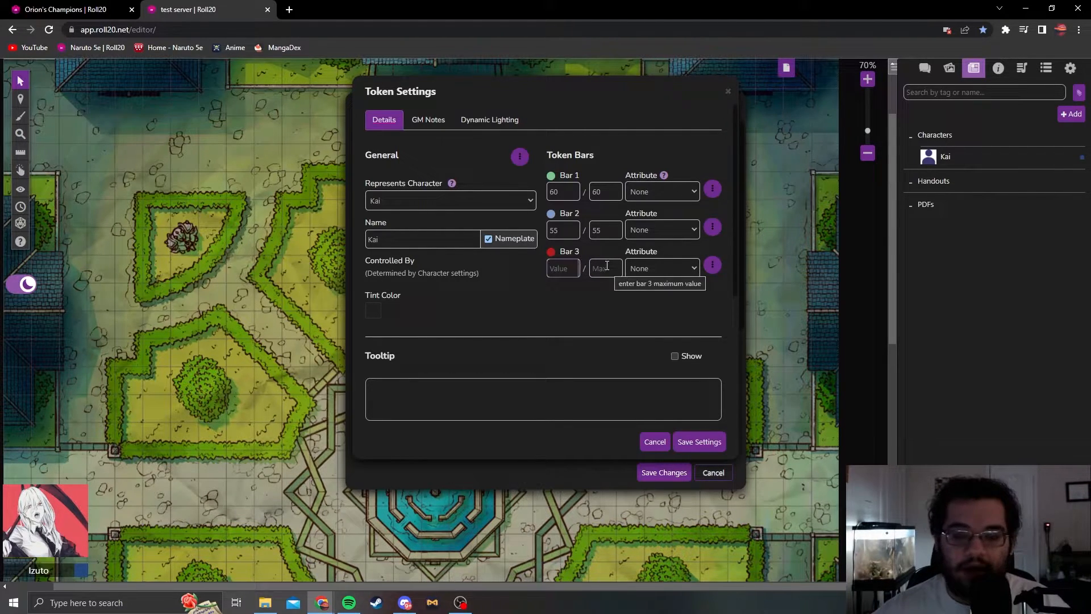
Enable Vision and Bright Light at 15 feet in Kai's token dynamic lighting settings
{"action": "left_click", "coordinate": [488, 119]}
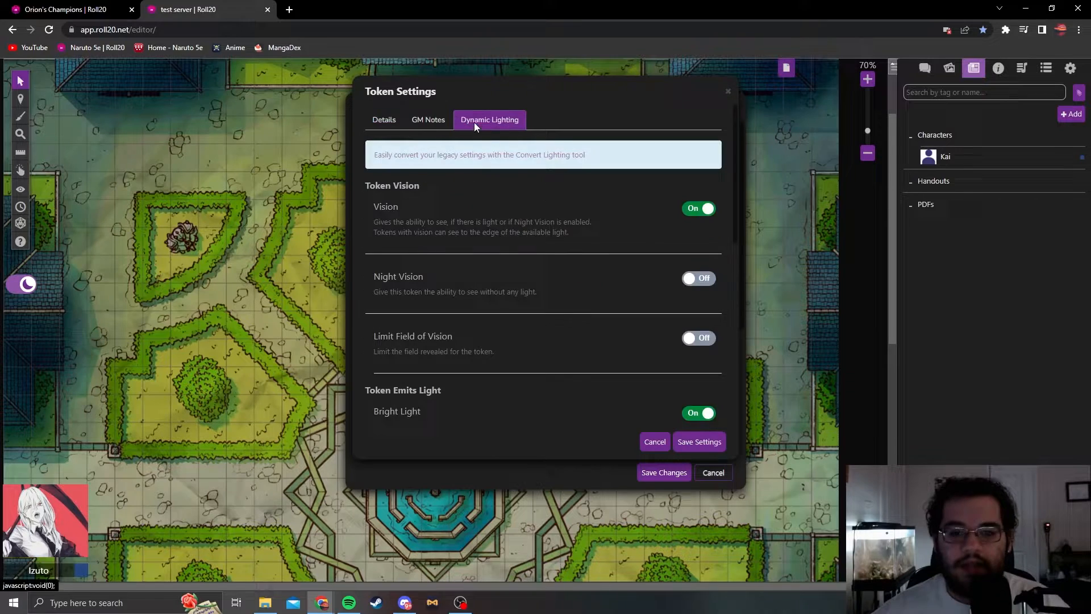
{"action": "scroll", "scroll_direction": "down", "scroll_amount": 3}
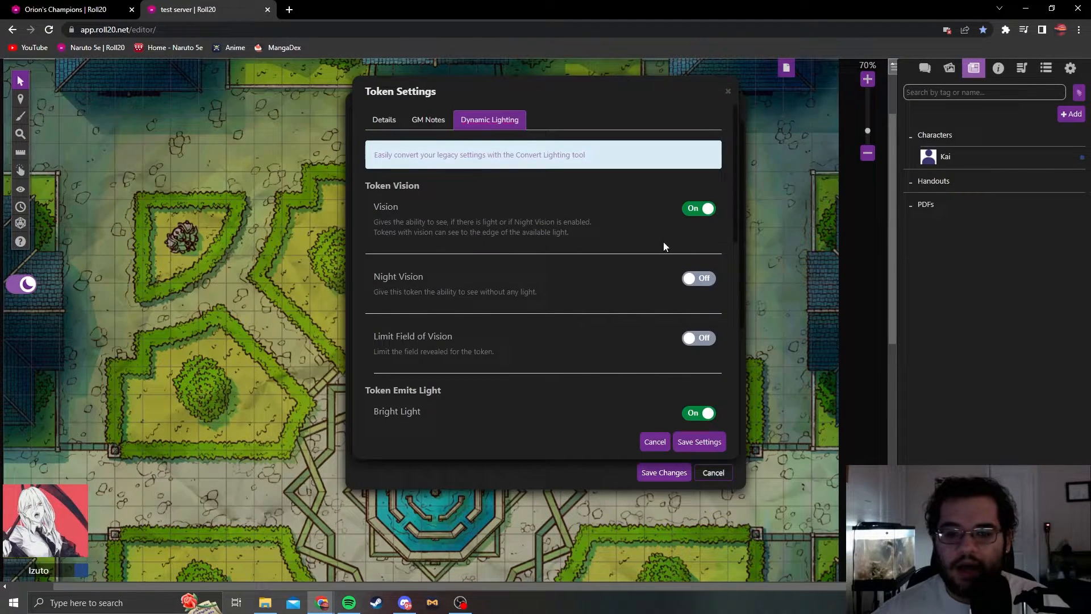
{"action": "mouse_move", "coordinate": [611, 234]}
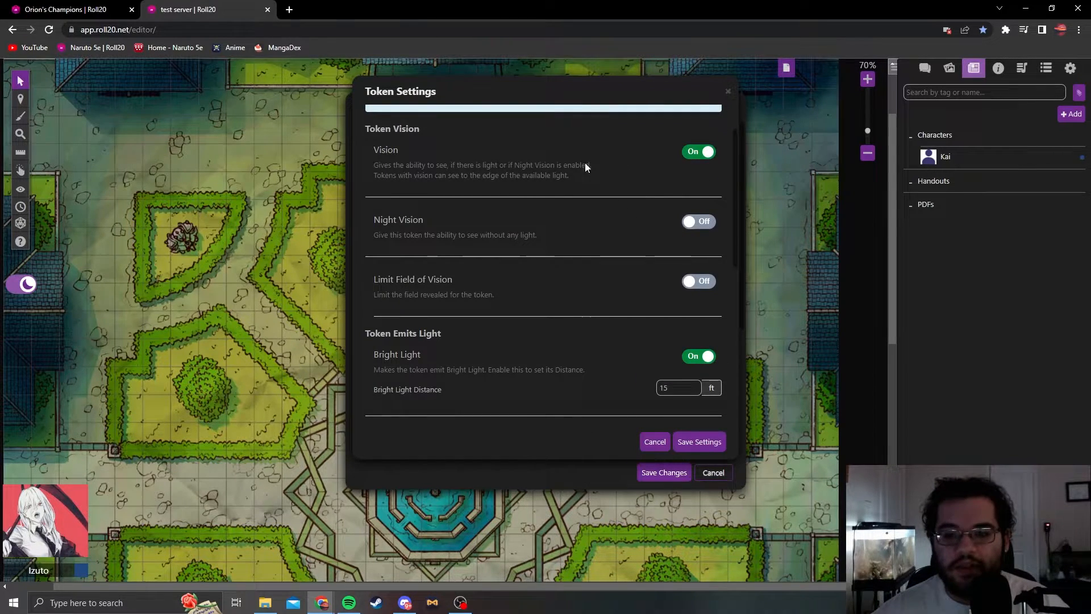
{"action": "scroll", "scroll_direction": "up", "scroll_amount": 3}
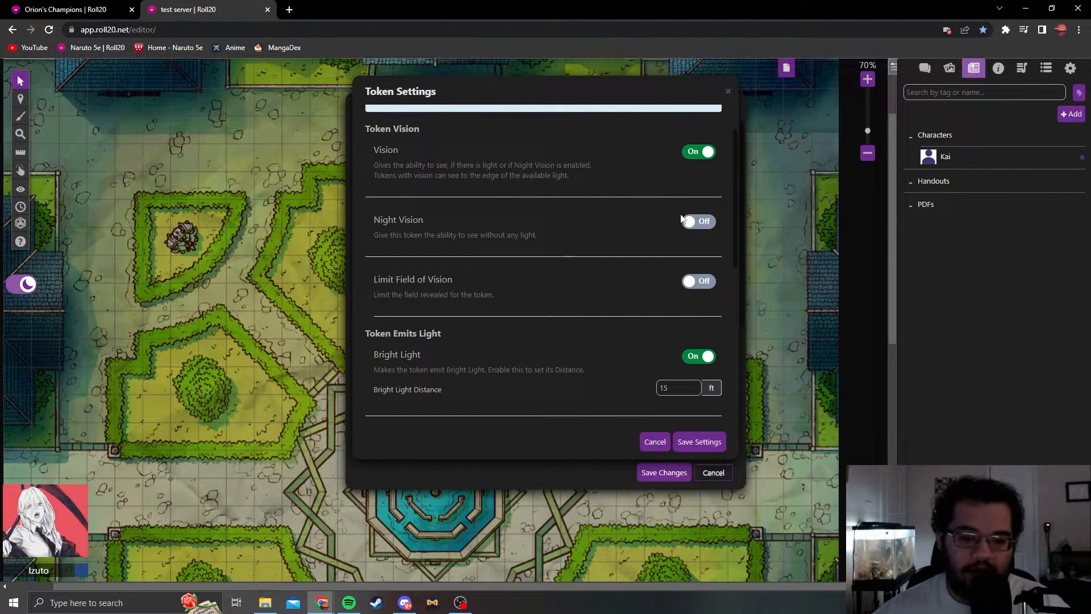
{"action": "scroll", "scroll_direction": "down", "scroll_amount": 3}
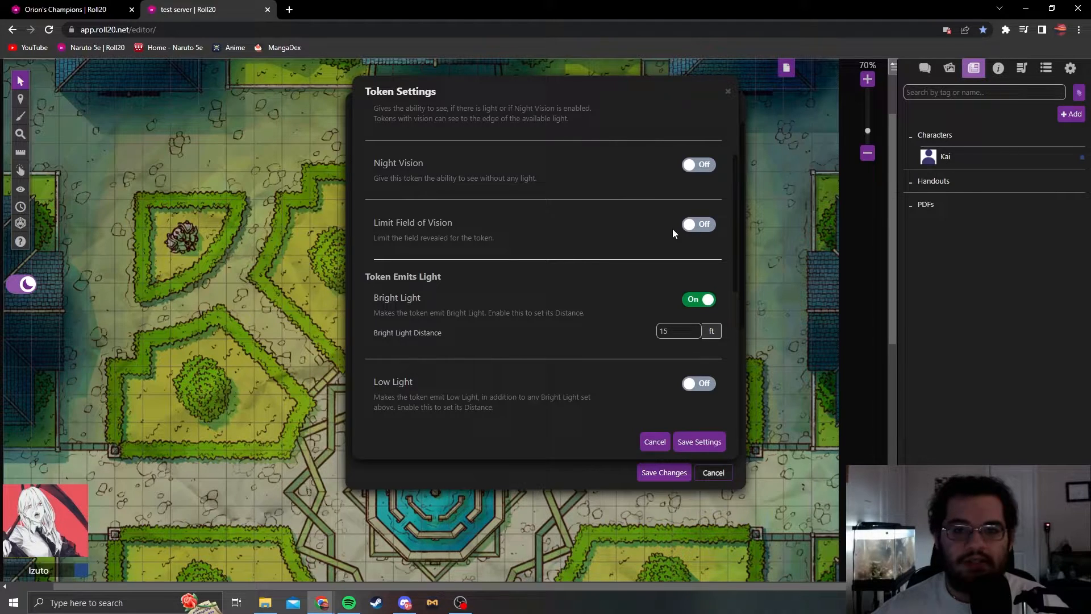
{"action": "mouse_move", "coordinate": [723, 331]}
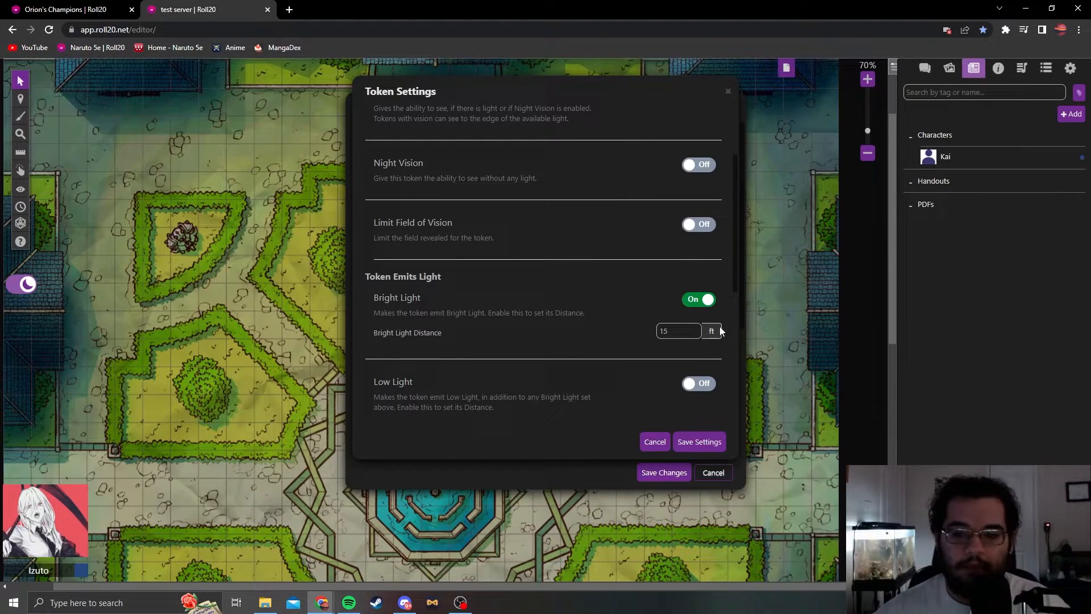
{"action": "mouse_move", "coordinate": [659, 317]}
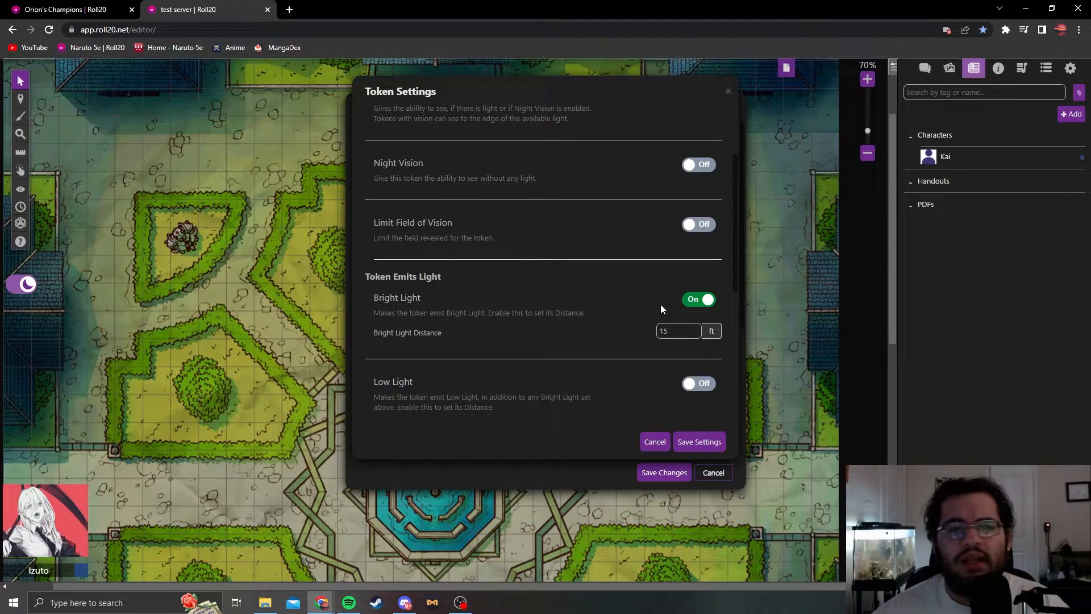
{"action": "scroll", "scroll_direction": "down", "scroll_amount": 3}
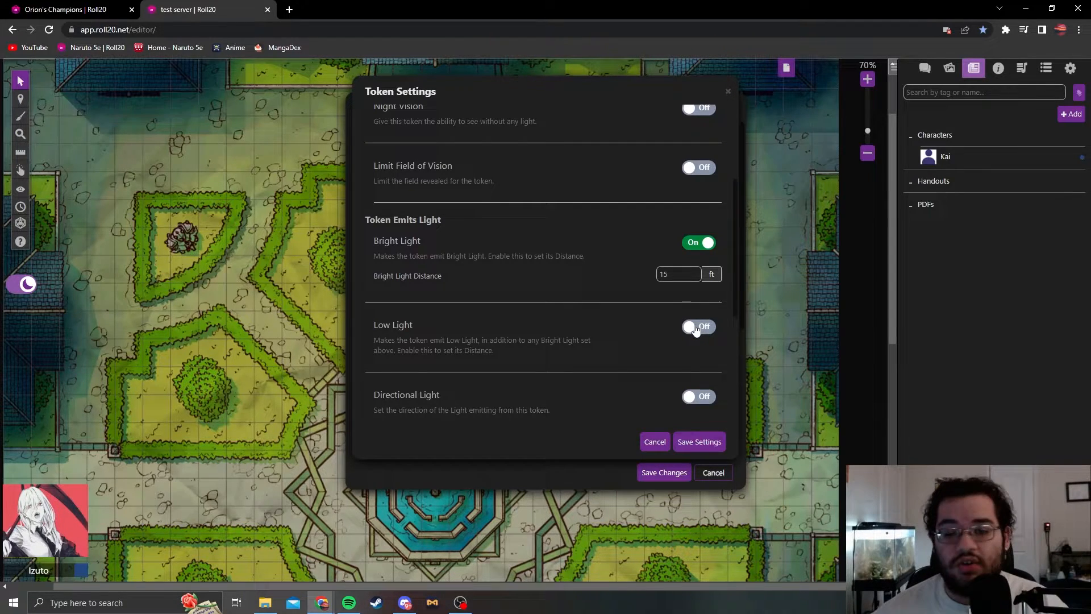
{"action": "mouse_move", "coordinate": [715, 302]}
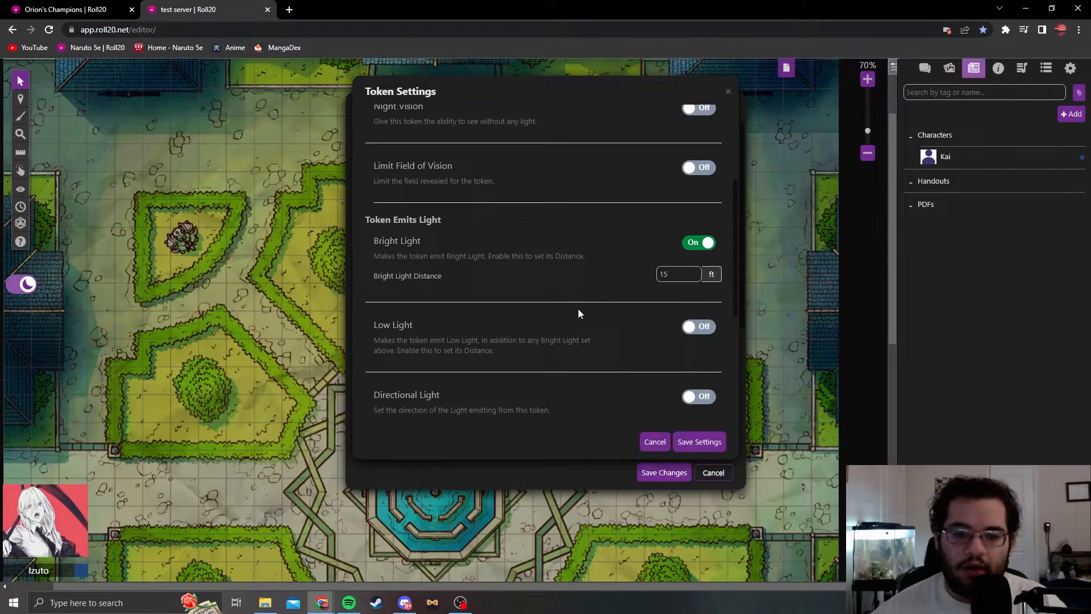
{"action": "scroll", "scroll_direction": "down", "scroll_amount": 3}
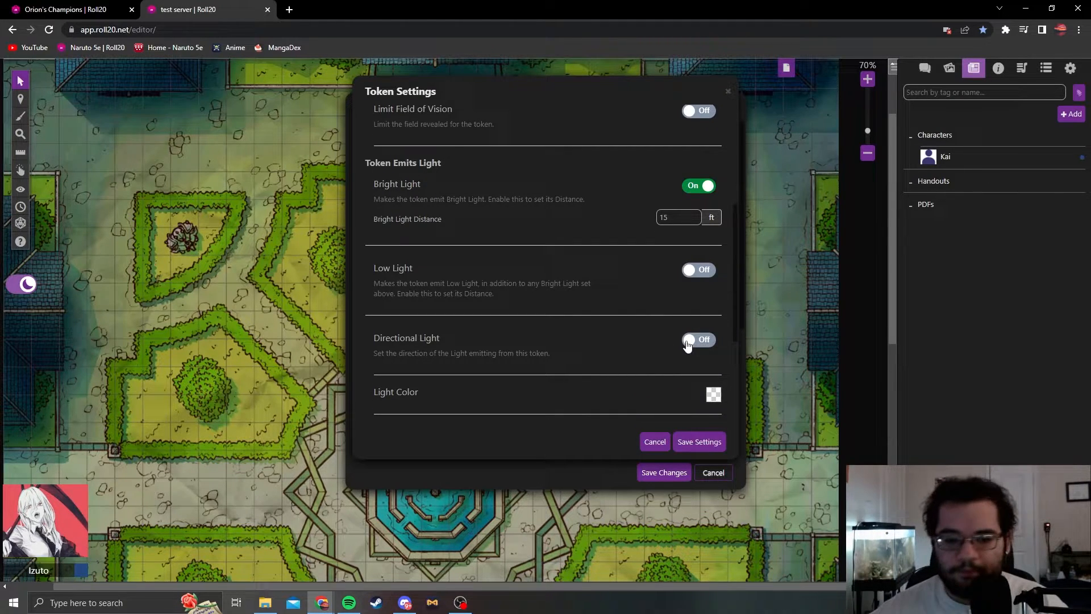
{"action": "scroll", "scroll_direction": "down", "scroll_amount": 3}
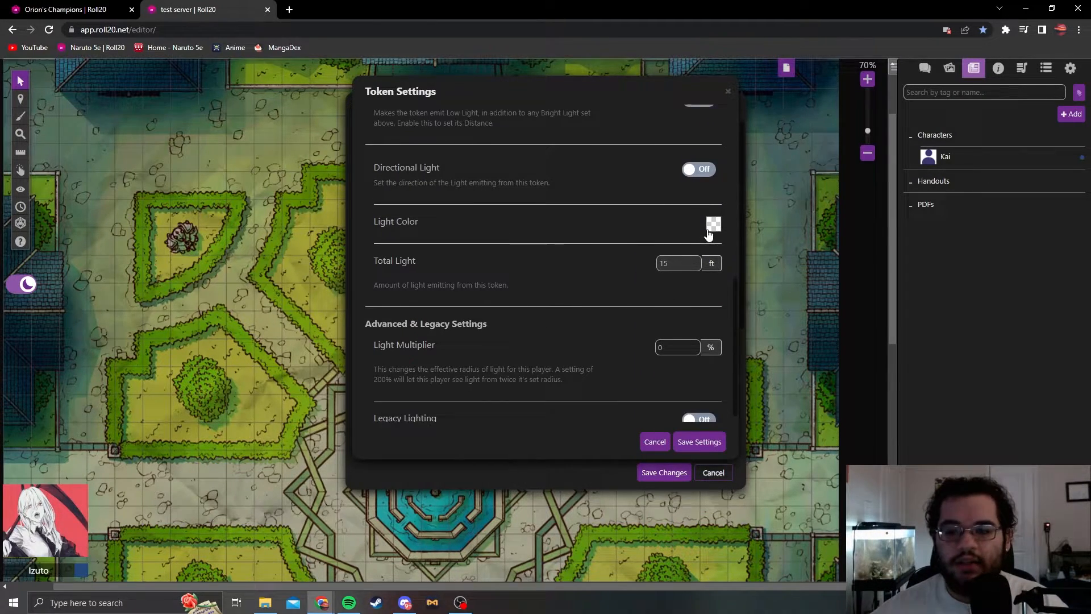
{"action": "scroll", "scroll_direction": "down", "scroll_amount": 3}
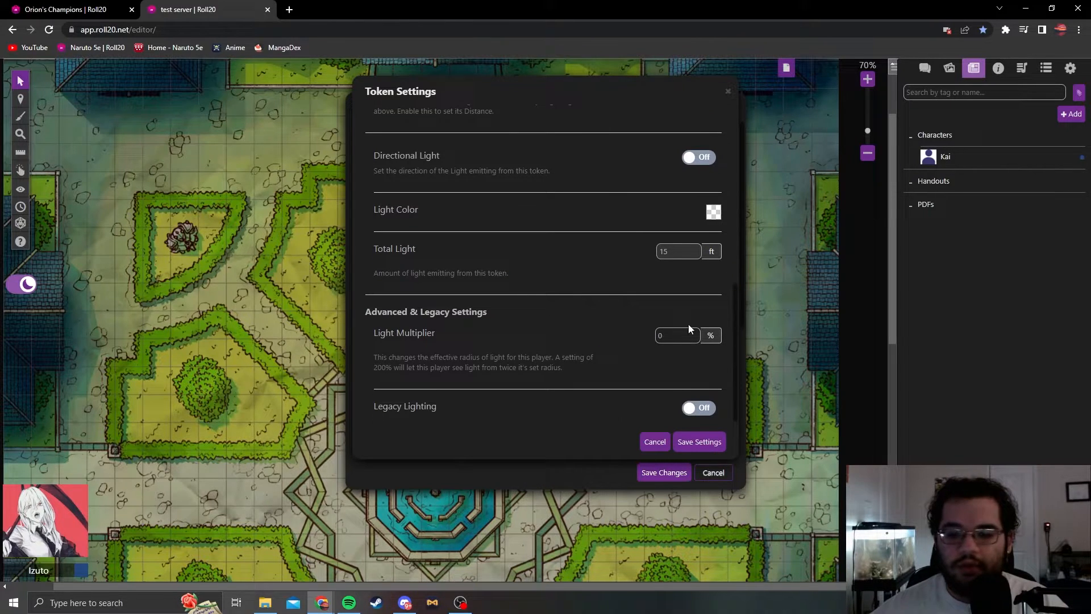
{"action": "mouse_move", "coordinate": [644, 360]}
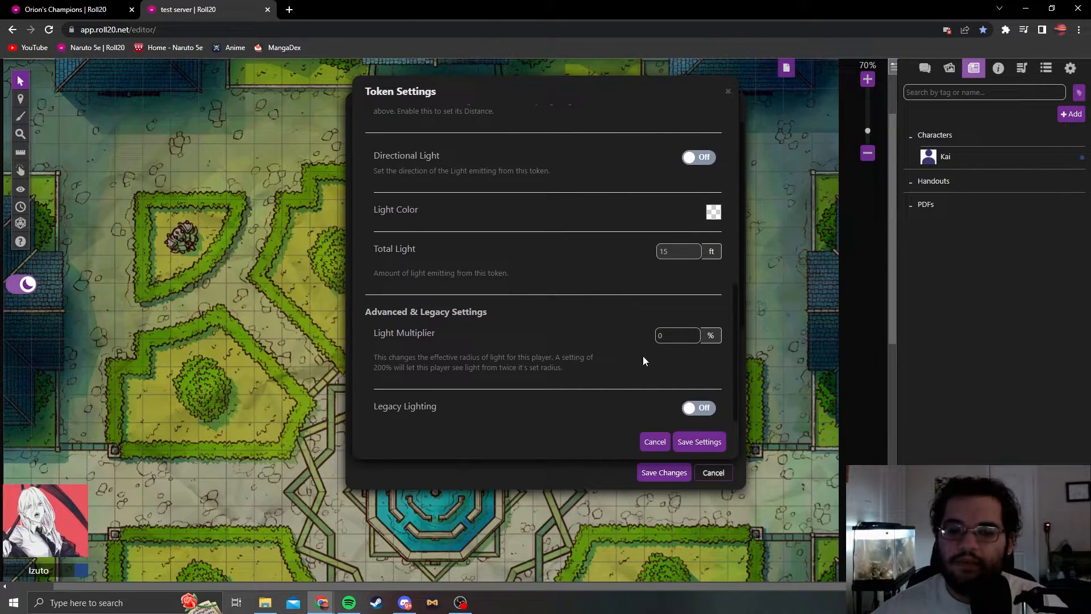
{"action": "scroll", "scroll_direction": "up", "scroll_amount": 3}
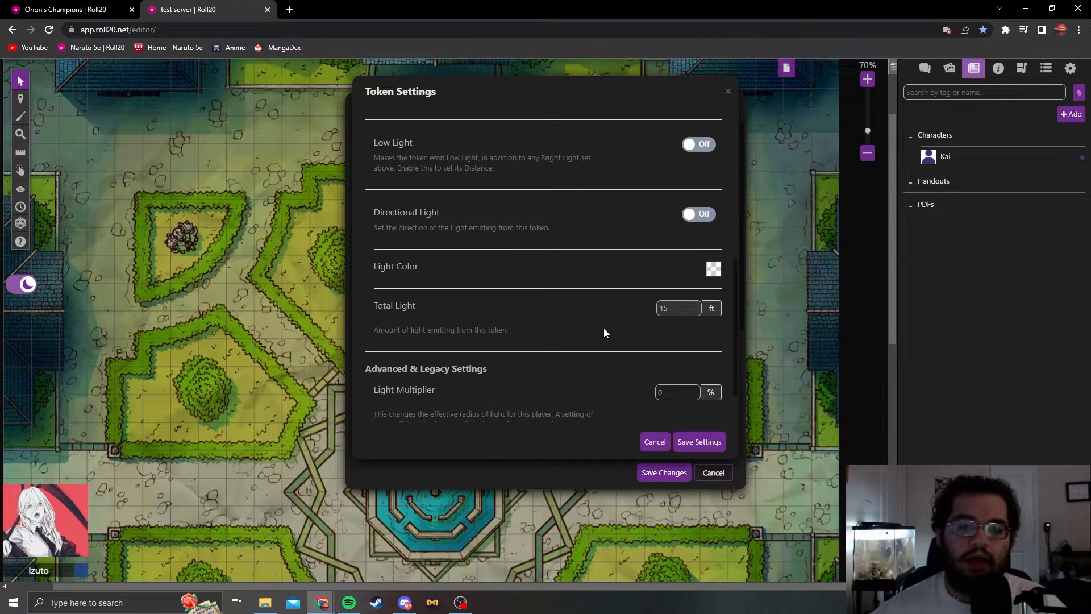
{"action": "scroll", "scroll_direction": "up", "scroll_amount": 3}
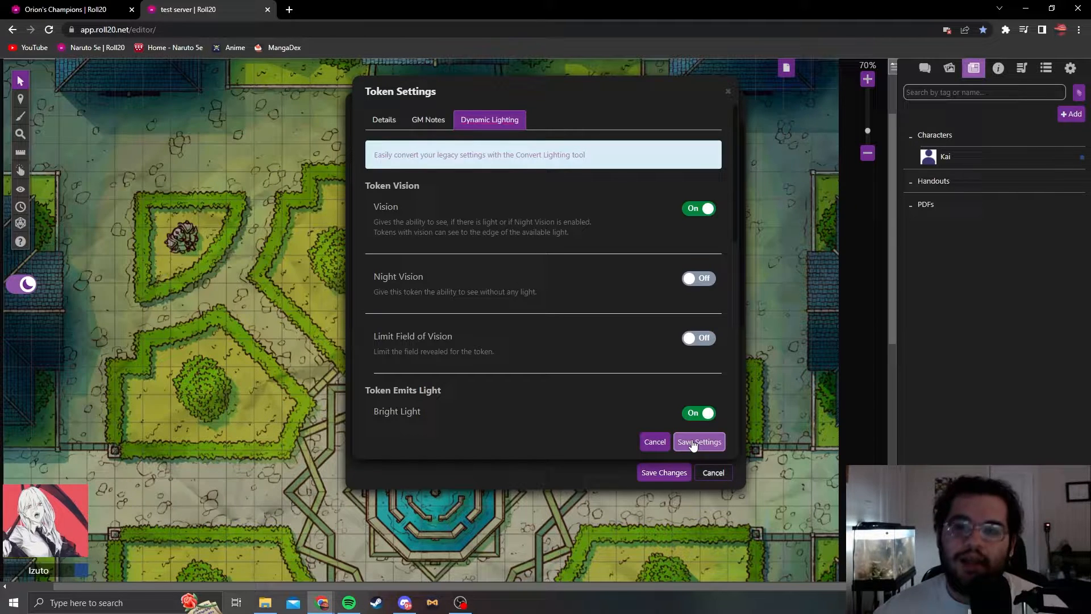
Save Kai's token settings and character changes, then close his character sheet
{"action": "left_click", "coordinate": [698, 441]}
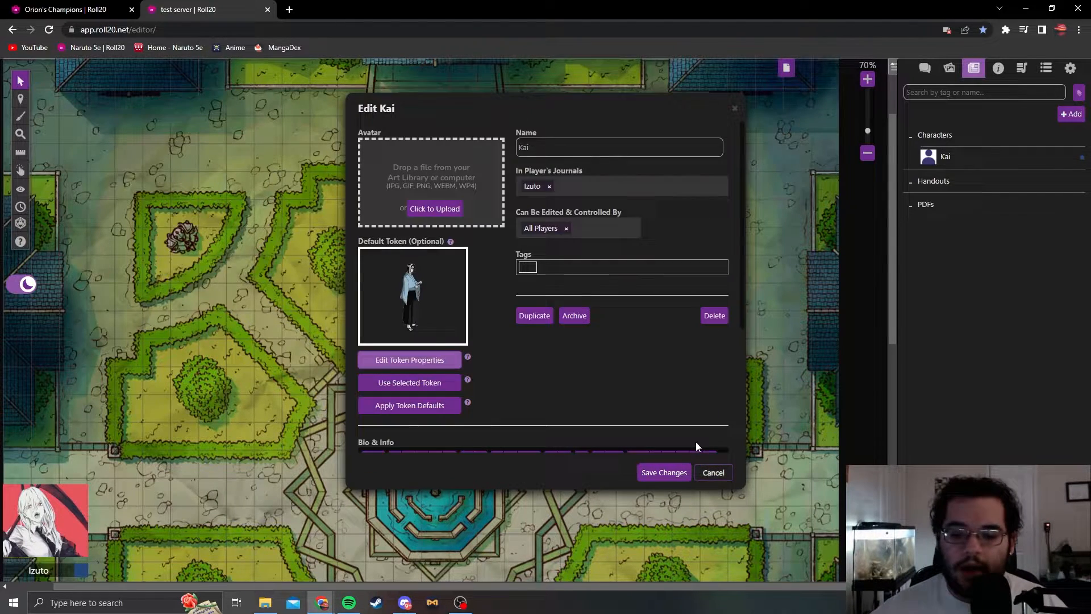
{"action": "scroll", "scroll_direction": "down", "scroll_amount": 3}
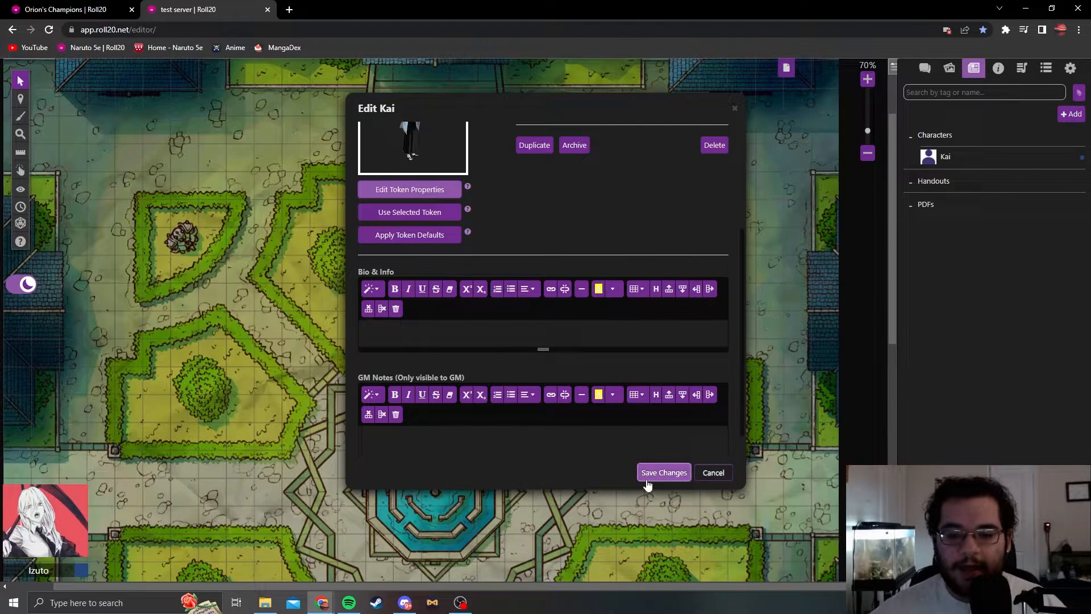
{"action": "left_click", "coordinate": [661, 473]}
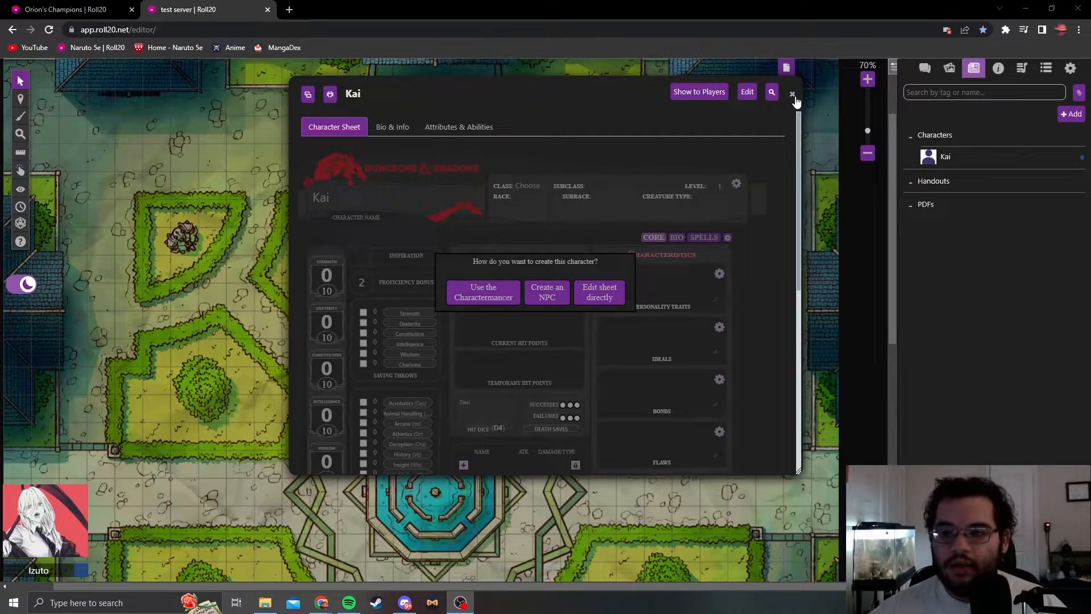
{"action": "left_click", "coordinate": [792, 93]}
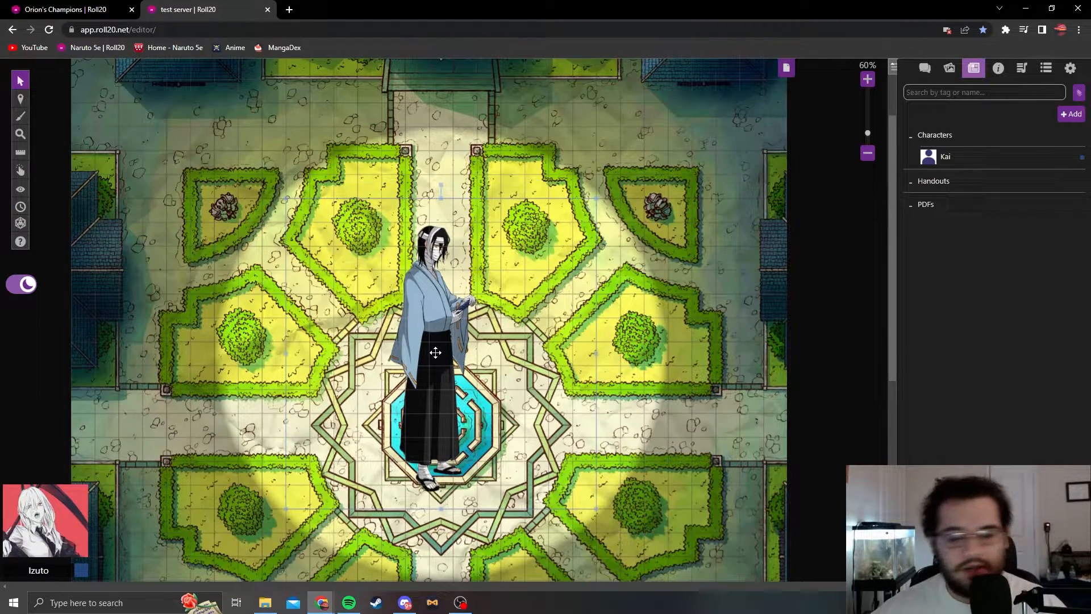
{"action": "mouse_move", "coordinate": [532, 293]}
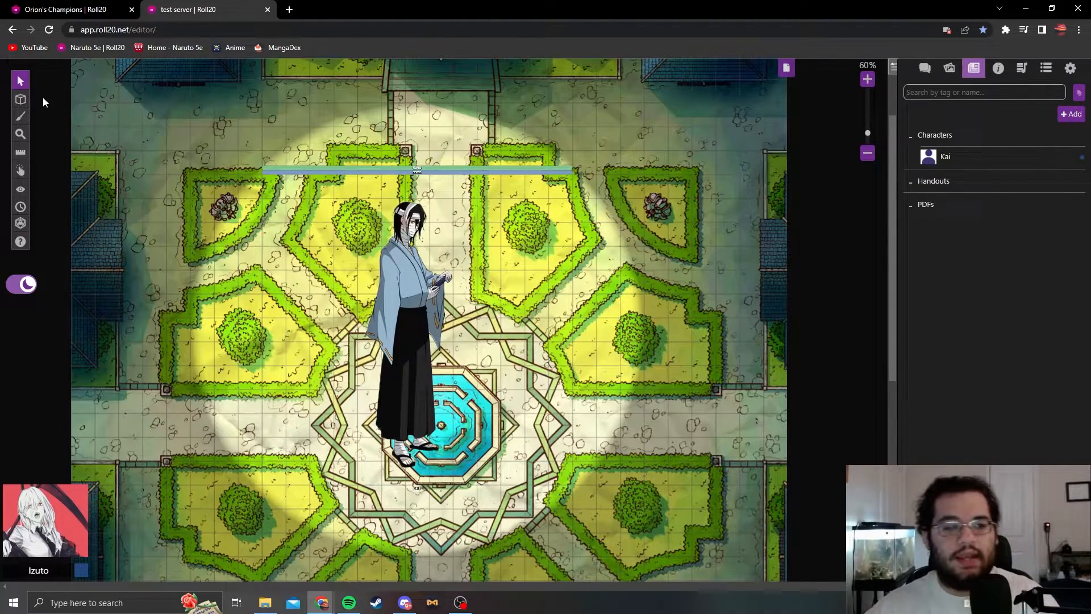
Position Kai's token over the courtyard's central fountain
{"action": "left_click", "coordinate": [20, 99]}
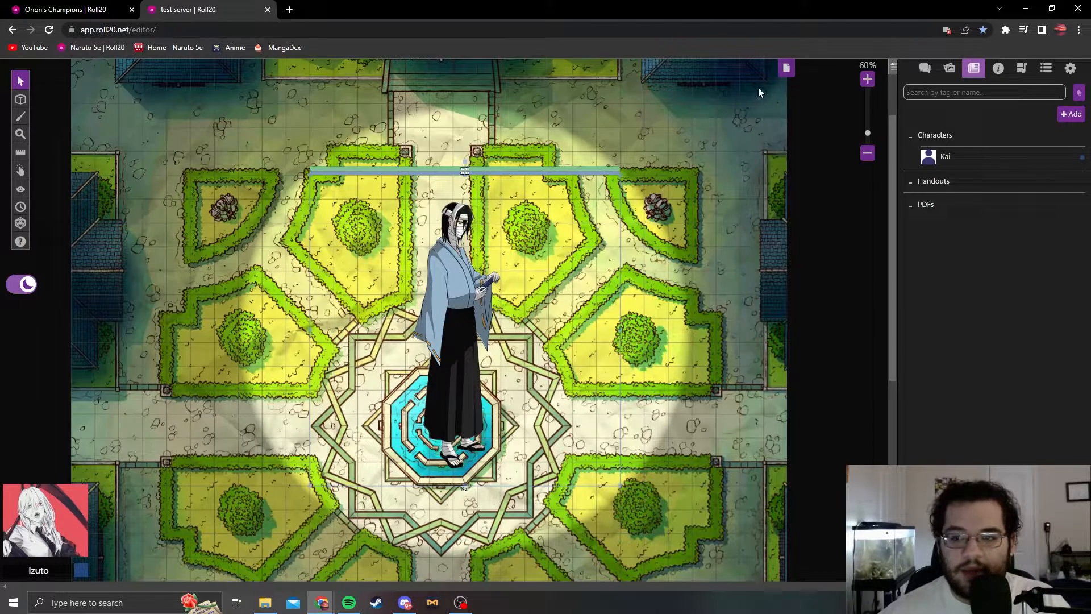
Open the Start page's settings and review its size and dynamic lighting details
{"action": "left_click", "coordinate": [785, 67]}
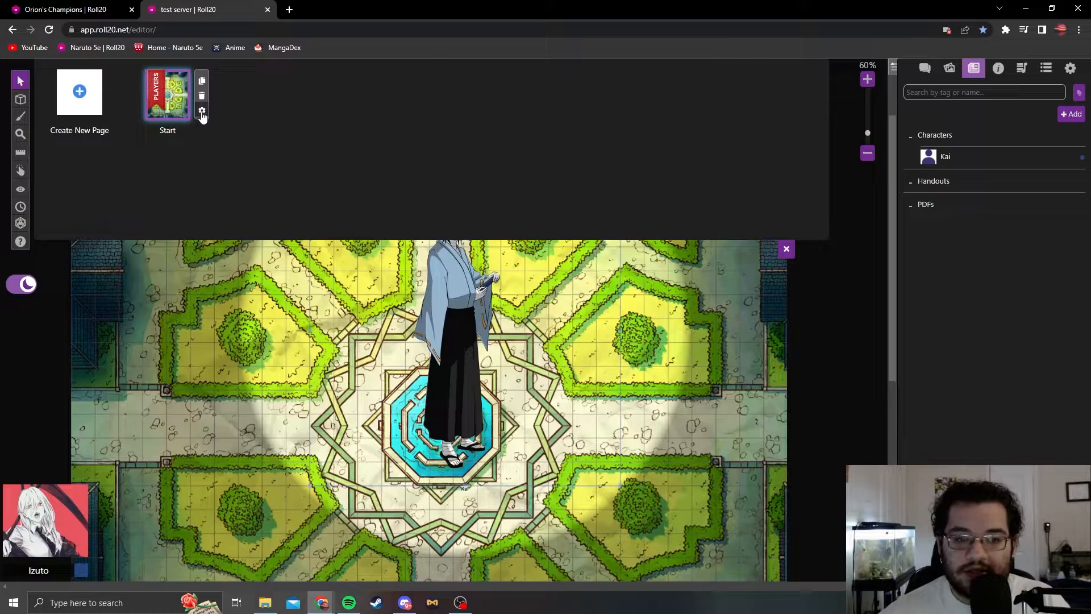
{"action": "left_click", "coordinate": [202, 113]}
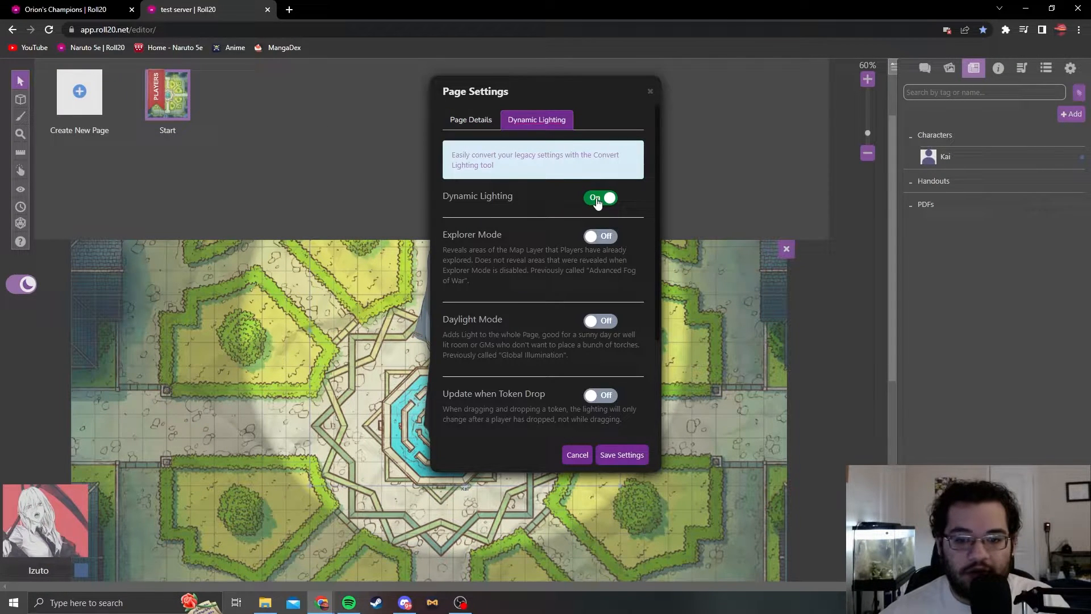
{"action": "mouse_move", "coordinate": [597, 241]}
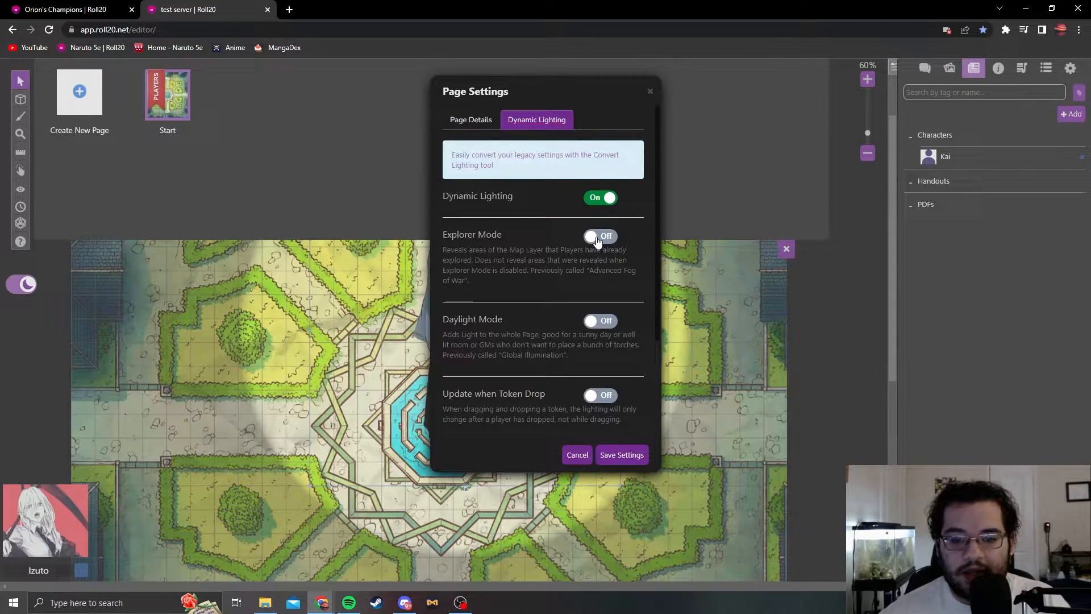
{"action": "left_click", "coordinate": [621, 455]}
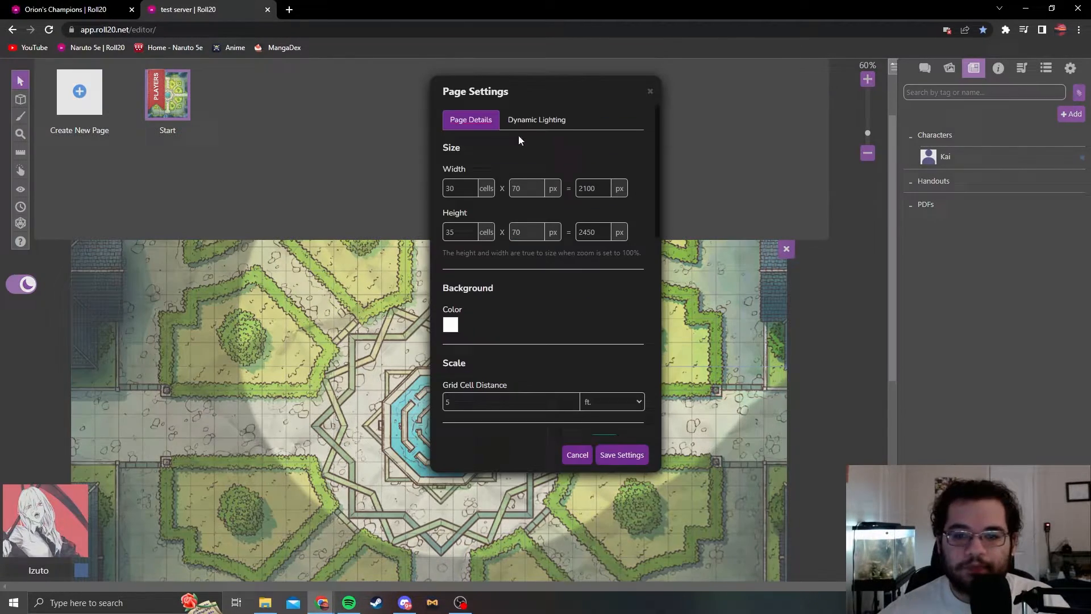
{"action": "left_click", "coordinate": [537, 119]}
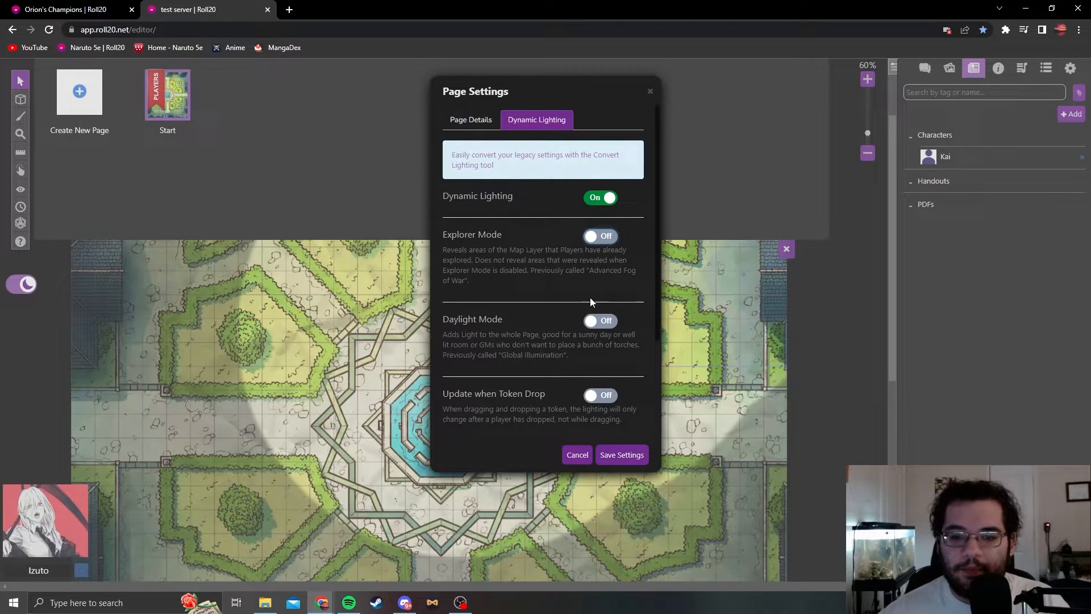
Turn Daylight Mode on for the Start page and save the page settings
{"action": "scroll", "scroll_direction": "down", "scroll_amount": 3}
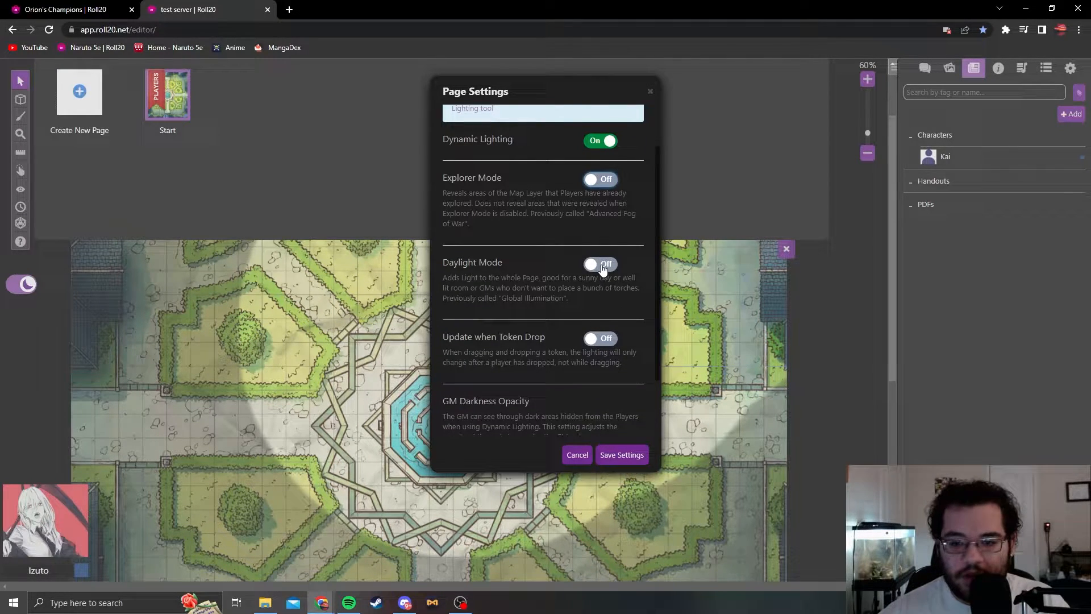
{"action": "left_click", "coordinate": [600, 263]}
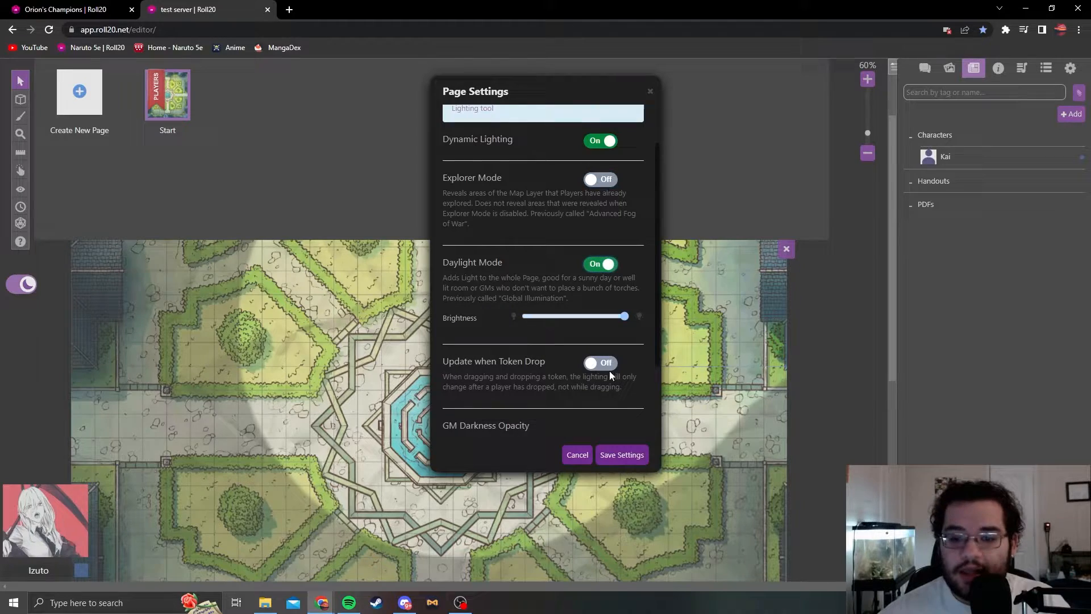
{"action": "left_click", "coordinate": [620, 455]}
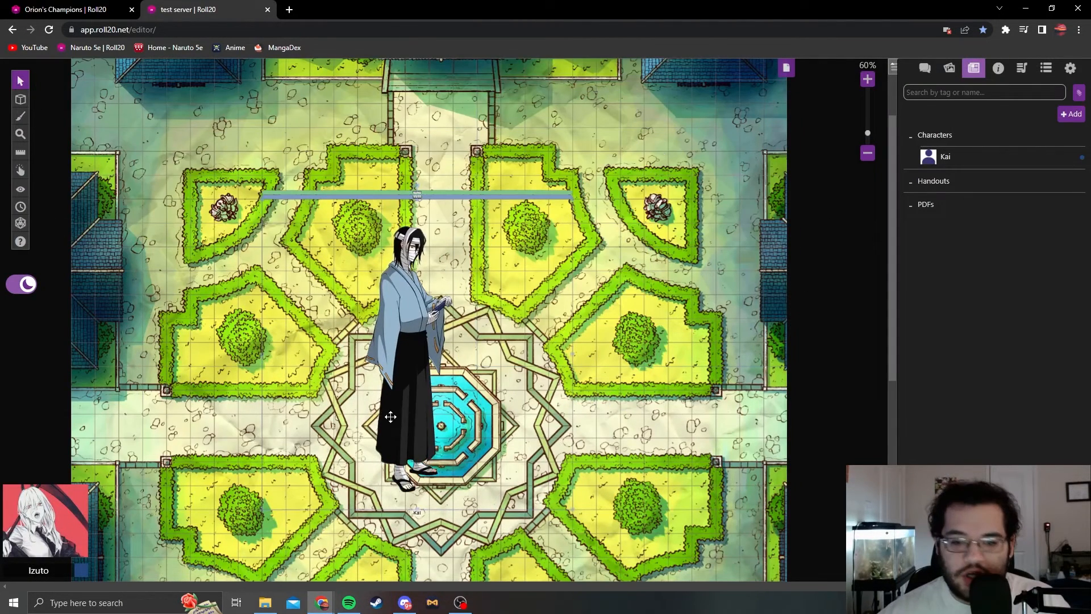
Switch to the Dynamic Lighting layer with the polygon/line tool to draw a wall
{"action": "left_click", "coordinate": [21, 134]}
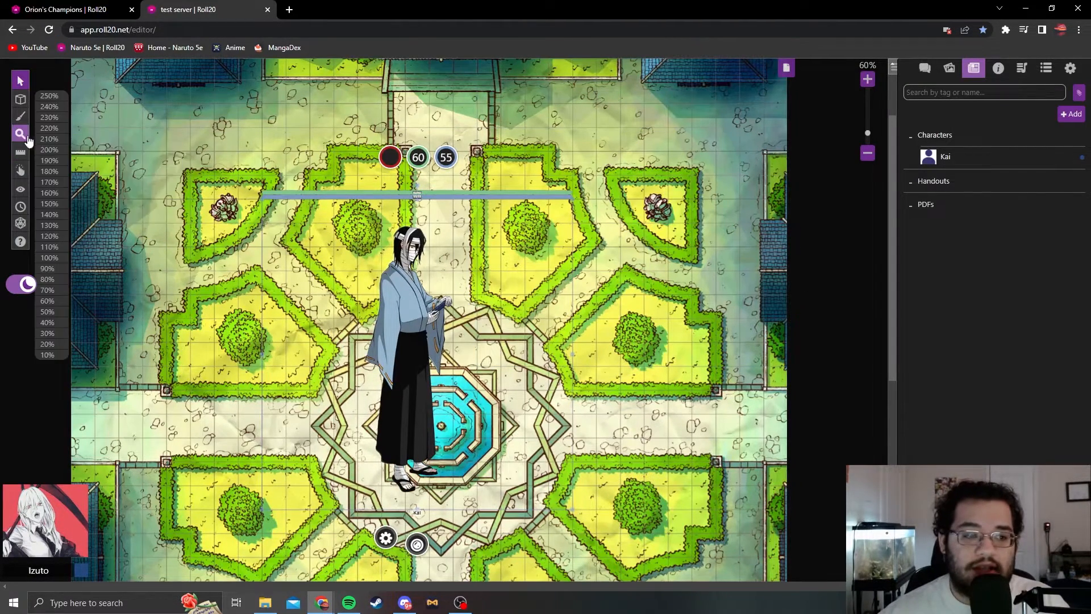
{"action": "left_click", "coordinate": [20, 116]}
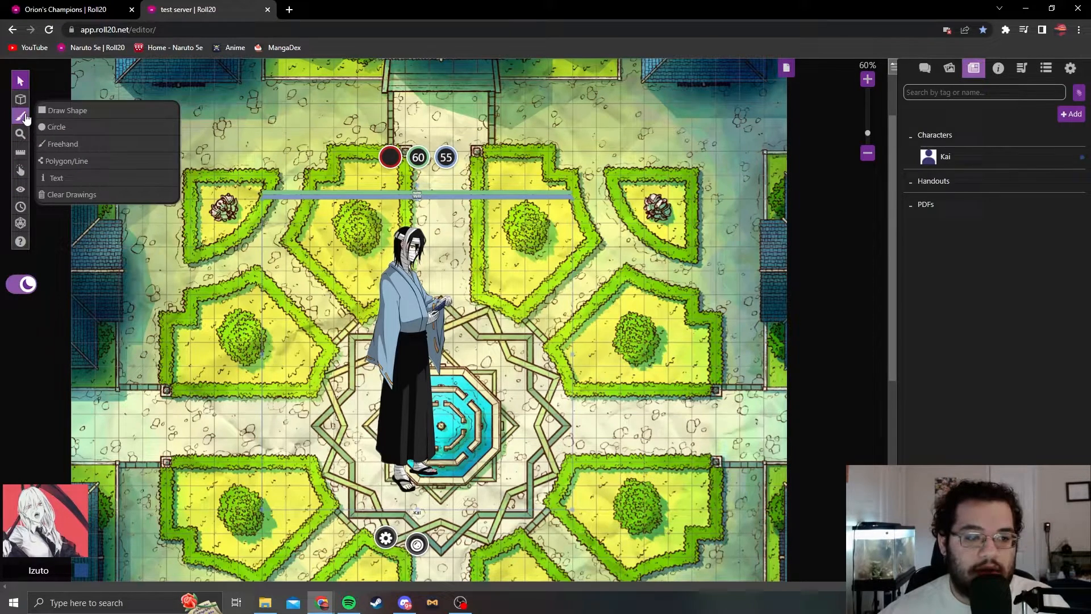
{"action": "left_click", "coordinate": [21, 99]}
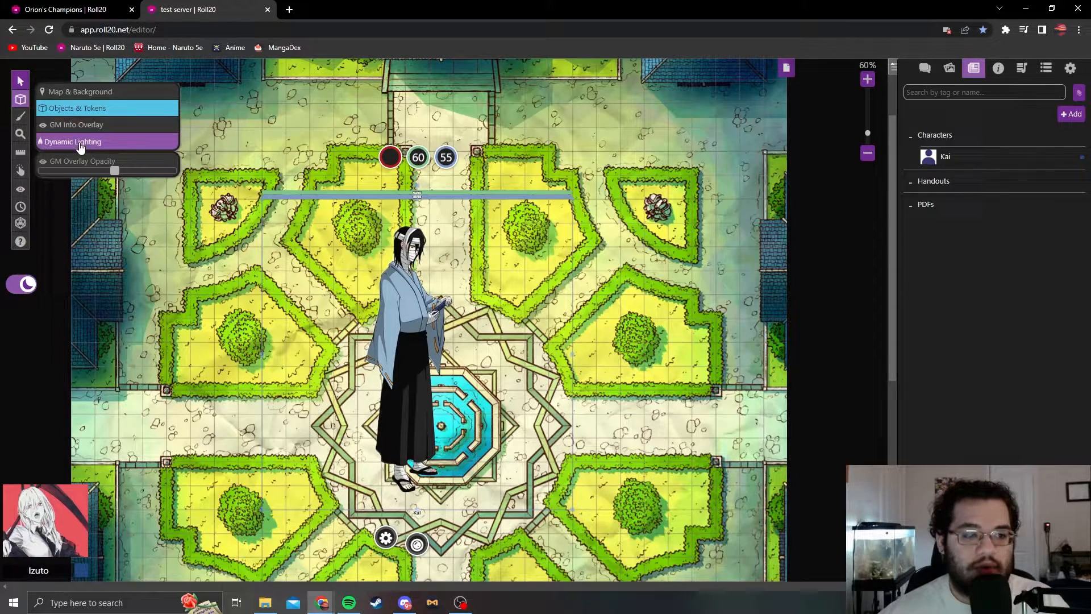
{"action": "left_click", "coordinate": [20, 114]}
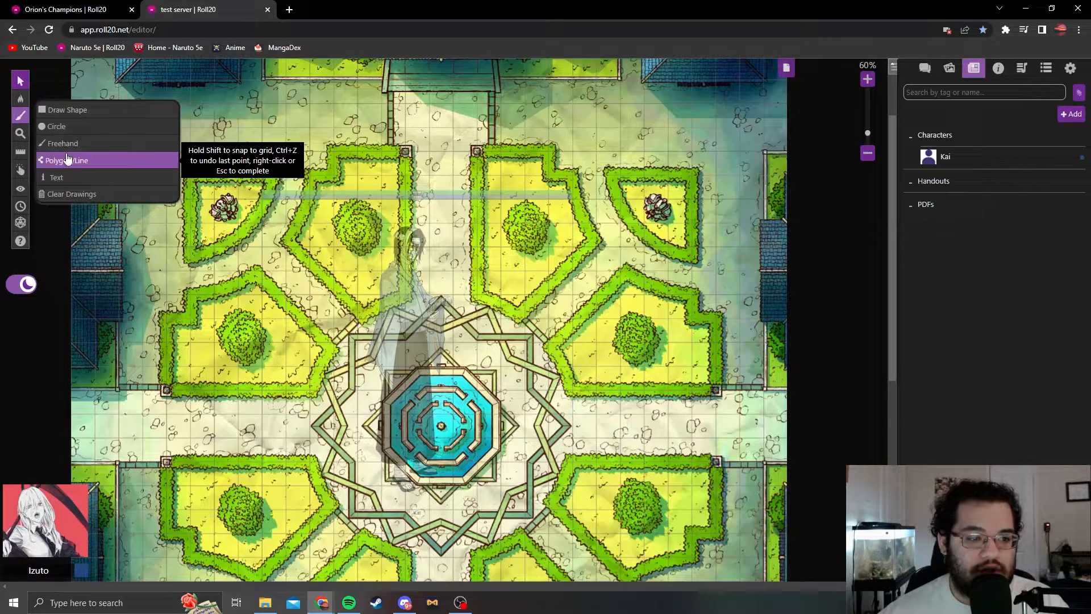
{"action": "left_click", "coordinate": [20, 113]}
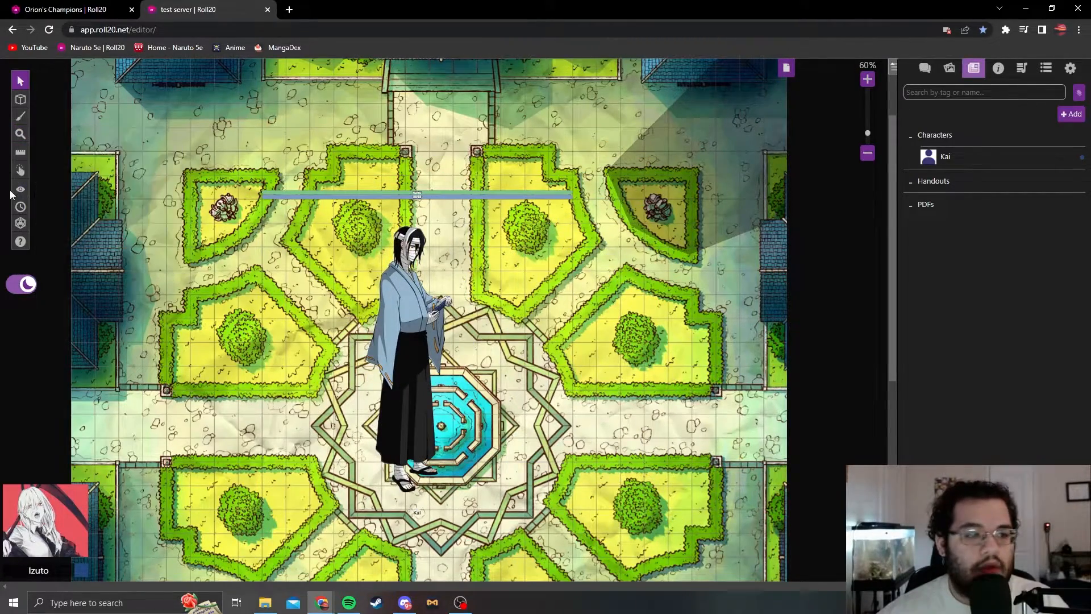
{"action": "left_click", "coordinate": [21, 169]}
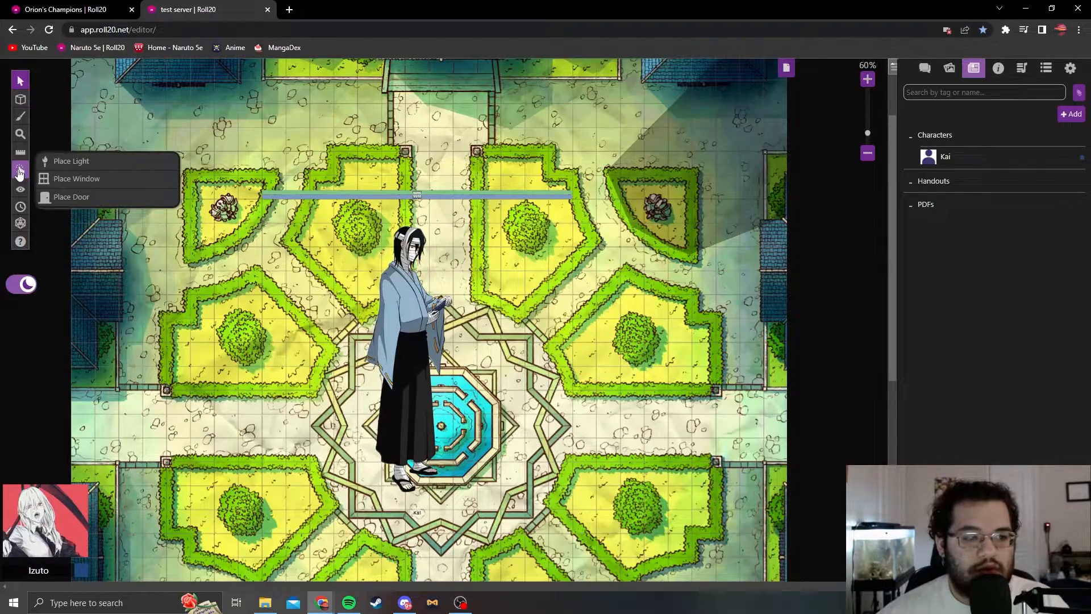
{"action": "left_click", "coordinate": [70, 196]}
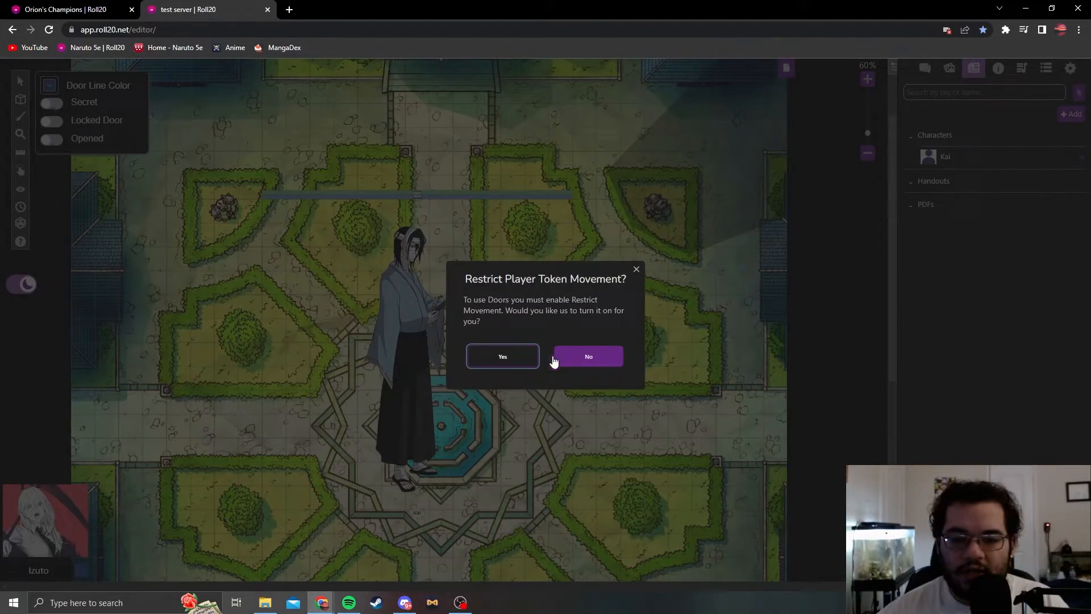
{"action": "left_click", "coordinate": [587, 356]}
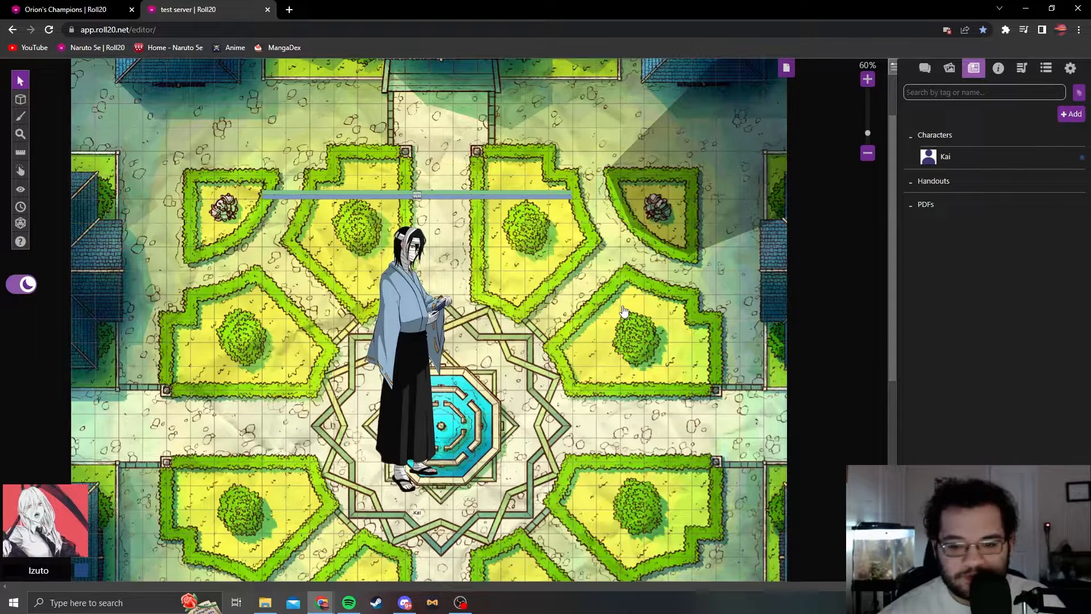
{"action": "left_click", "coordinate": [21, 170]}
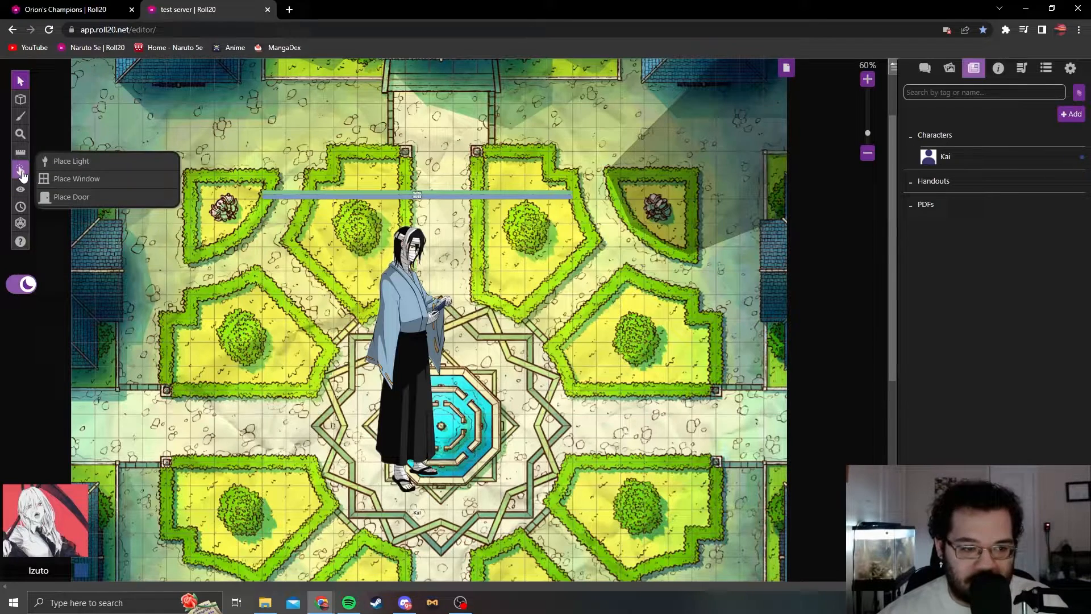
{"action": "left_click", "coordinate": [20, 151]}
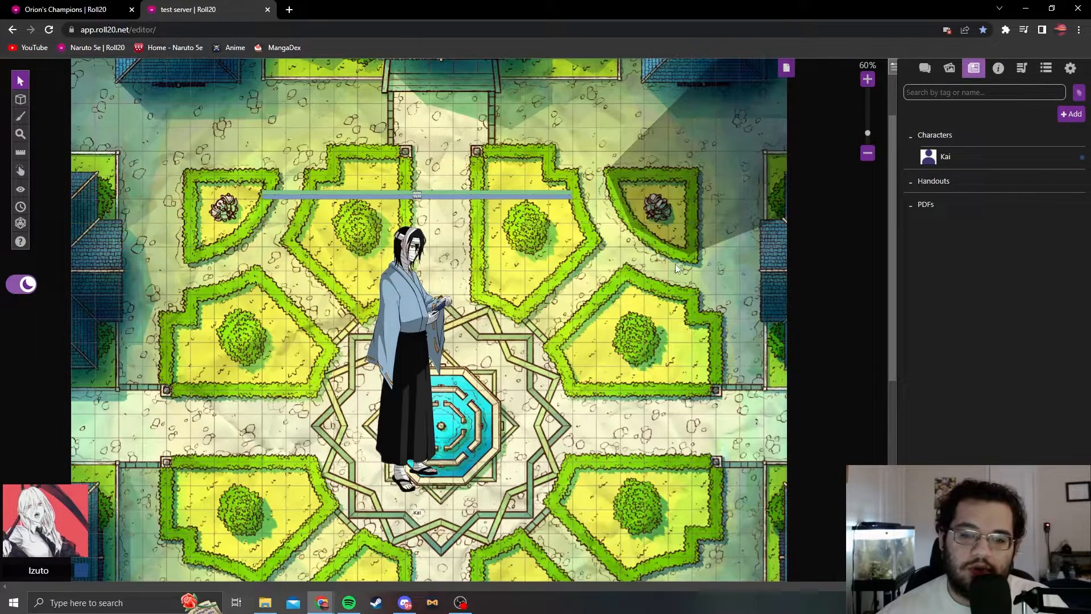
Place a light source in the garden east of the fountain with bright and low light on
{"action": "left_click", "coordinate": [20, 169]}
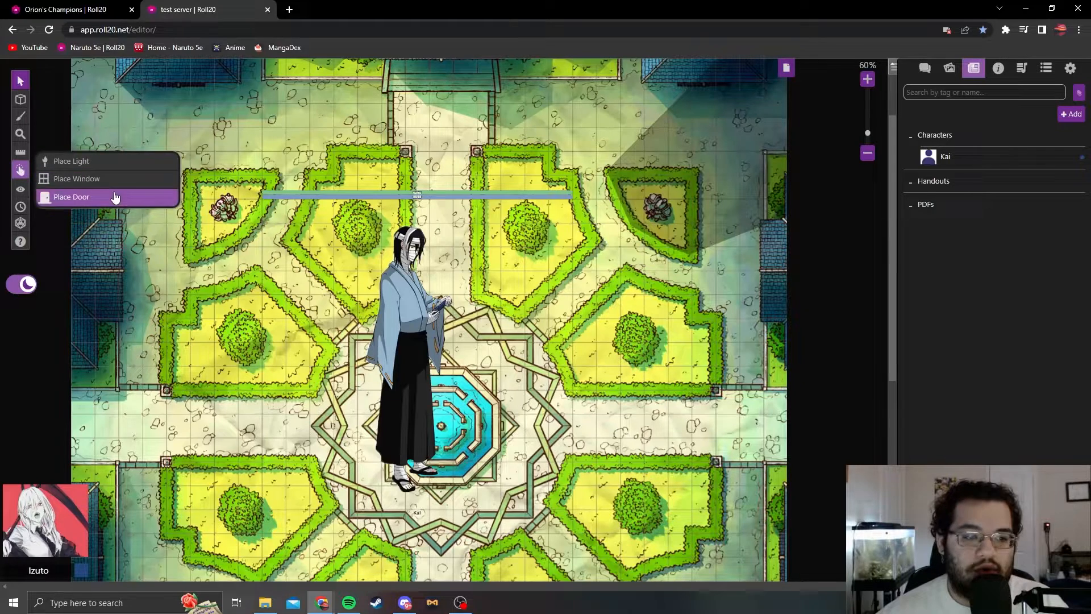
{"action": "mouse_move", "coordinate": [98, 160]}
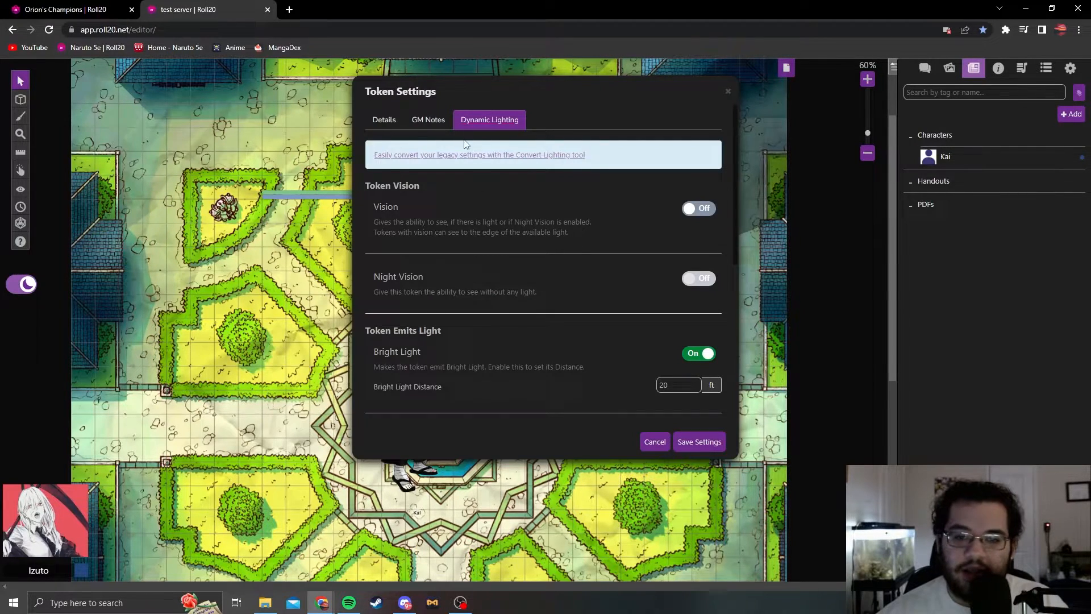
{"action": "scroll", "scroll_direction": "down", "scroll_amount": 3}
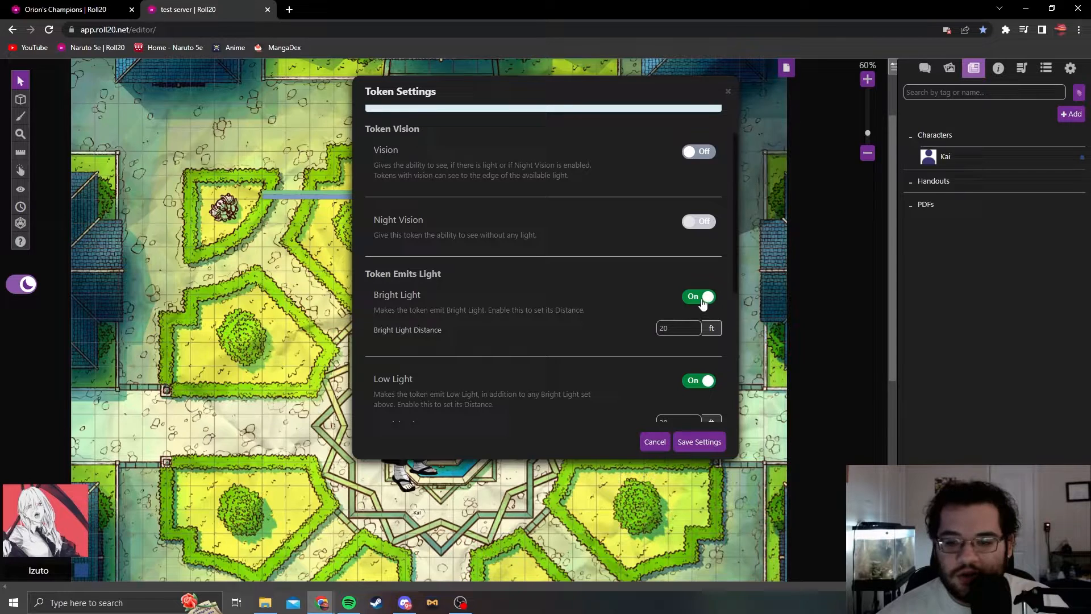
{"action": "mouse_move", "coordinate": [609, 338]}
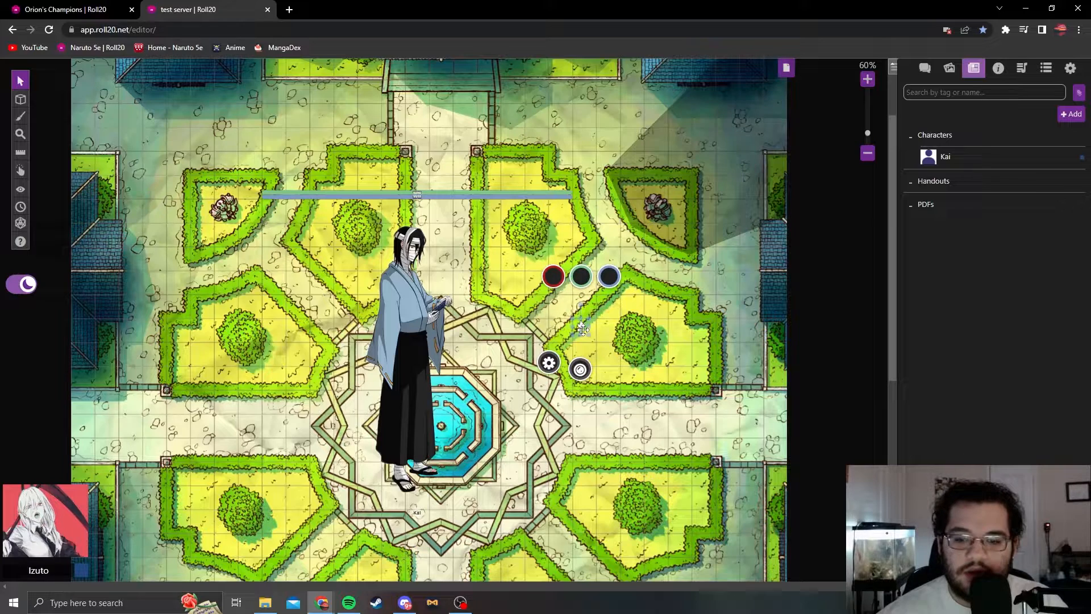
Move Kai's token to the Objects & Tokens layer, then glance at the Fog of War options
{"action": "left_click", "coordinate": [21, 97]}
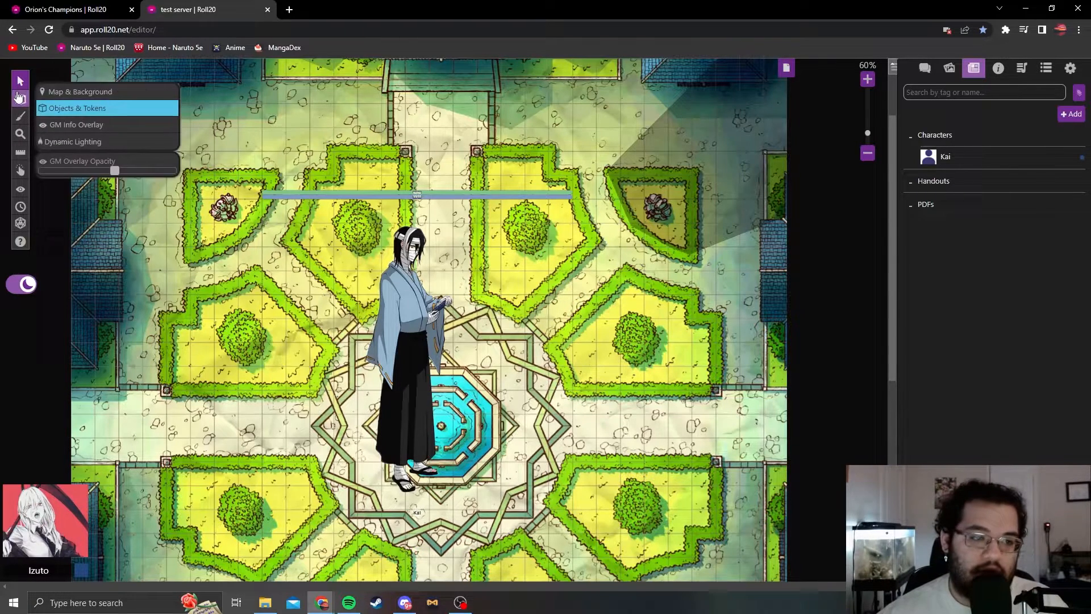
{"action": "left_click", "coordinate": [20, 170]}
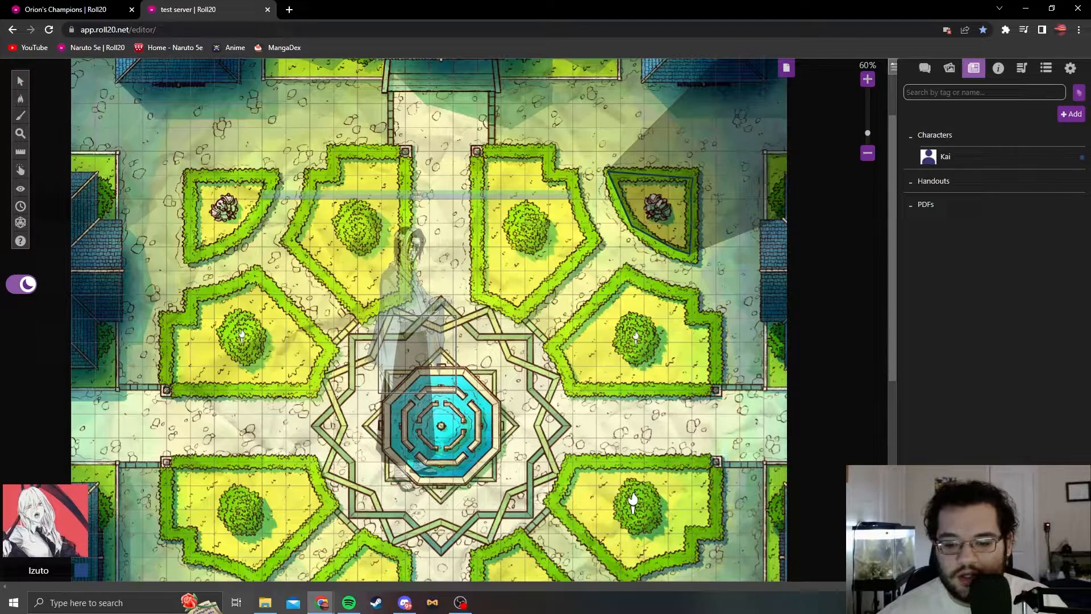
{"action": "mouse_move", "coordinate": [294, 496]}
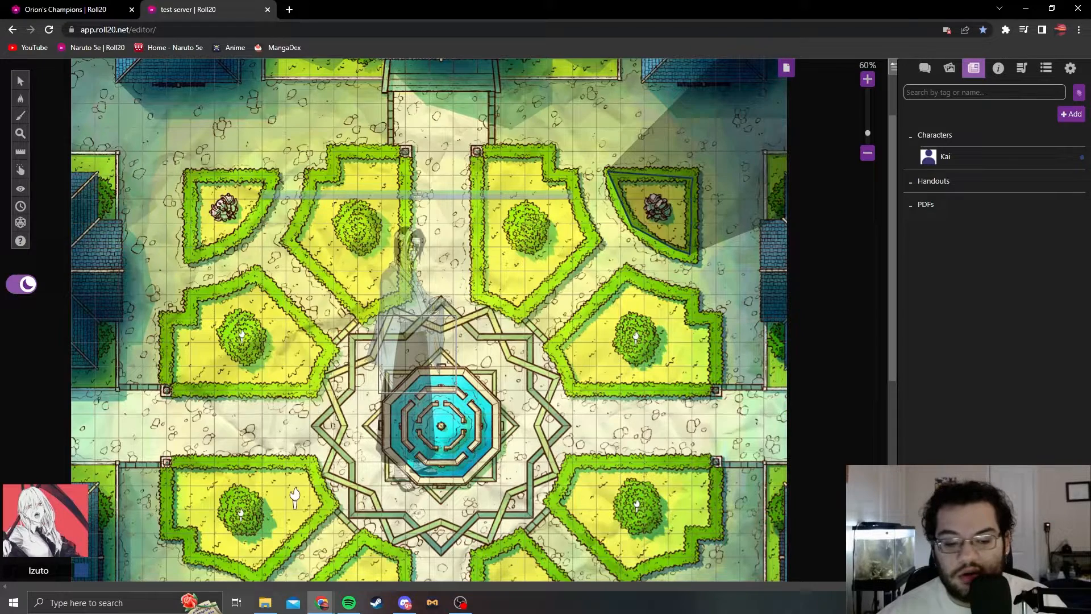
{"action": "left_click", "coordinate": [20, 97]}
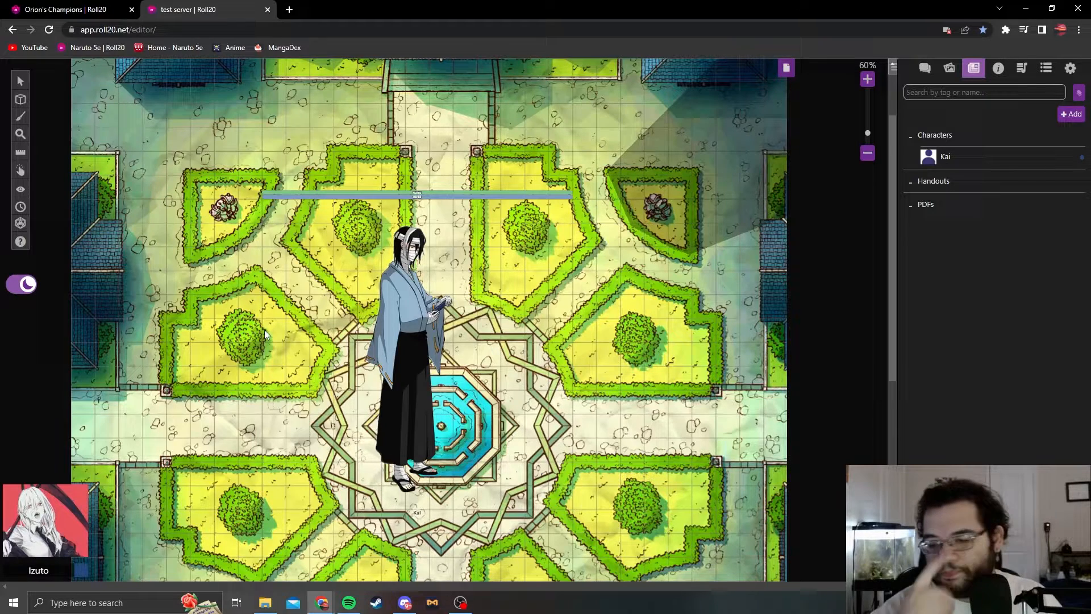
{"action": "left_click", "coordinate": [21, 188]}
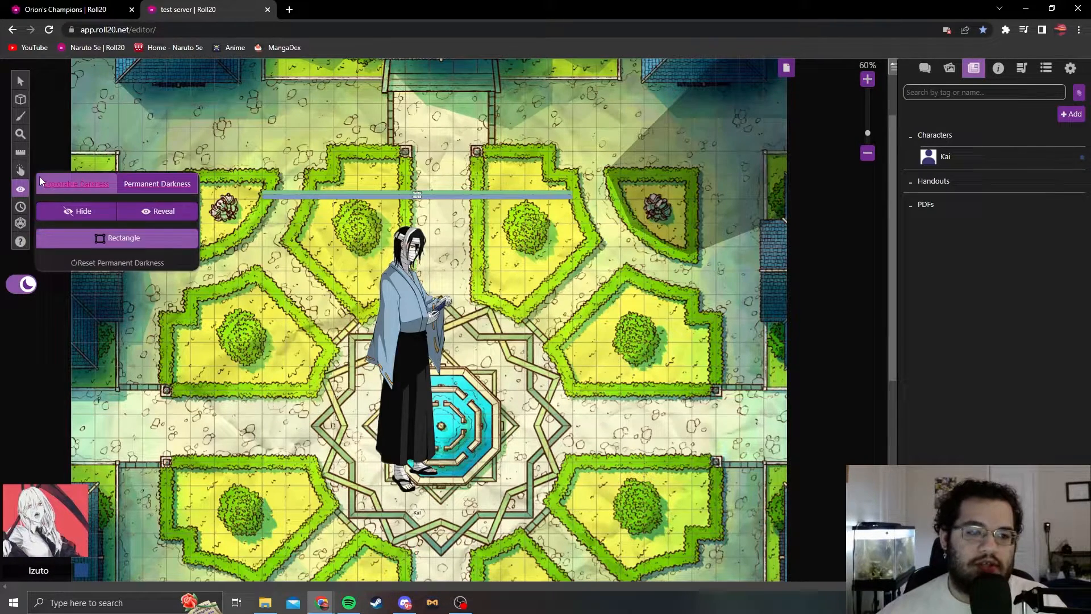
{"action": "left_click", "coordinate": [621, 170]}
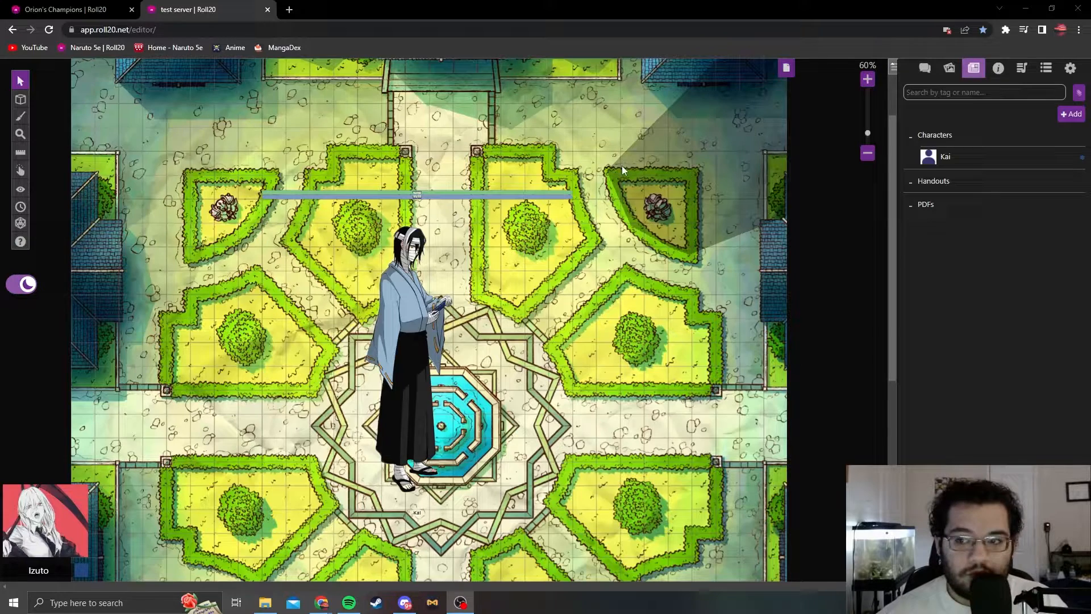
Add a second empty New Playlist in the jukebox's Manage Audio window
{"action": "left_click", "coordinate": [1021, 67]}
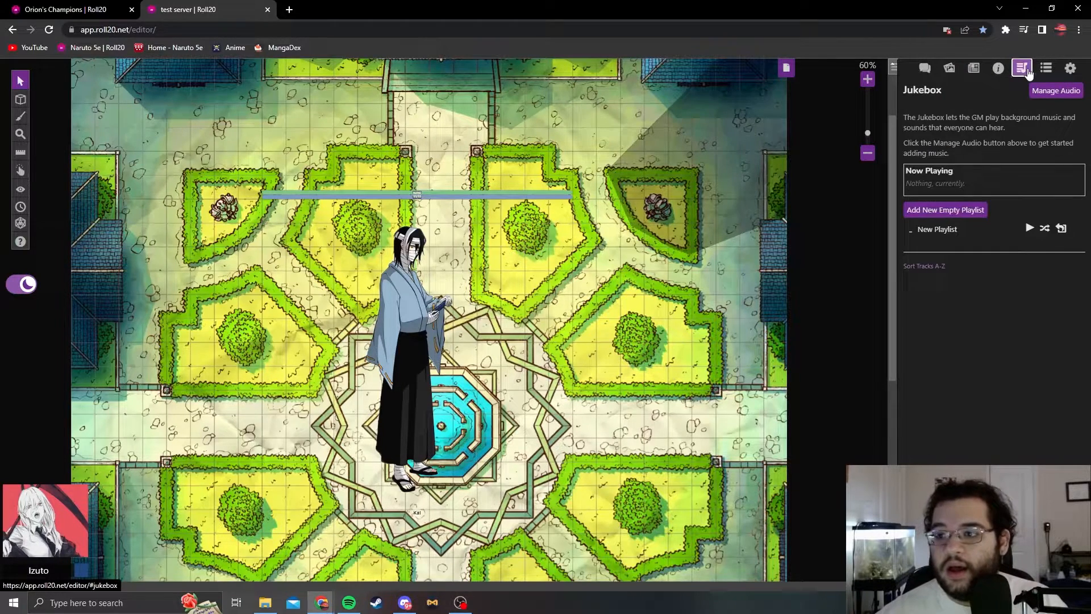
{"action": "left_click", "coordinate": [1055, 91]}
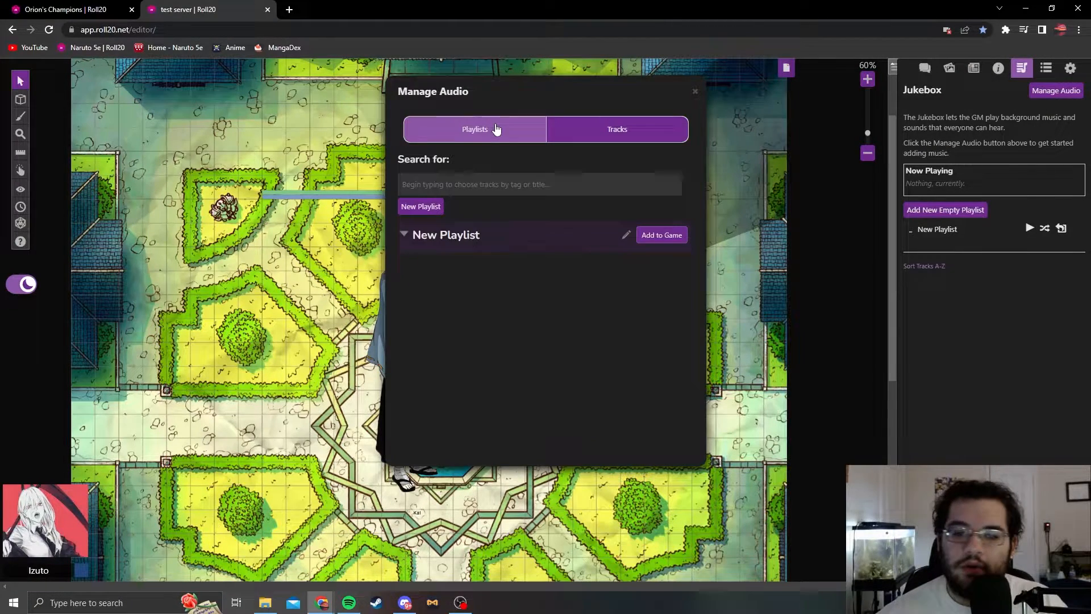
{"action": "mouse_move", "coordinate": [478, 250]}
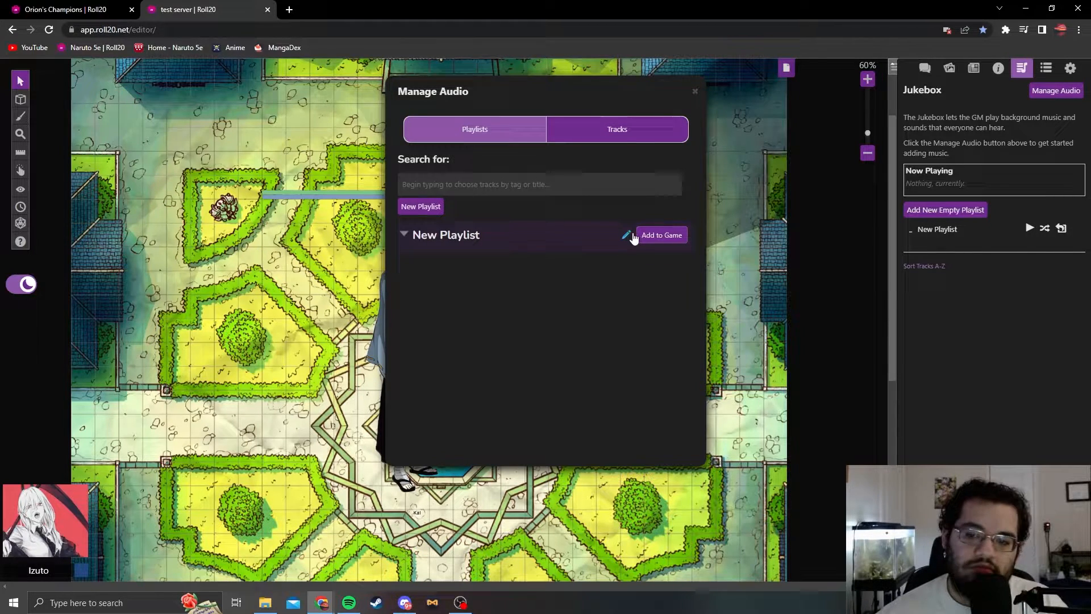
{"action": "left_click", "coordinate": [660, 234]}
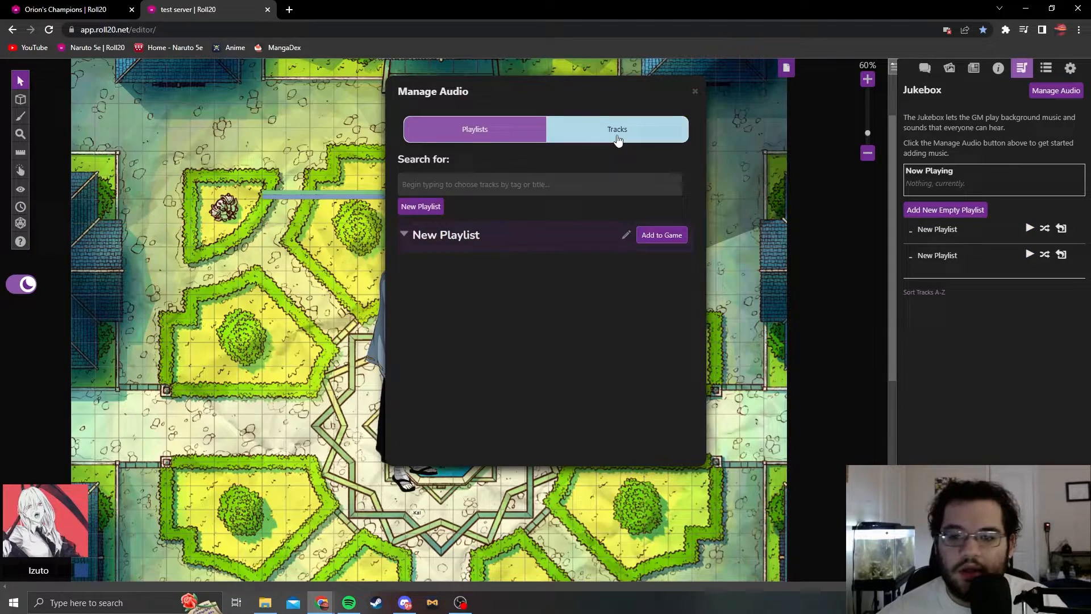
Browse the uploaded, BattleBards and Tabletop Audio track catalogues, then leave the audio manager
{"action": "left_click", "coordinate": [615, 129]}
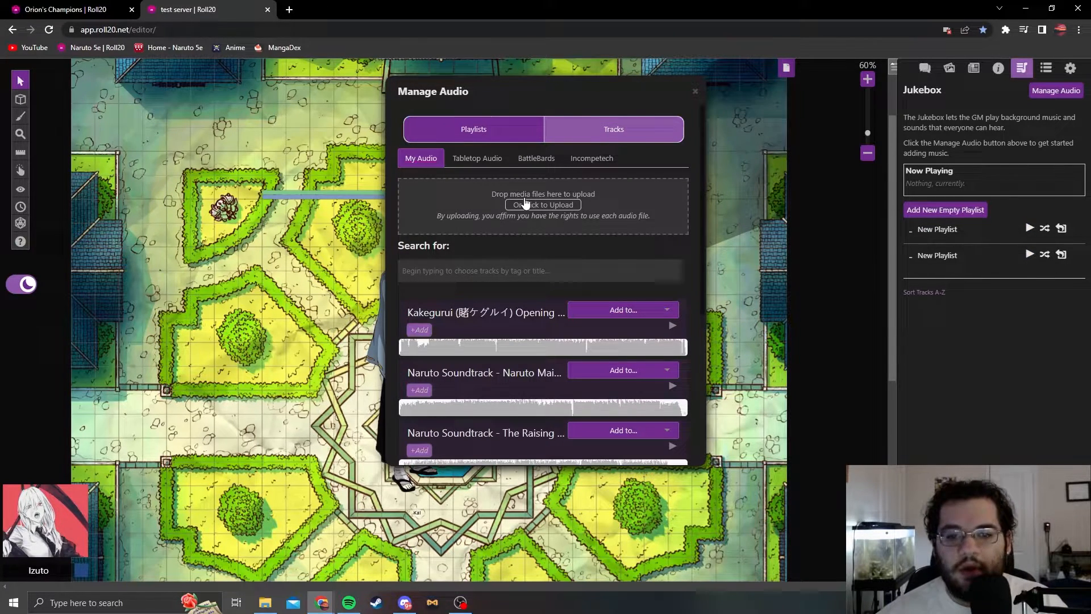
{"action": "left_click", "coordinate": [535, 158]}
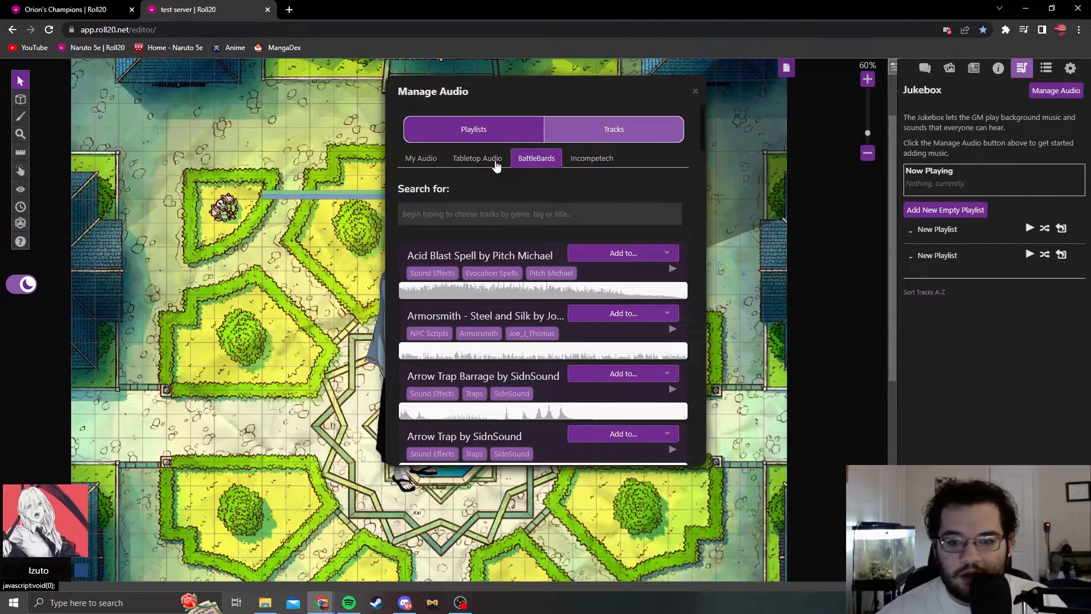
{"action": "left_click", "coordinate": [476, 157]}
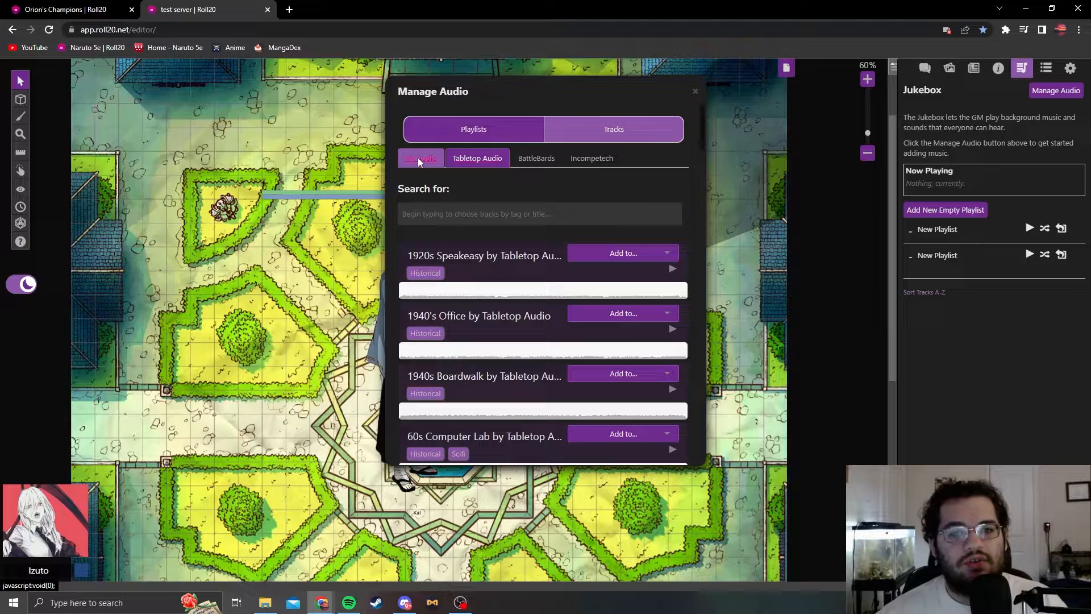
{"action": "left_click", "coordinate": [419, 158]}
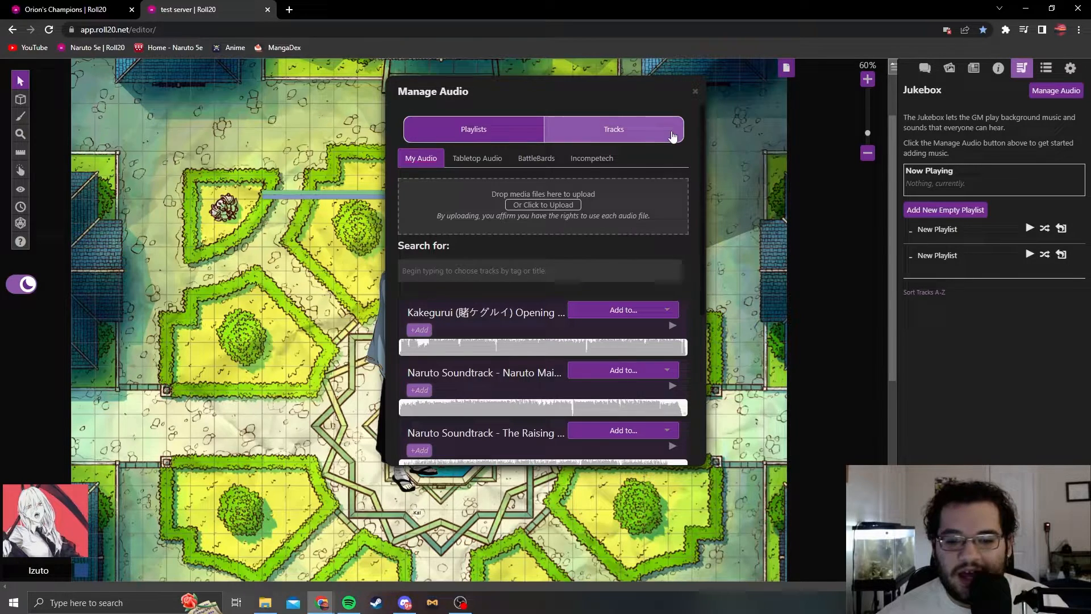
{"action": "scroll", "scroll_direction": "down", "scroll_amount": 3}
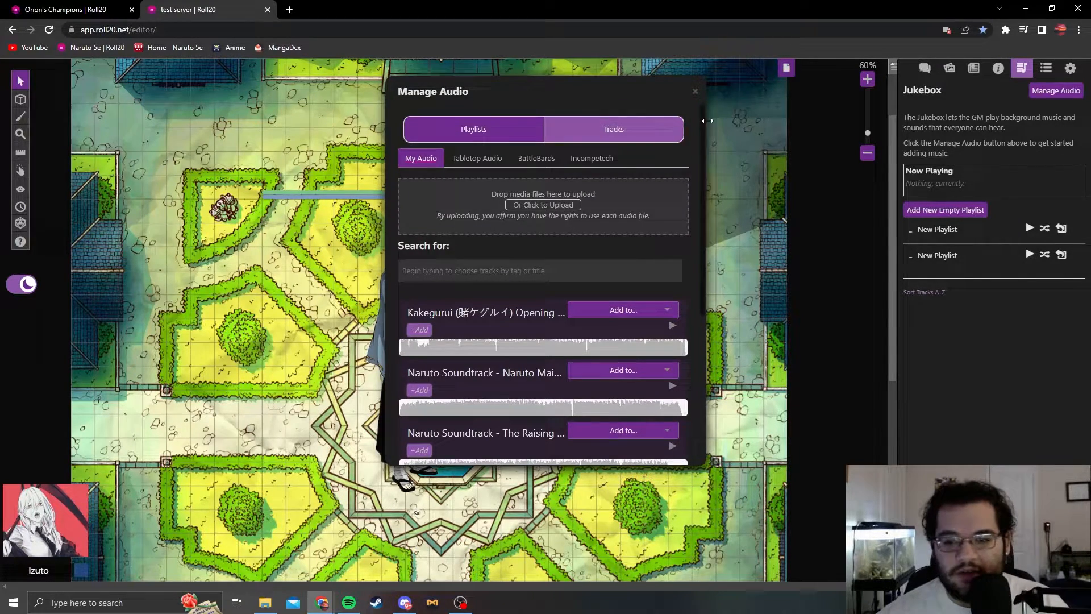
{"action": "left_click", "coordinate": [693, 91]}
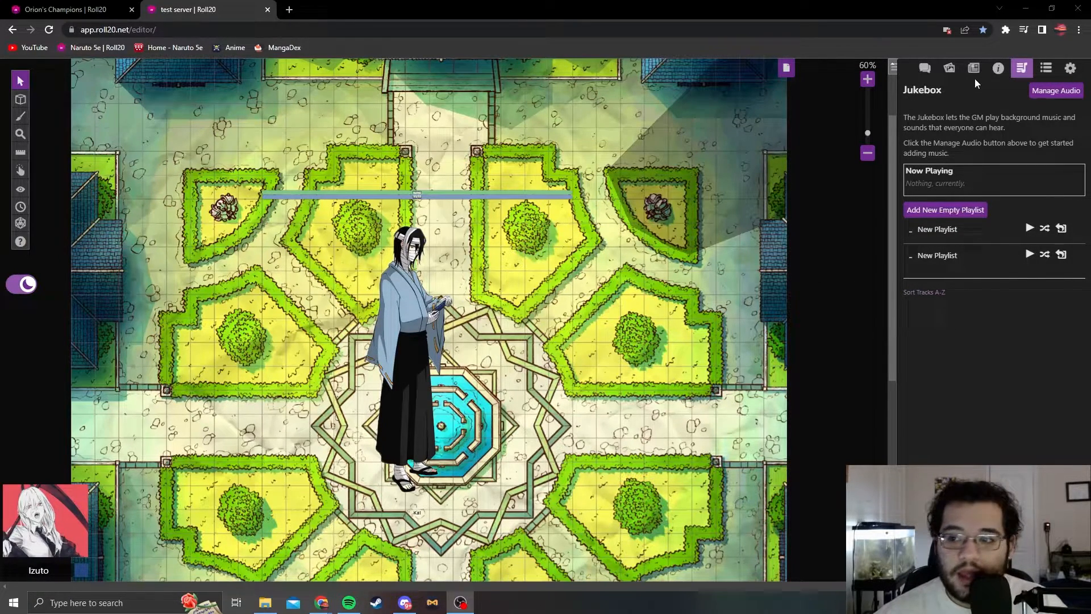
Show the journal of characters and preview the drawing, zoom and ruler tool menus
{"action": "left_click", "coordinate": [974, 67]}
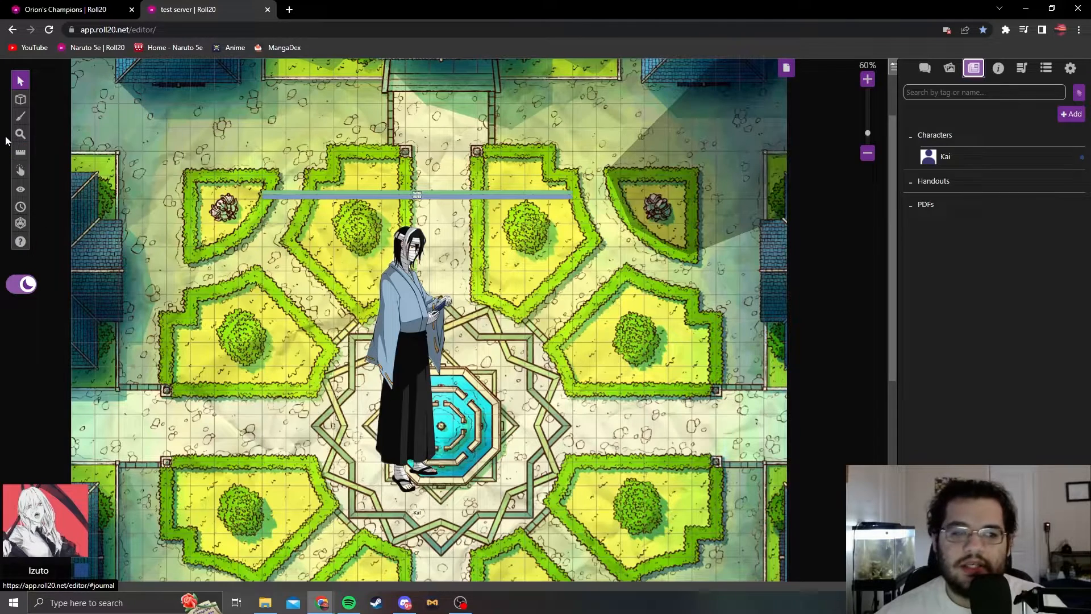
{"action": "left_click", "coordinate": [20, 116]}
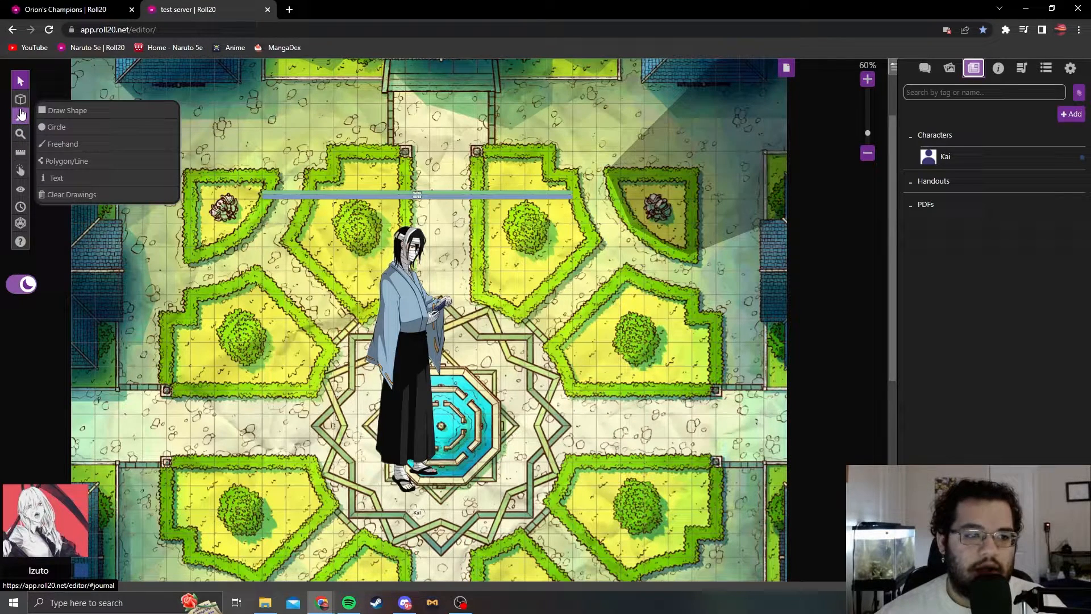
{"action": "left_click", "coordinate": [21, 133]}
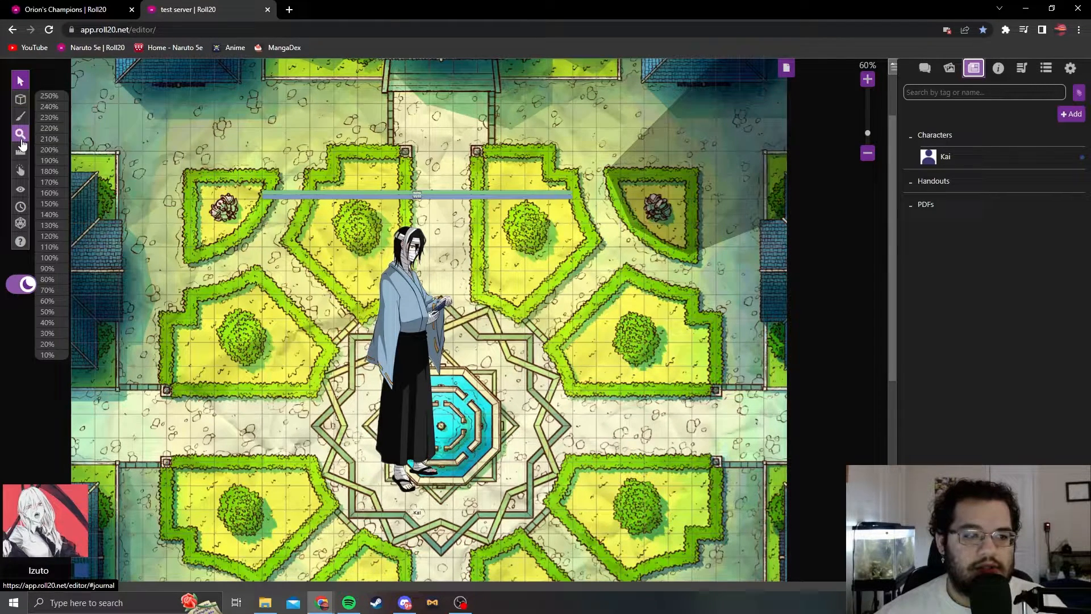
{"action": "left_click", "coordinate": [21, 151]}
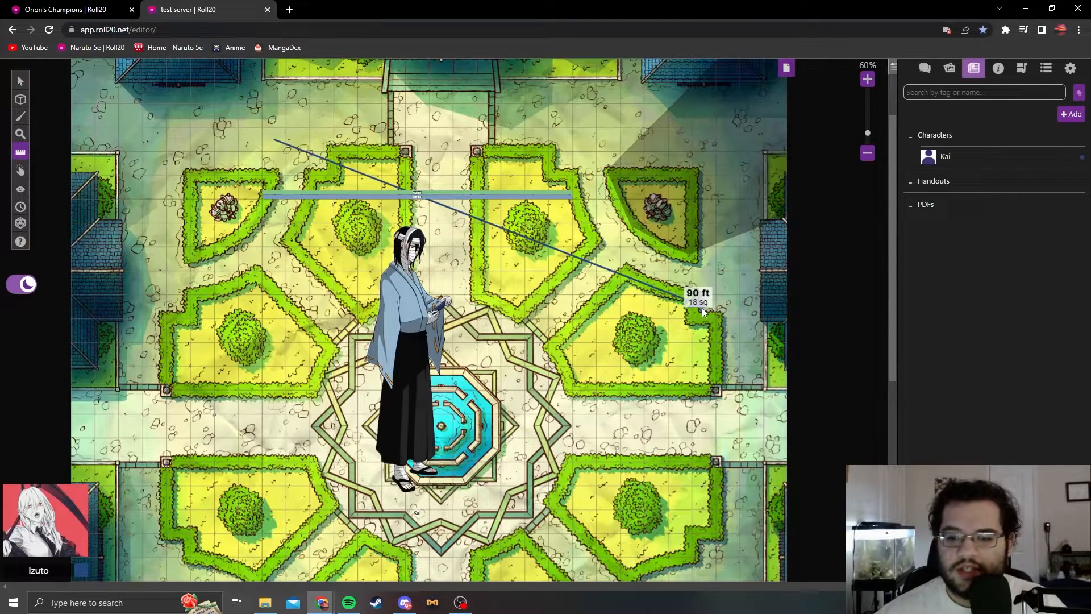
Preview the light and fog menus, then bring up the empty Turn Order tracker
{"action": "left_click", "coordinate": [19, 170]}
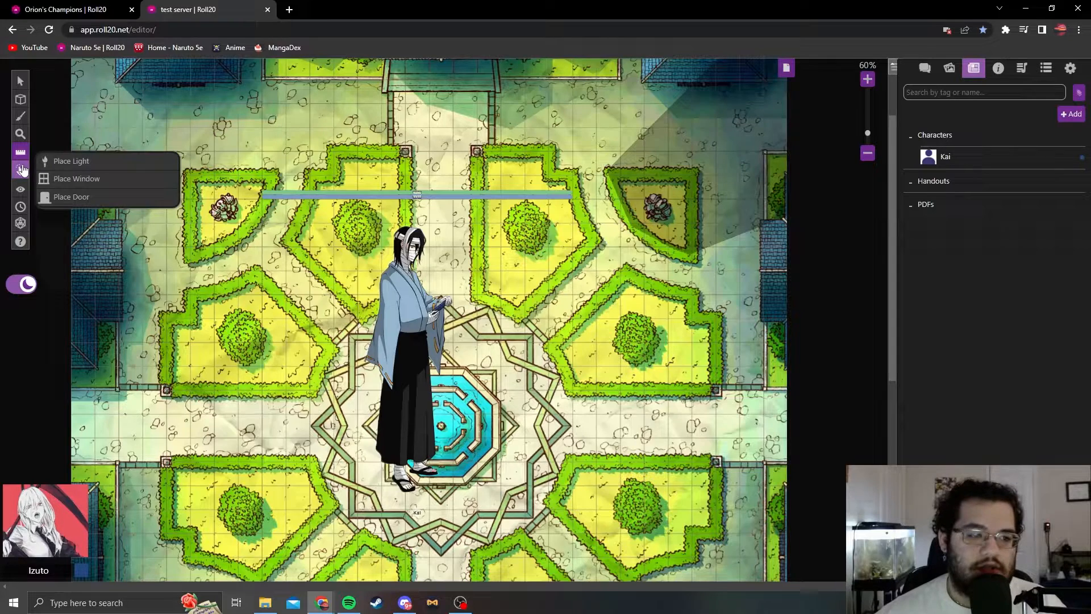
{"action": "left_click", "coordinate": [21, 190]}
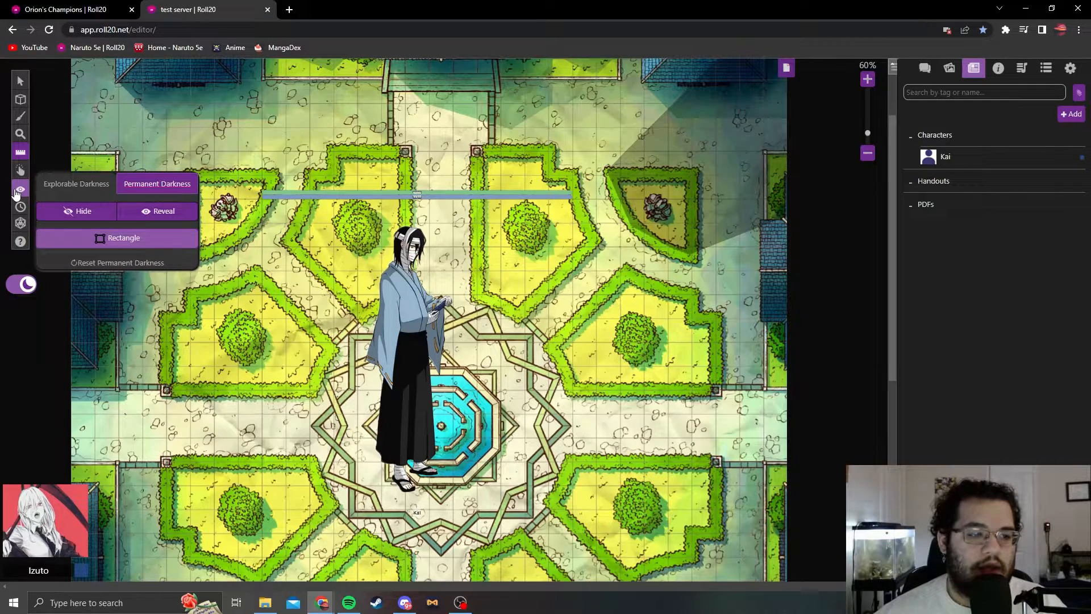
{"action": "left_click", "coordinate": [20, 207]}
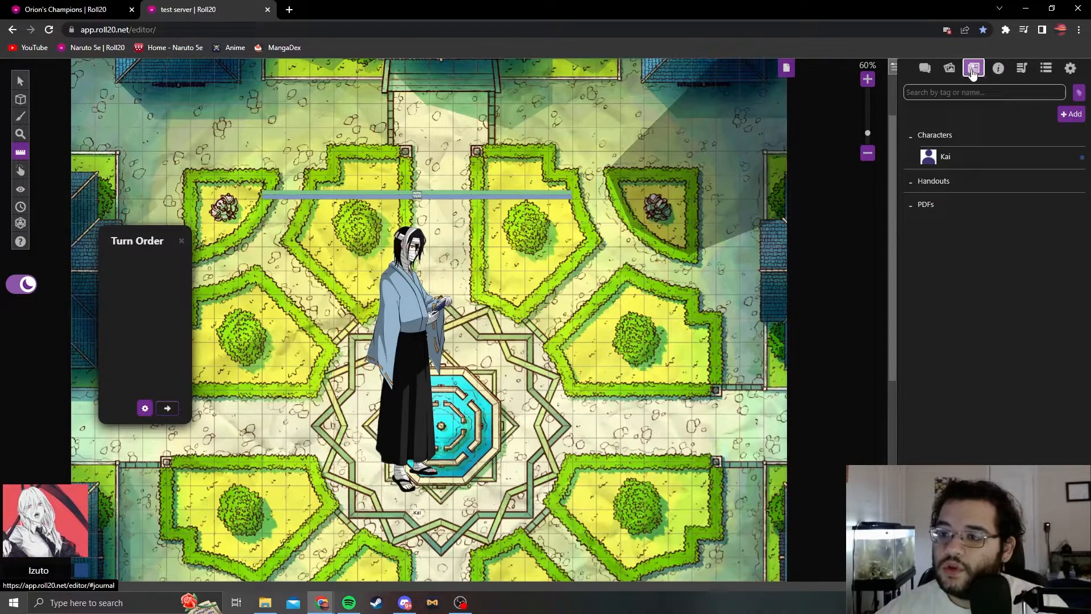
Look at the Art Library, then show the chat panel with dice-roll tips
{"action": "left_click", "coordinate": [949, 67]}
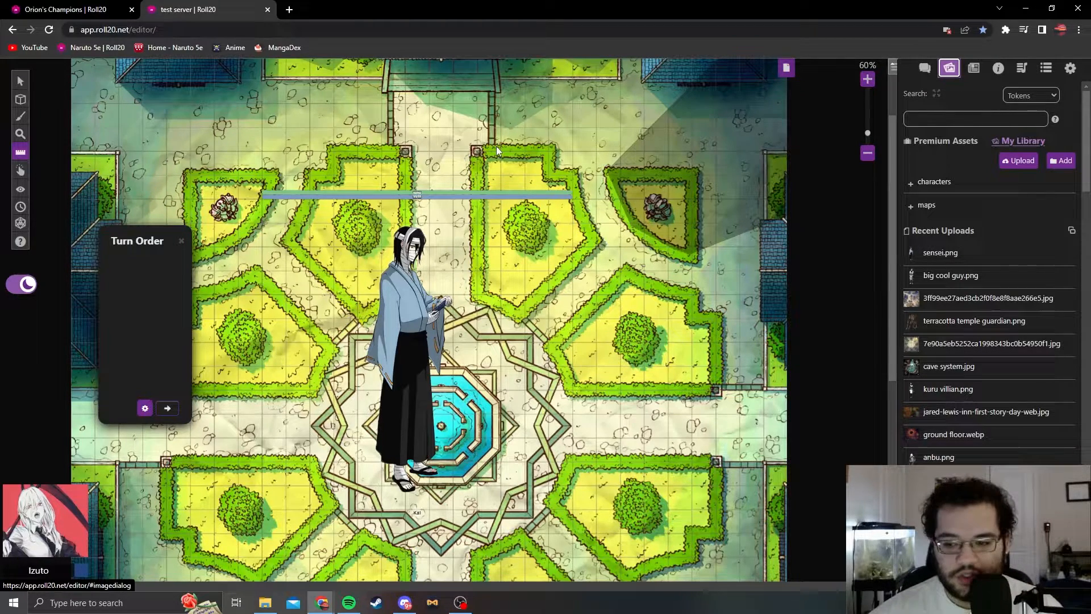
{"action": "mouse_move", "coordinate": [882, 26]}
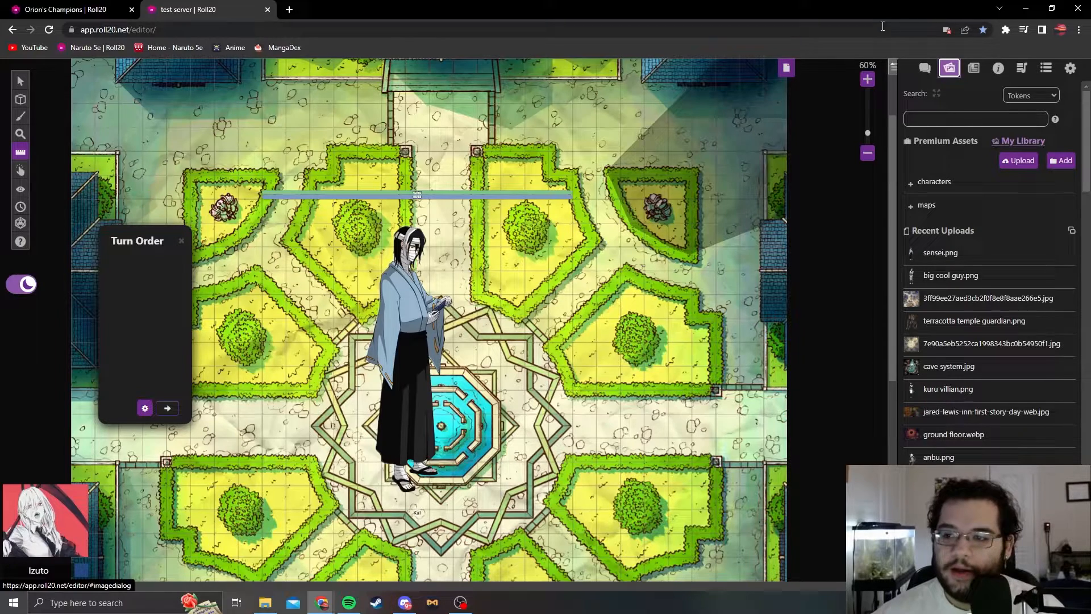
{"action": "left_click", "coordinate": [923, 67]}
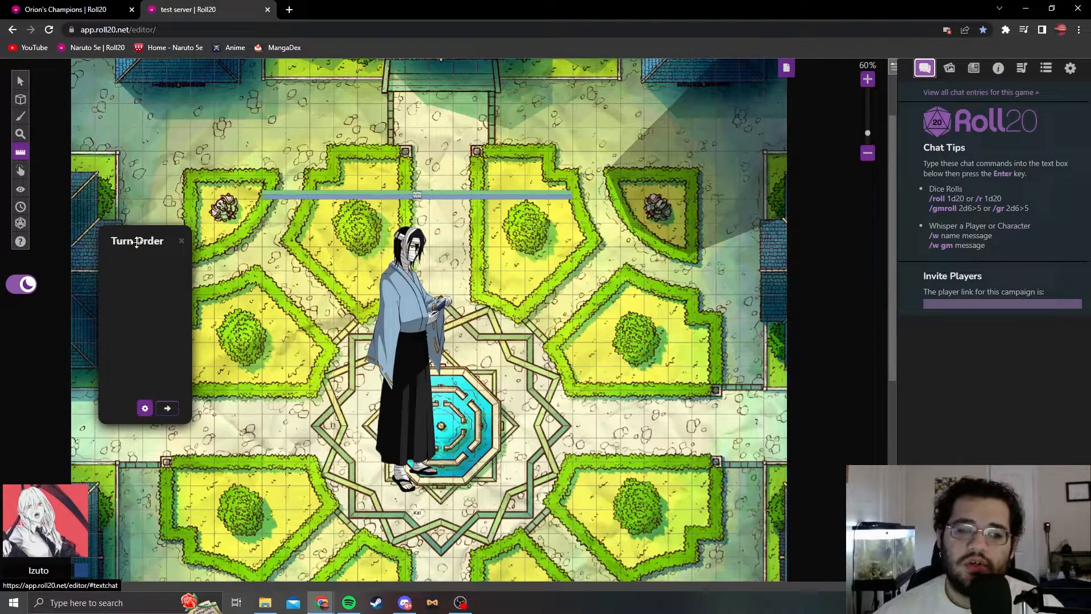
Drag the Turn Order window around the map and close it
{"action": "left_click_drag", "start_coordinate": [137, 241], "coordinate": [182, 203]}
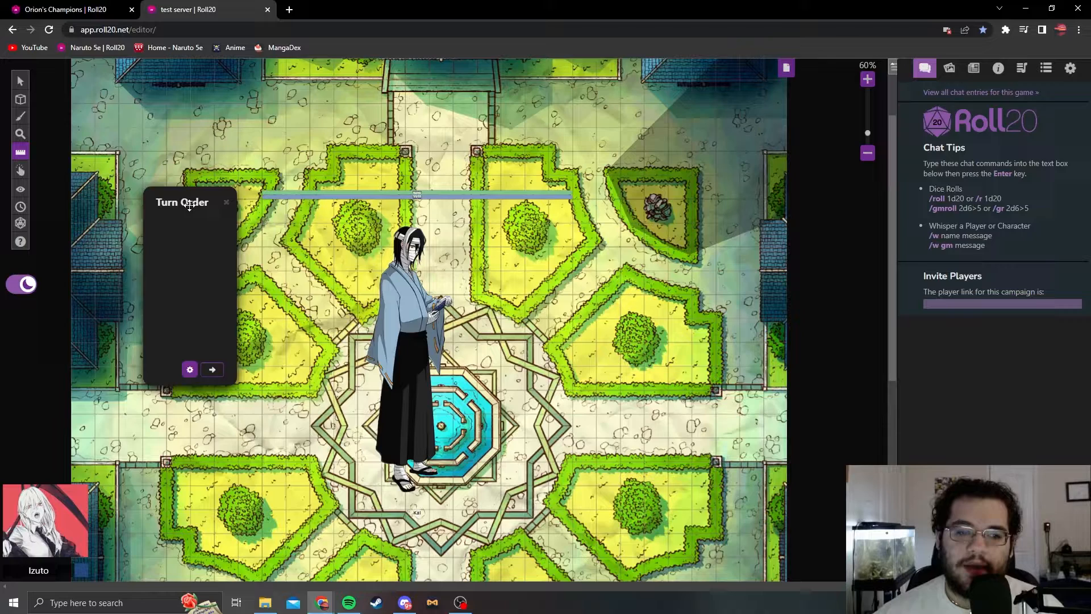
{"action": "left_click_drag", "start_coordinate": [182, 203], "coordinate": [130, 218]}
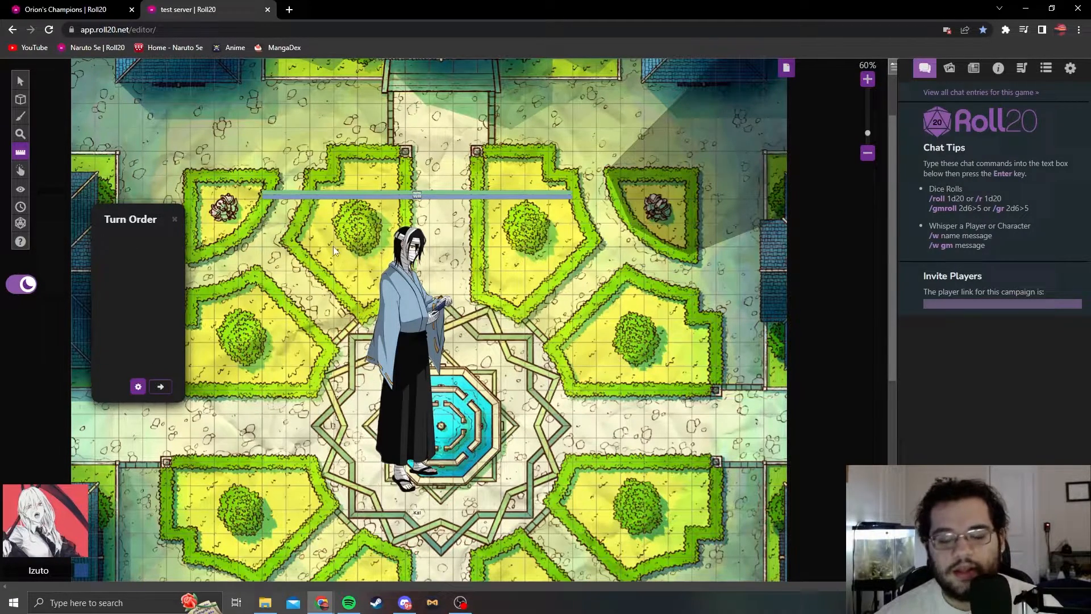
{"action": "left_click", "coordinate": [173, 220]}
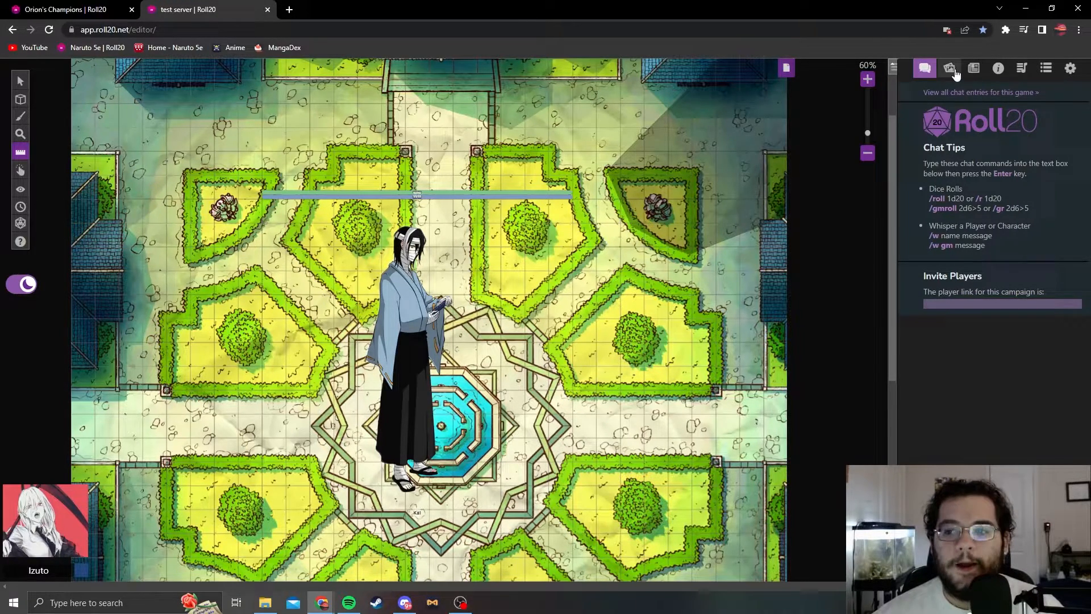
{"action": "mouse_move", "coordinate": [948, 67]}
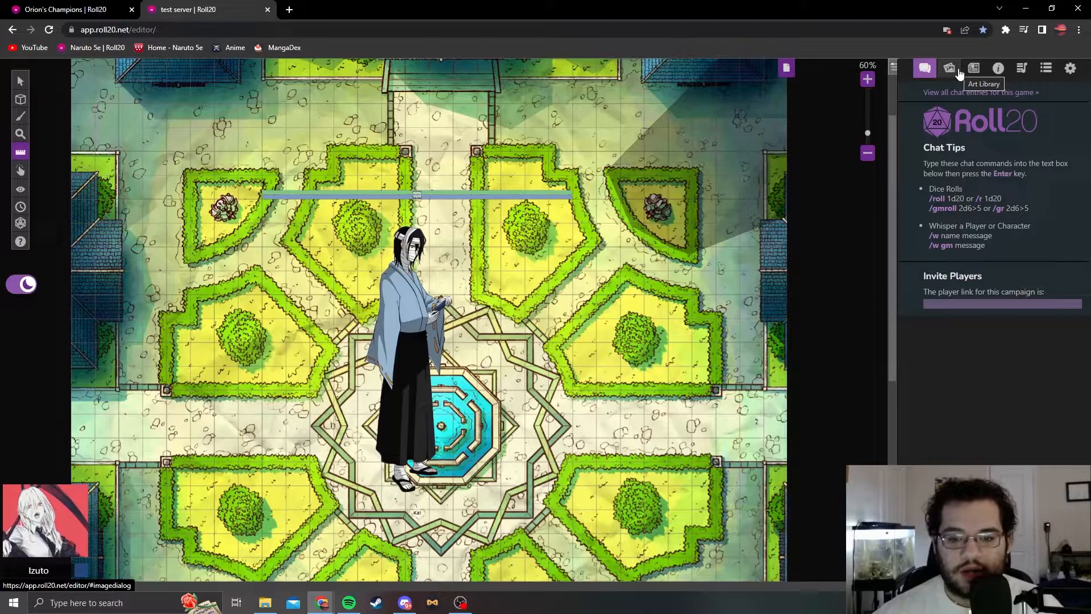
{"action": "mouse_move", "coordinate": [714, 187]}
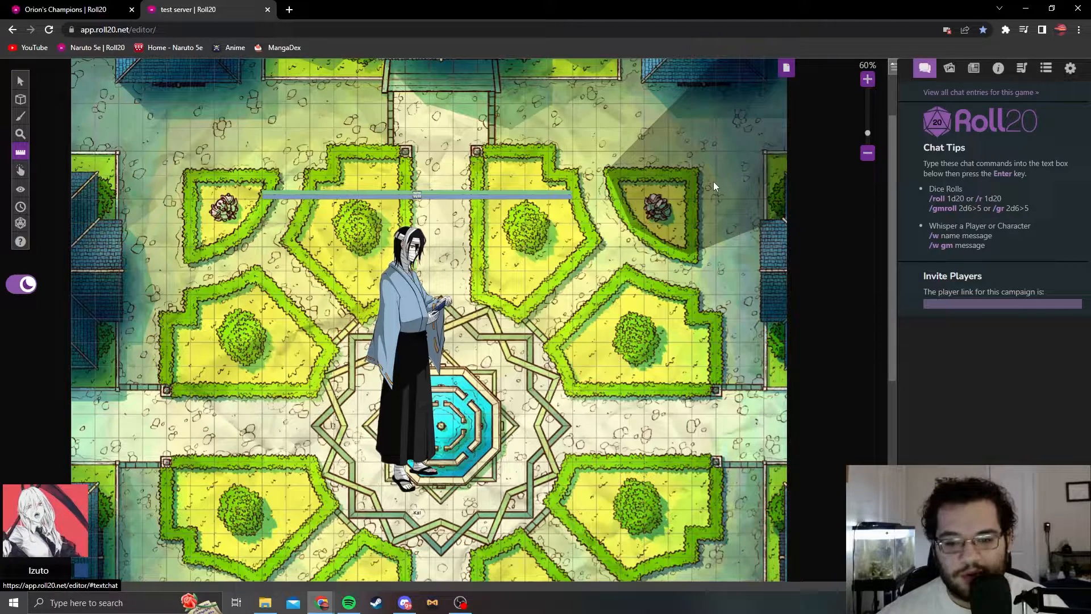